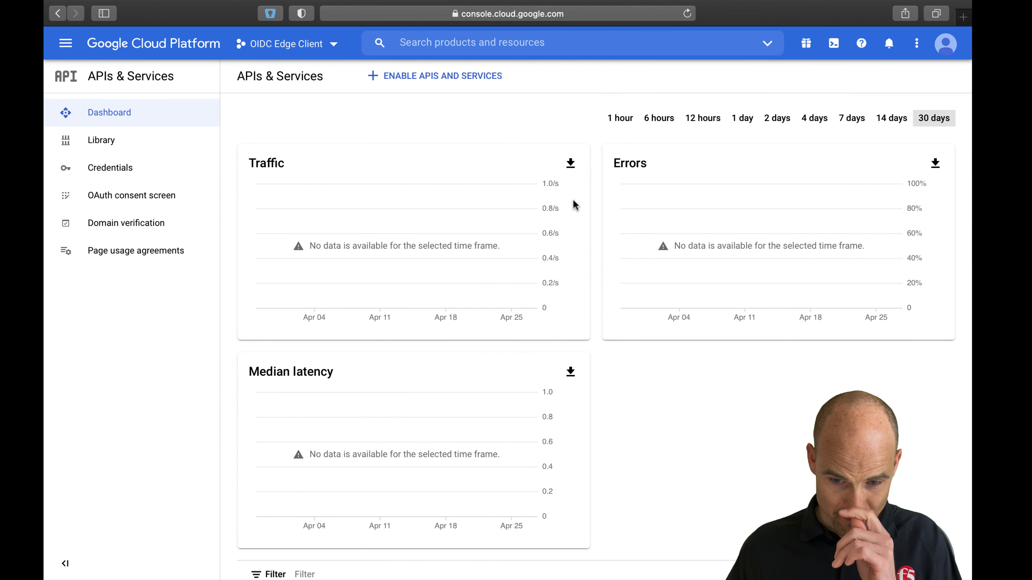
pyautogui.moveTo(85, 472)
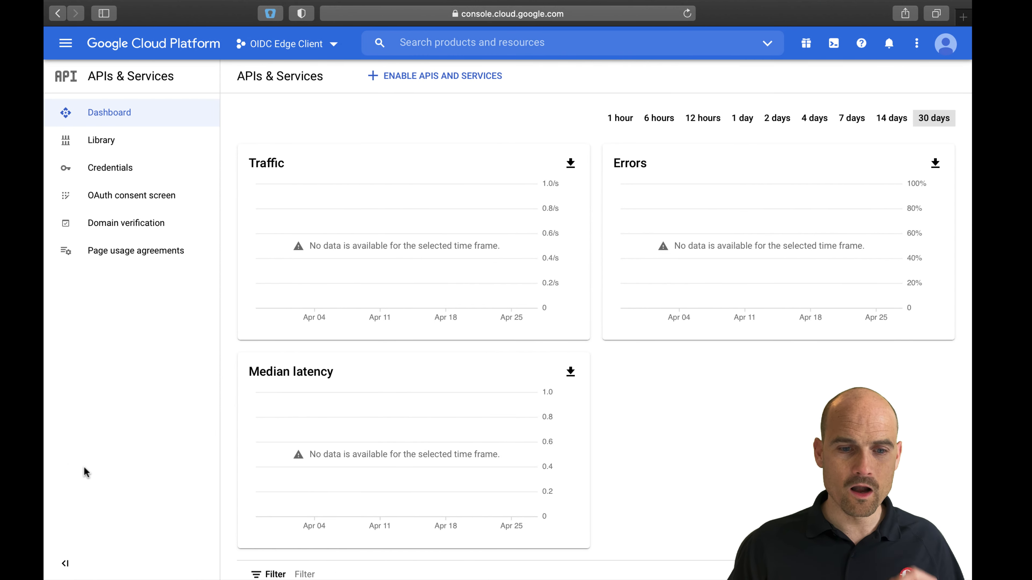
pyautogui.moveTo(104, 460)
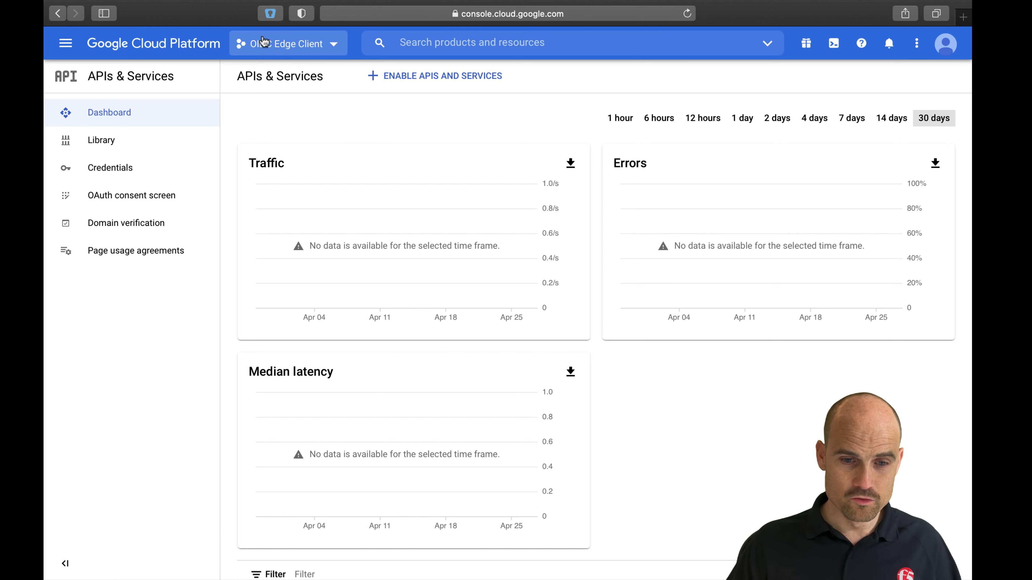
# - Create a new Google Cloud project named EC Demo Video and go to its Credentials page
pyautogui.click(288, 43)
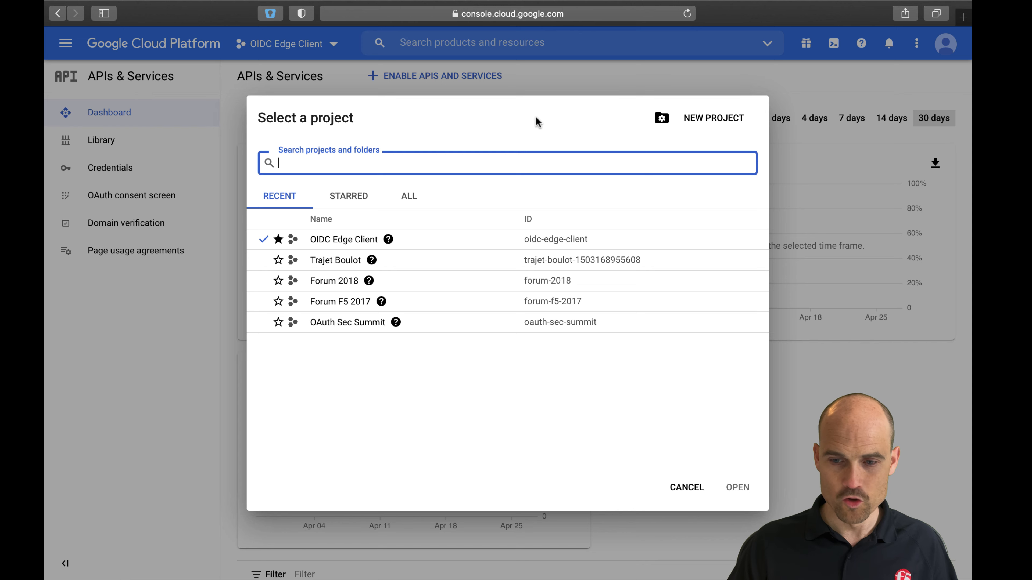
pyautogui.click(712, 118)
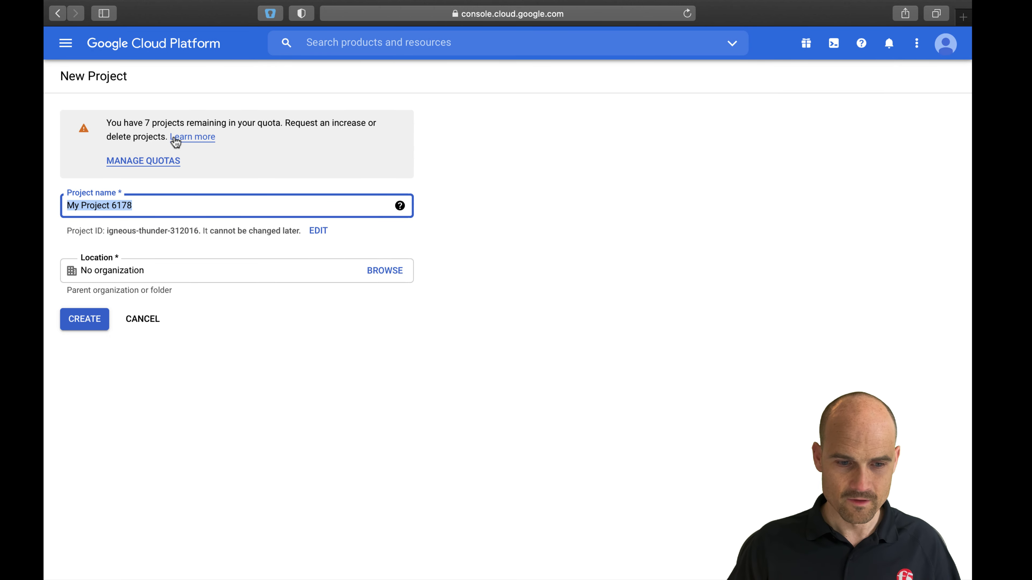
pyautogui.write('E')
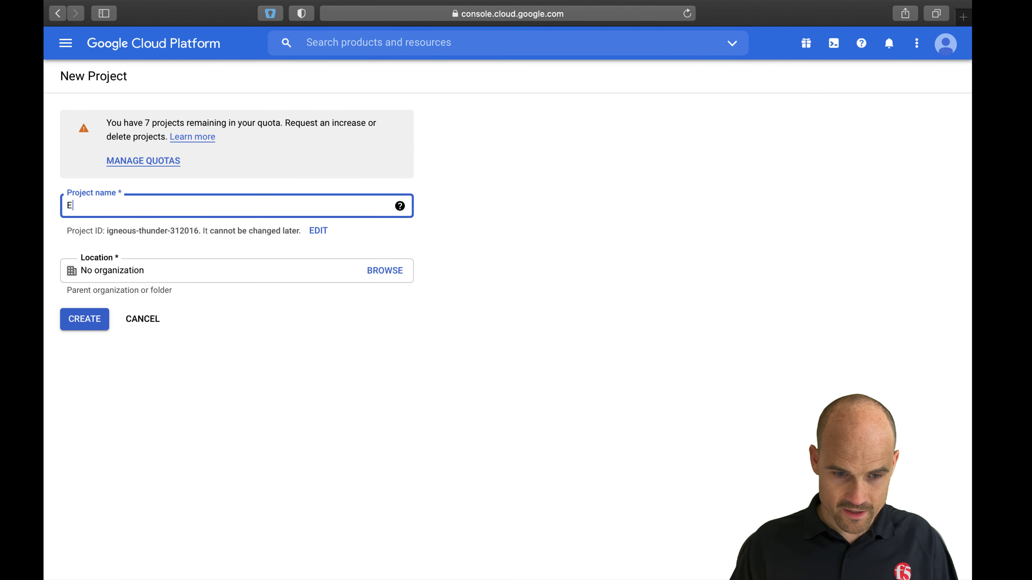
pyautogui.write('C Demo V')
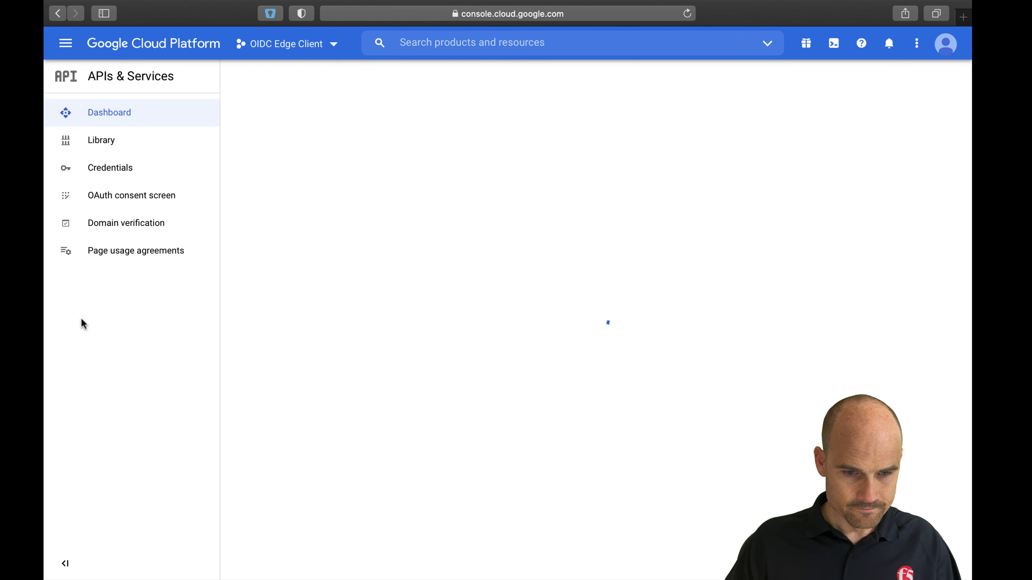
pyautogui.click(888, 43)
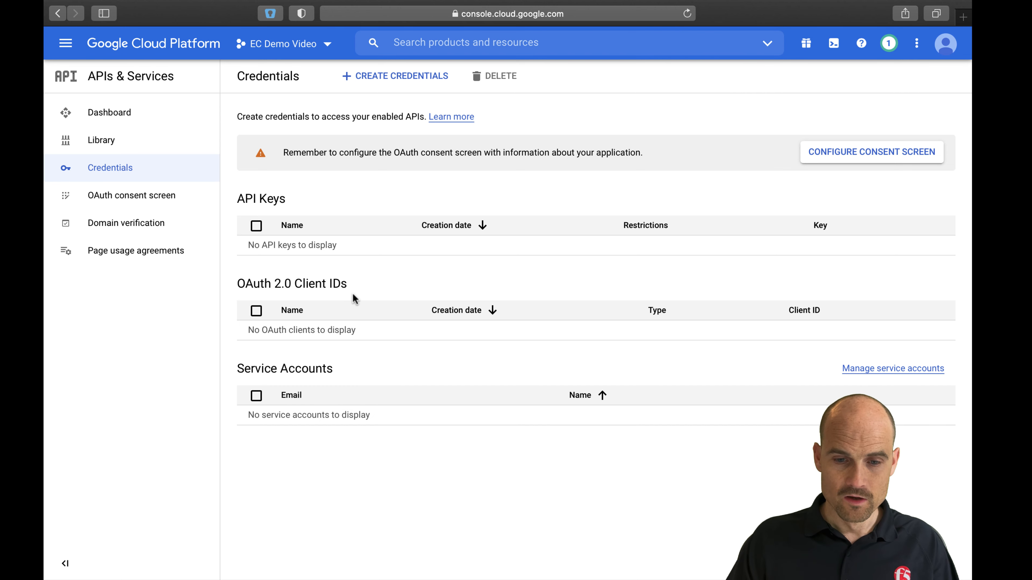
# - Begin creating an OAuth client ID and proceed to configure the required consent screen
pyautogui.click(395, 76)
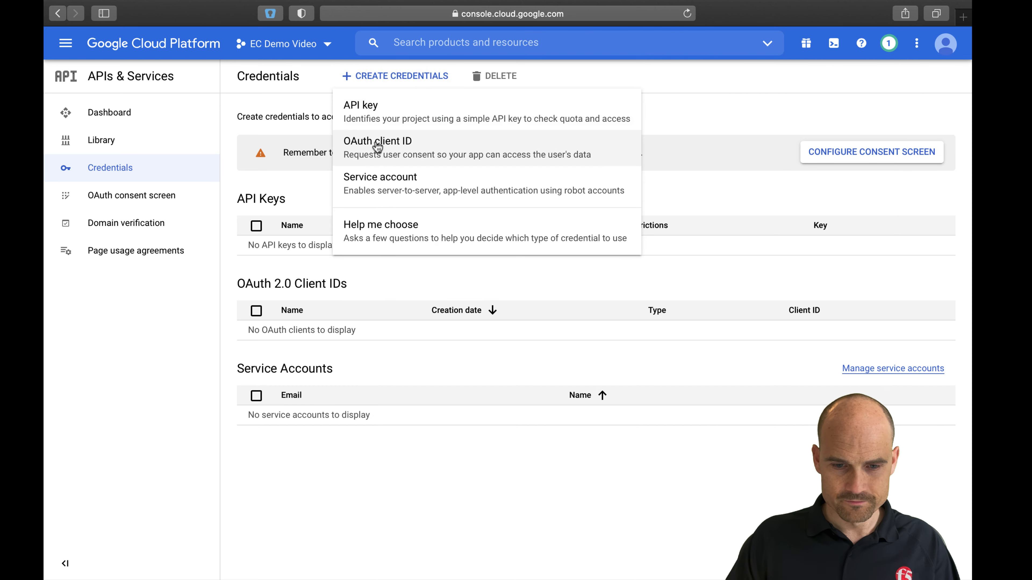
pyautogui.click(378, 148)
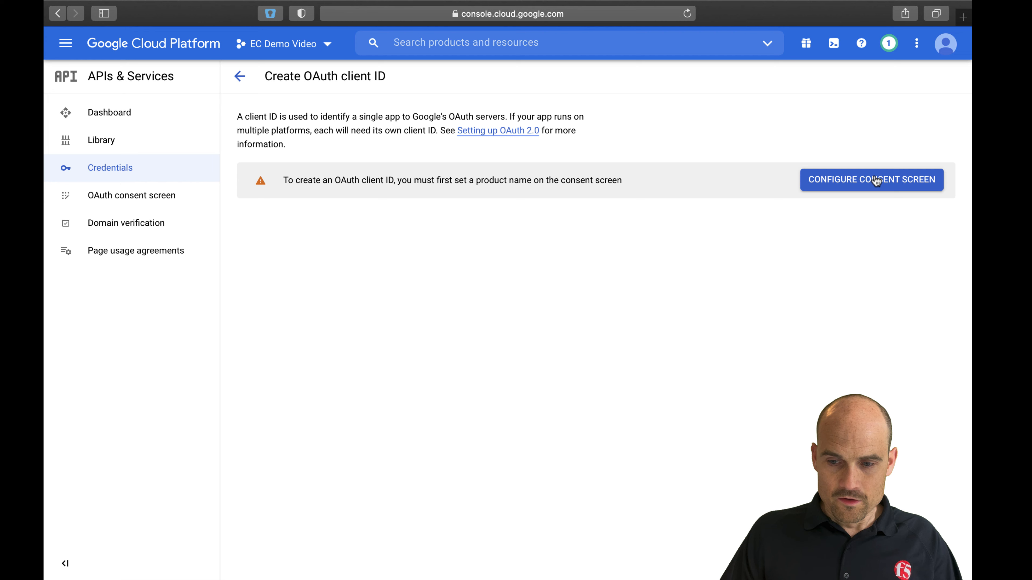
pyautogui.moveTo(865, 228)
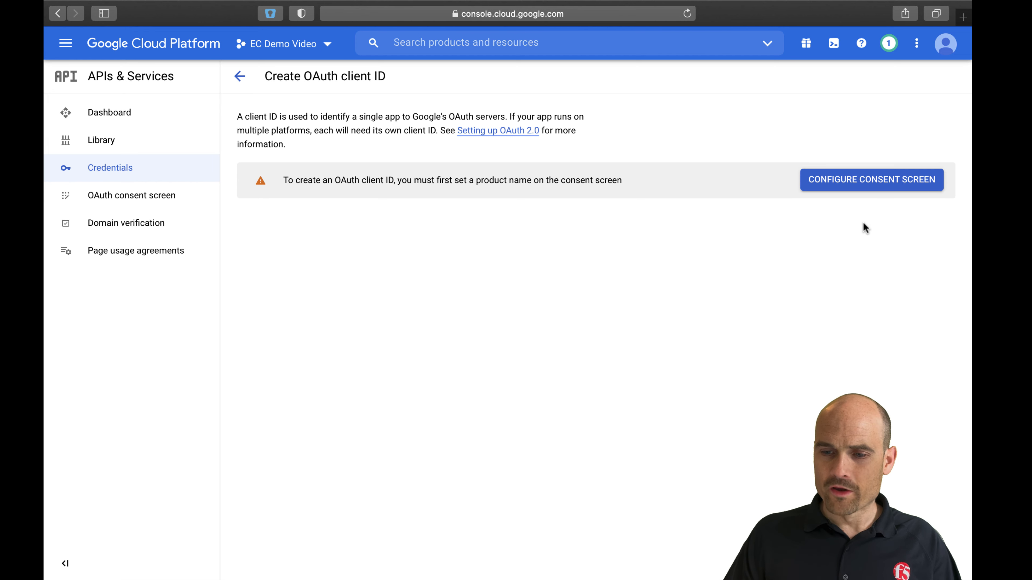
pyautogui.moveTo(864, 201)
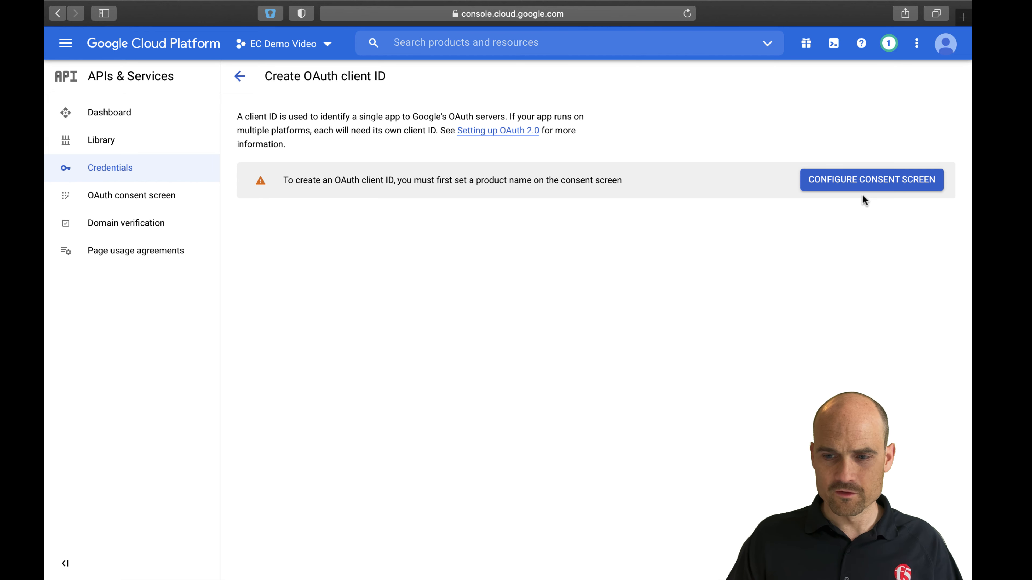
pyautogui.click(871, 180)
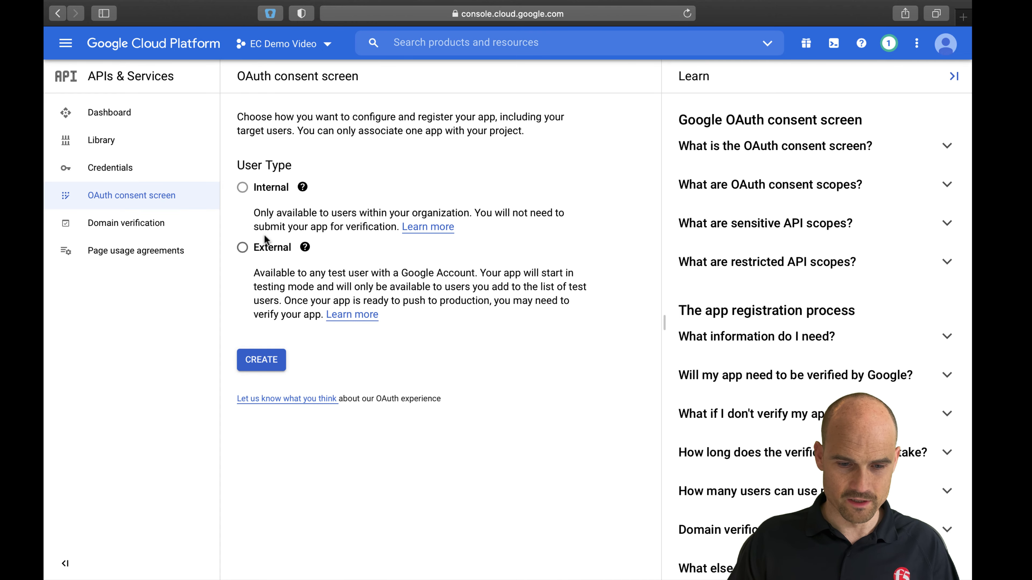
# - Start an External consent-screen app and name it SSL VPN Azure
pyautogui.click(242, 246)
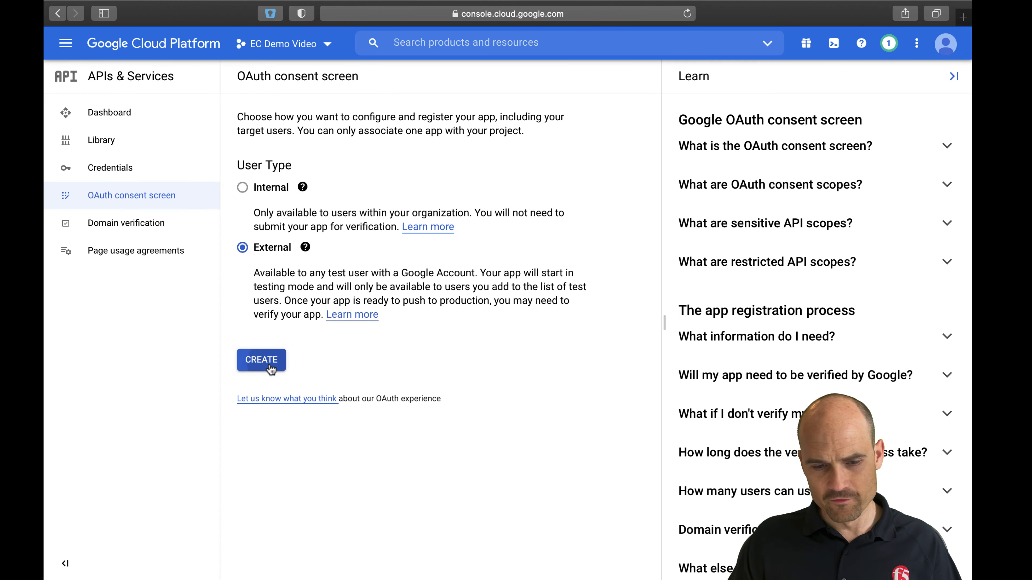
pyautogui.click(260, 360)
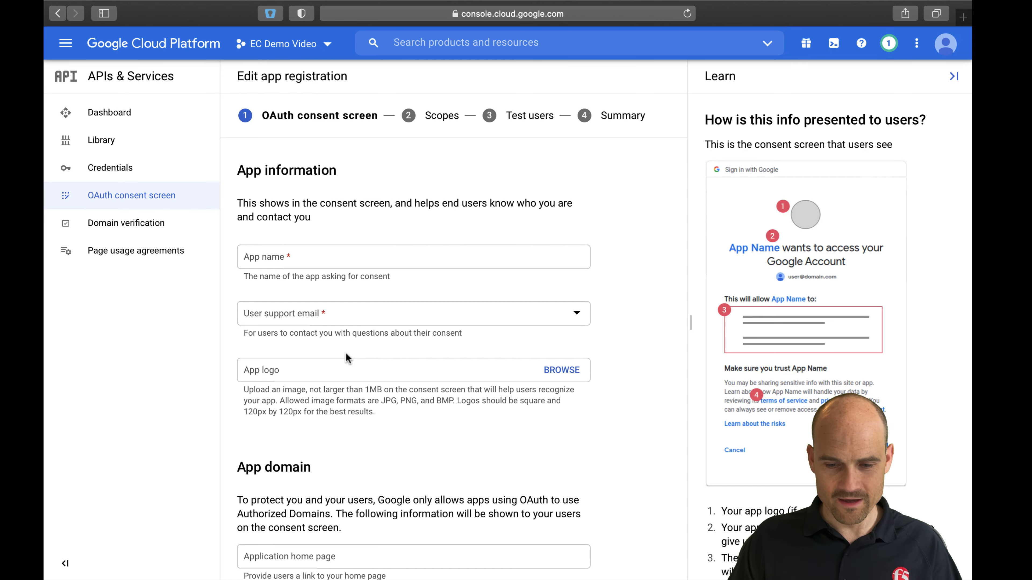
pyautogui.click(414, 257)
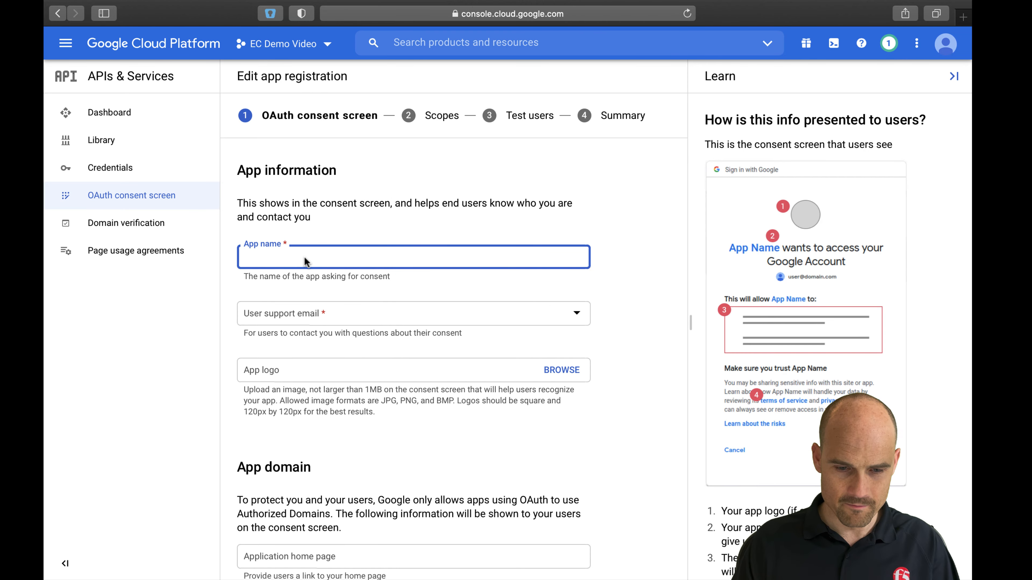
pyautogui.write('Cons')
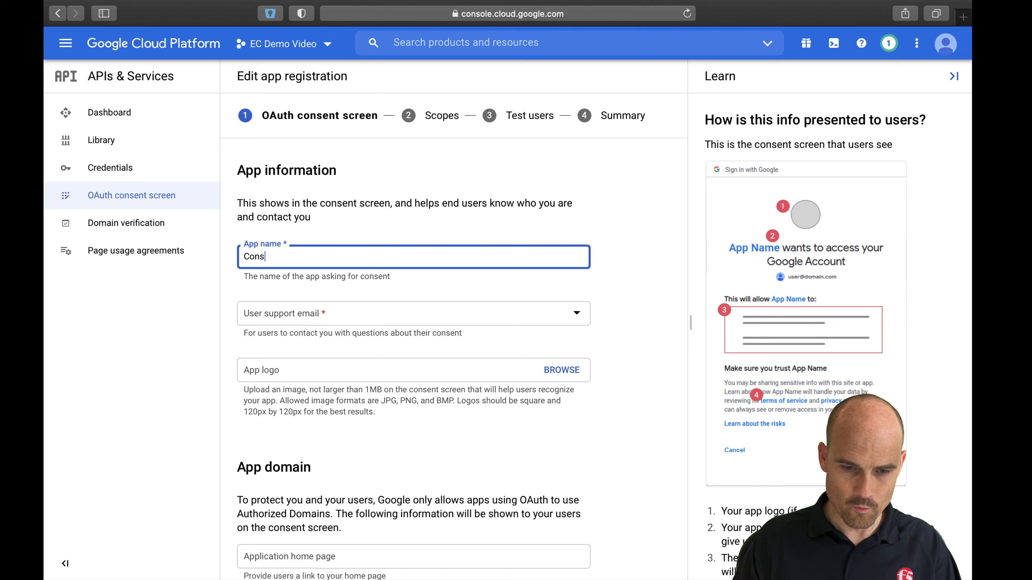
pyautogui.write('SSL -')
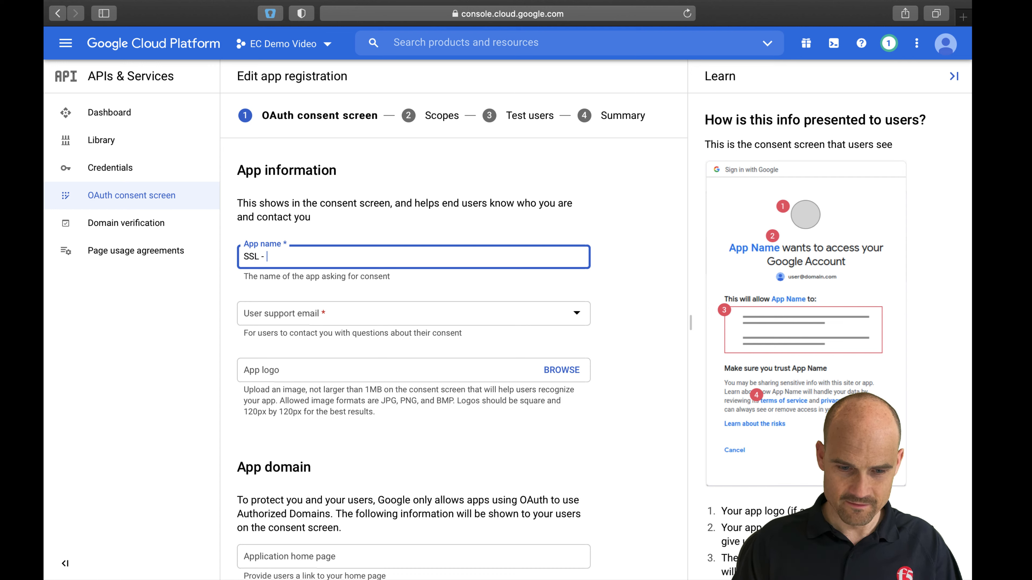
pyautogui.write('VPN')
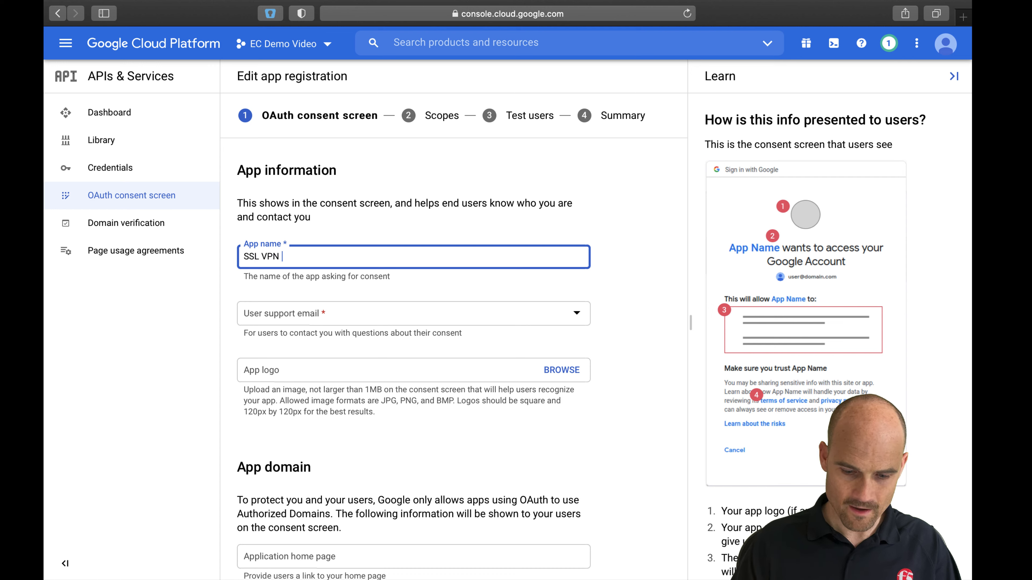
pyautogui.write('Azure')
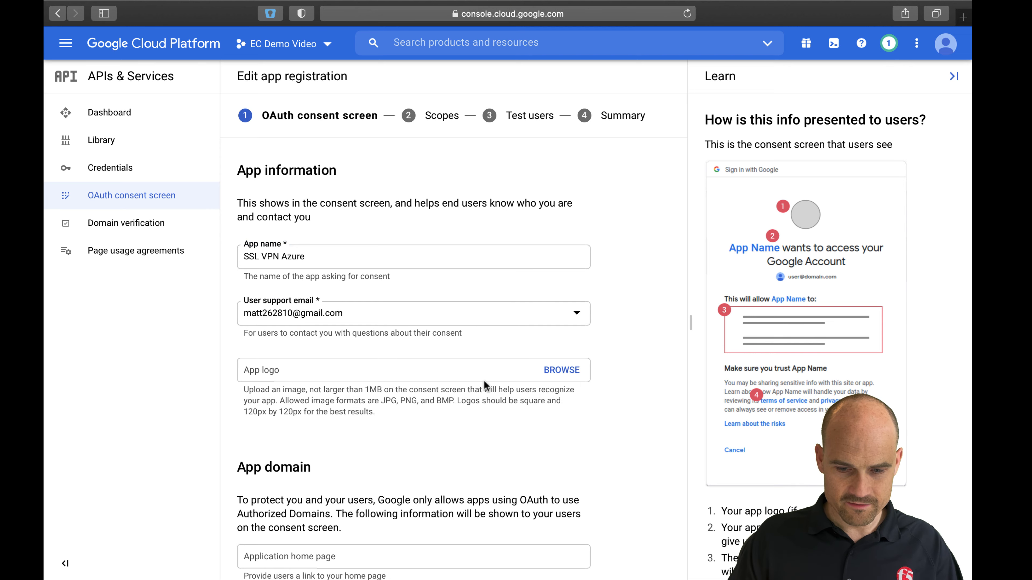
# - Enter the developer contact email, accept the scopes and test-users steps, and return to the dashboard
pyautogui.scroll(-3)
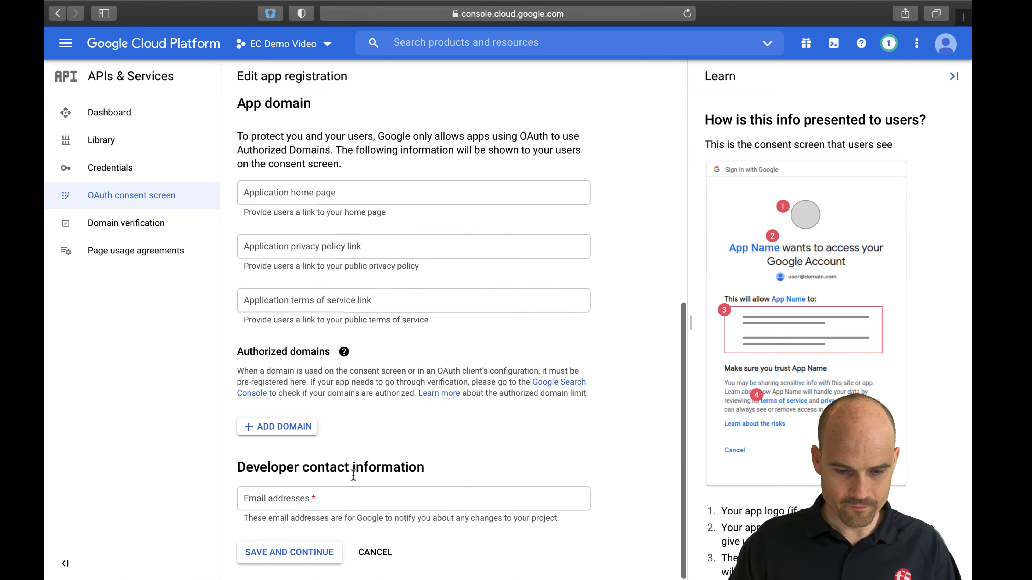
pyautogui.click(413, 498)
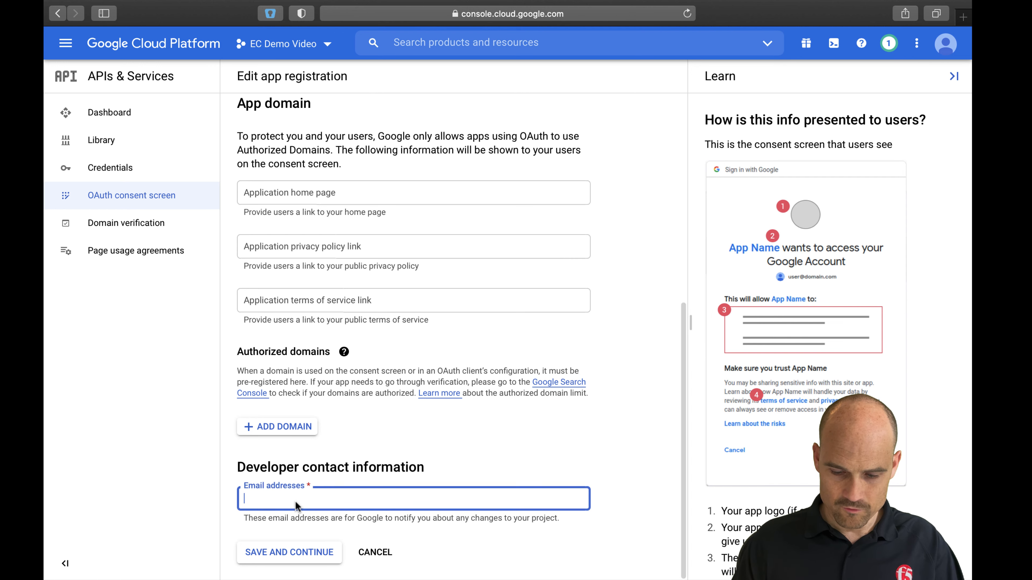
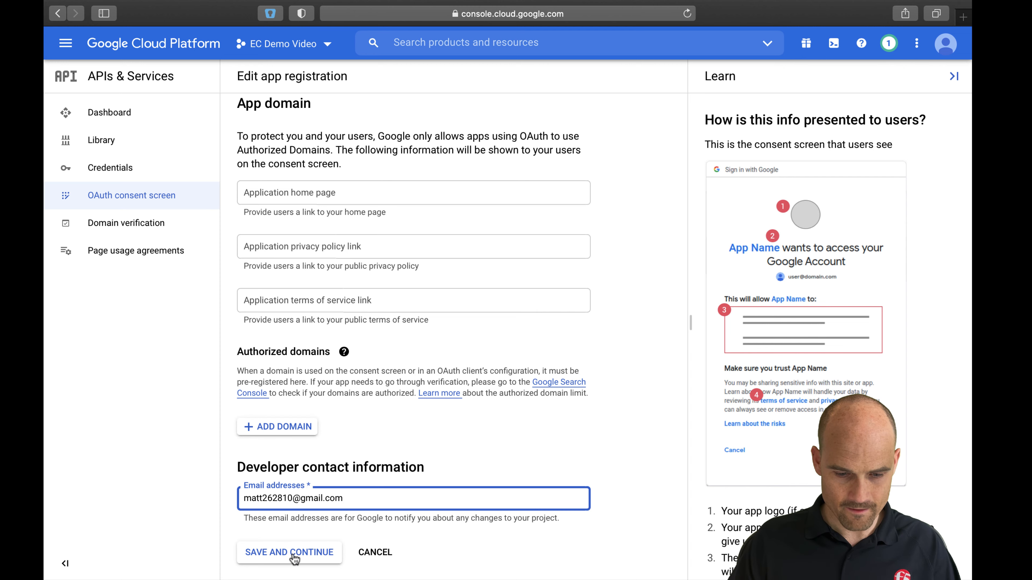
pyautogui.click(288, 553)
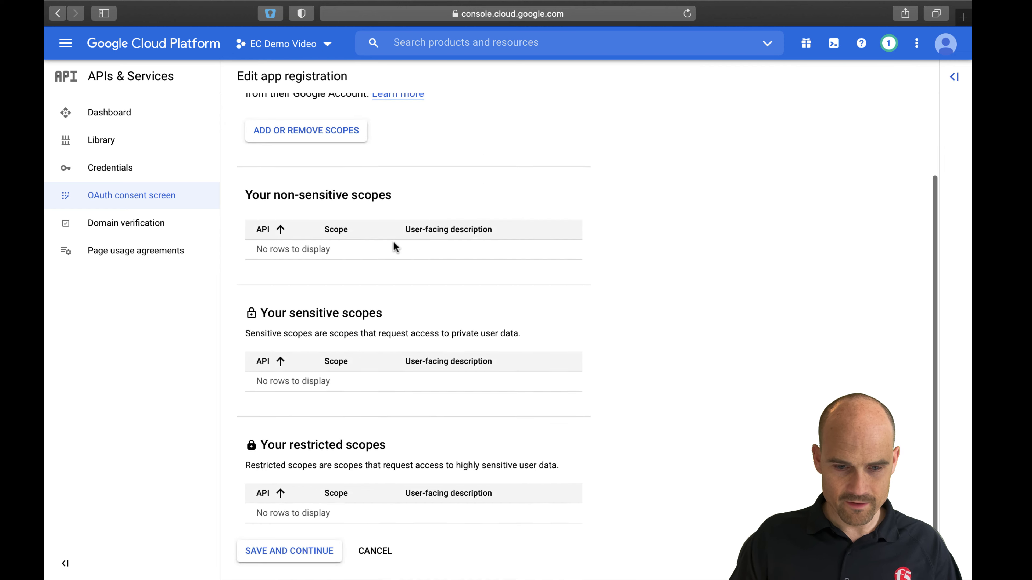
pyautogui.click(289, 550)
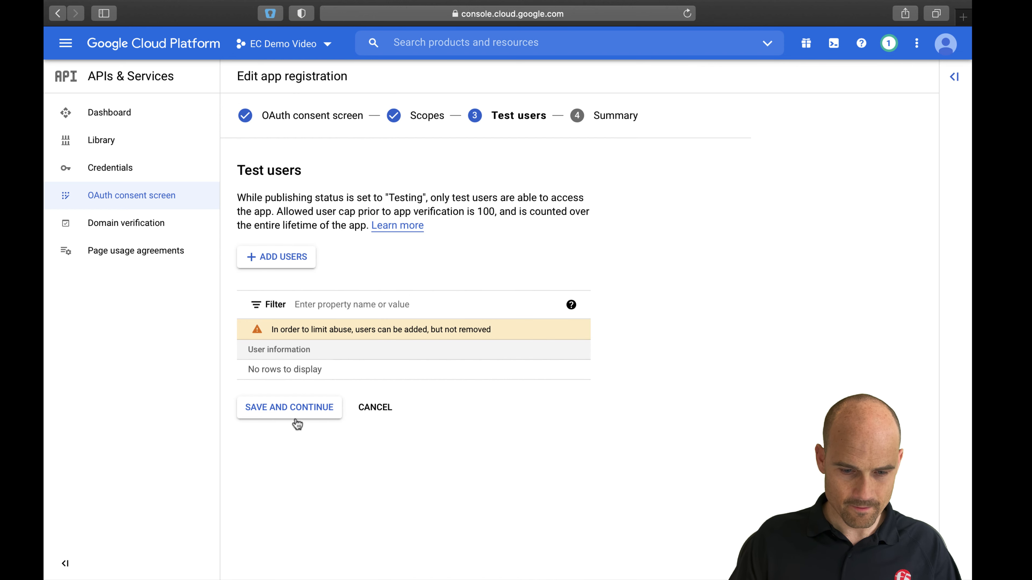
pyautogui.click(289, 408)
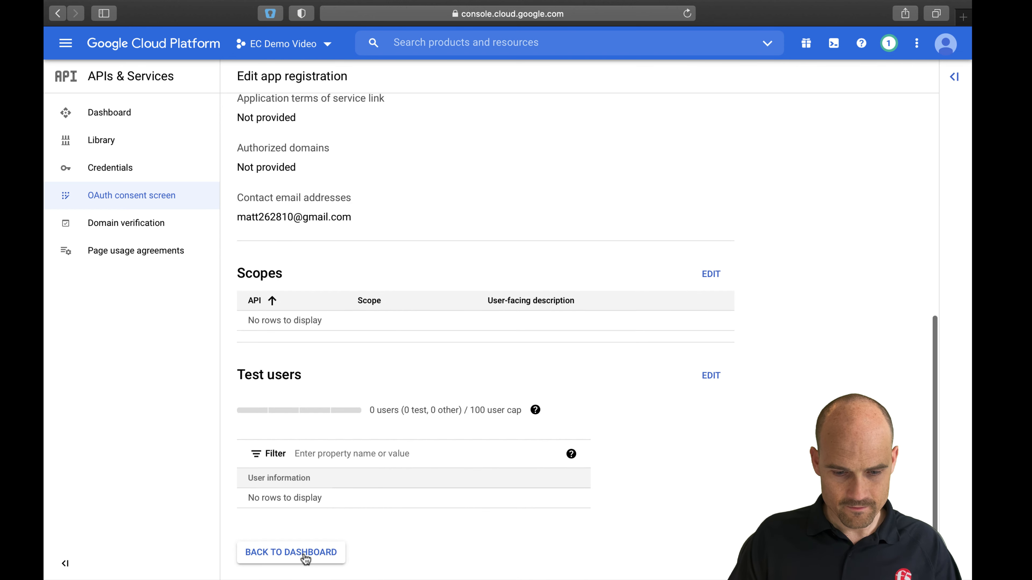
pyautogui.click(290, 552)
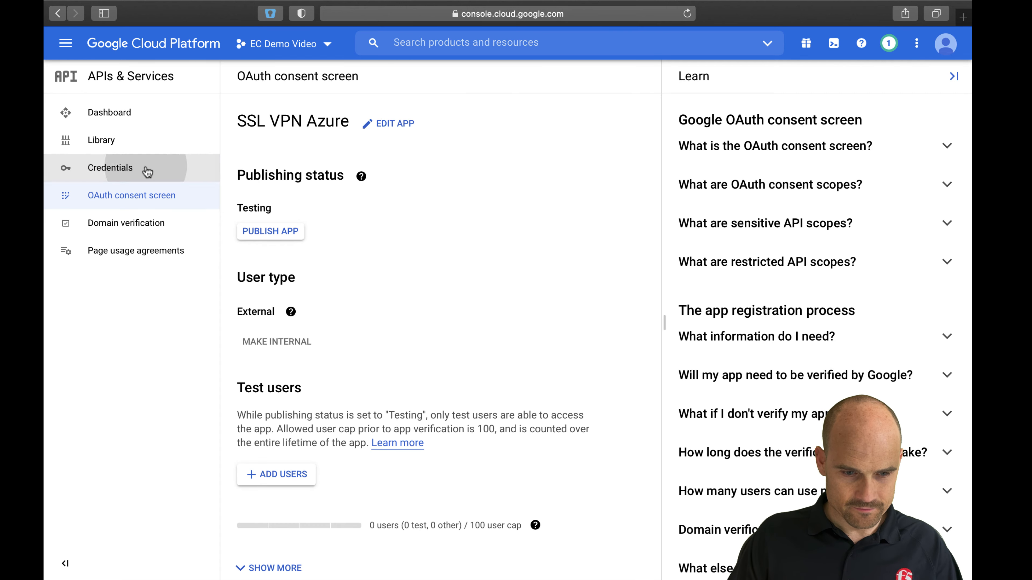
# - Start a Web application OAuth client and name it Edge Client
pyautogui.click(110, 167)
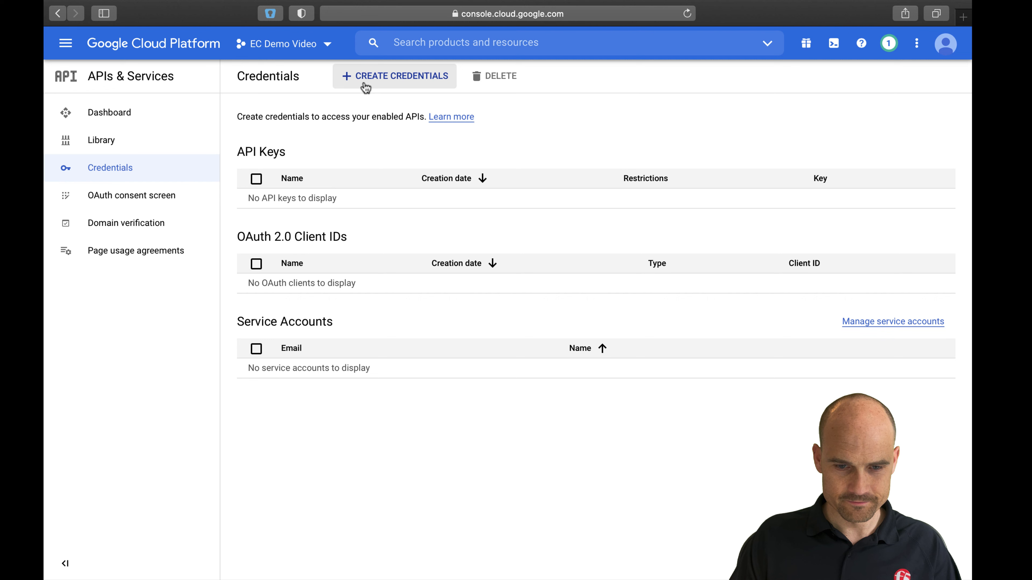
pyautogui.click(394, 75)
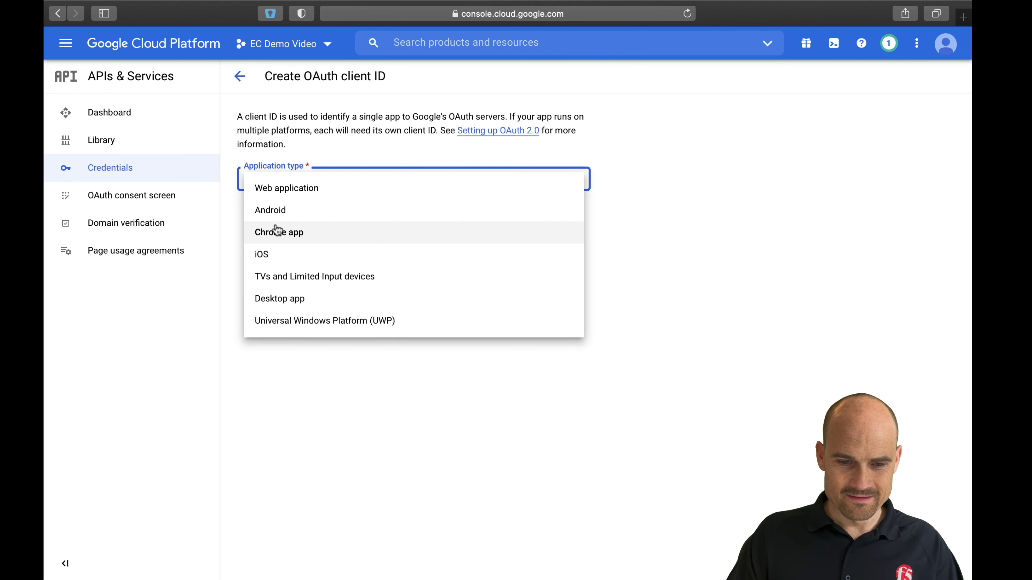
pyautogui.click(287, 187)
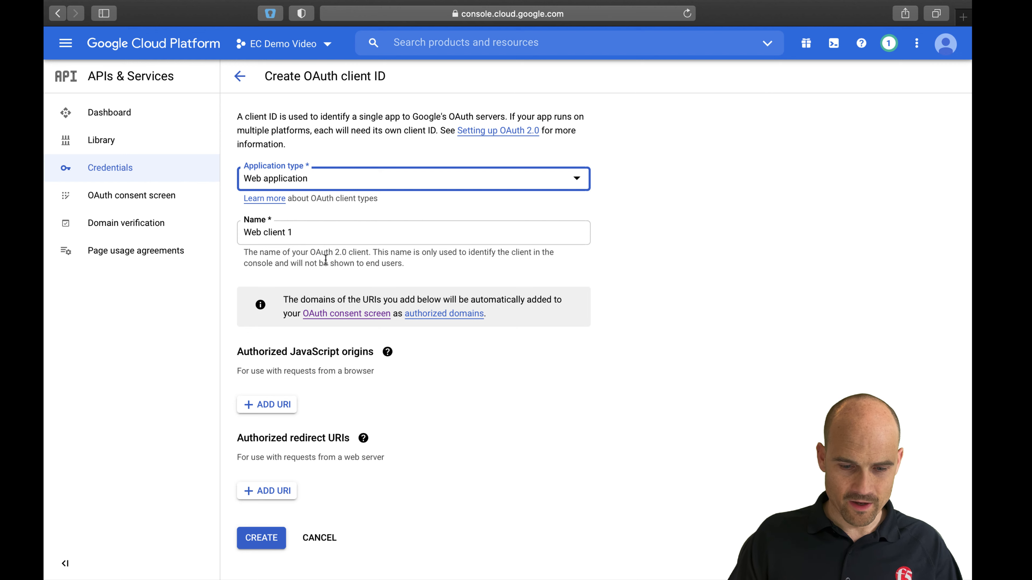
pyautogui.doubleClick(268, 232)
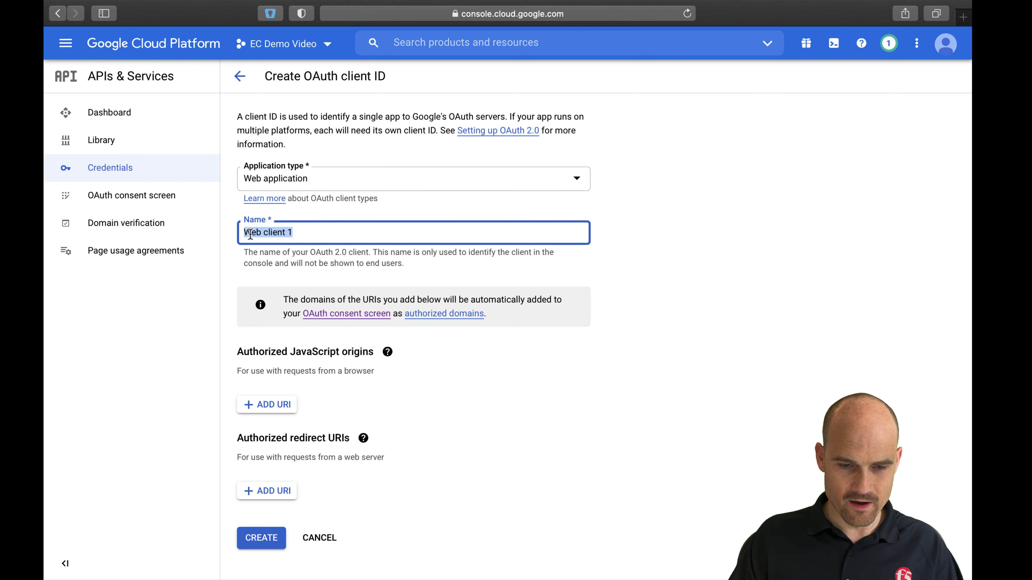
pyautogui.write('Edge')
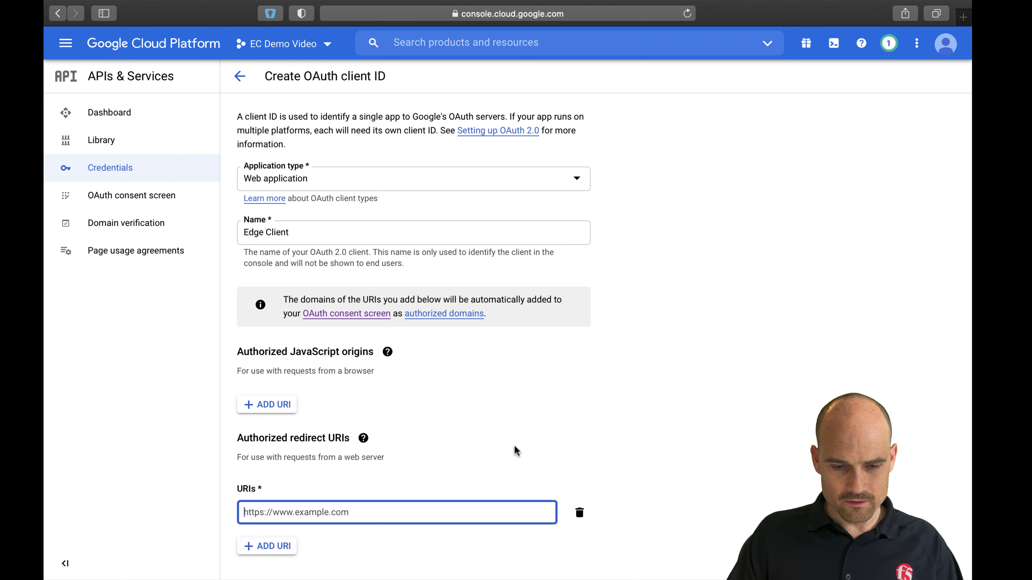
pyautogui.write('http')
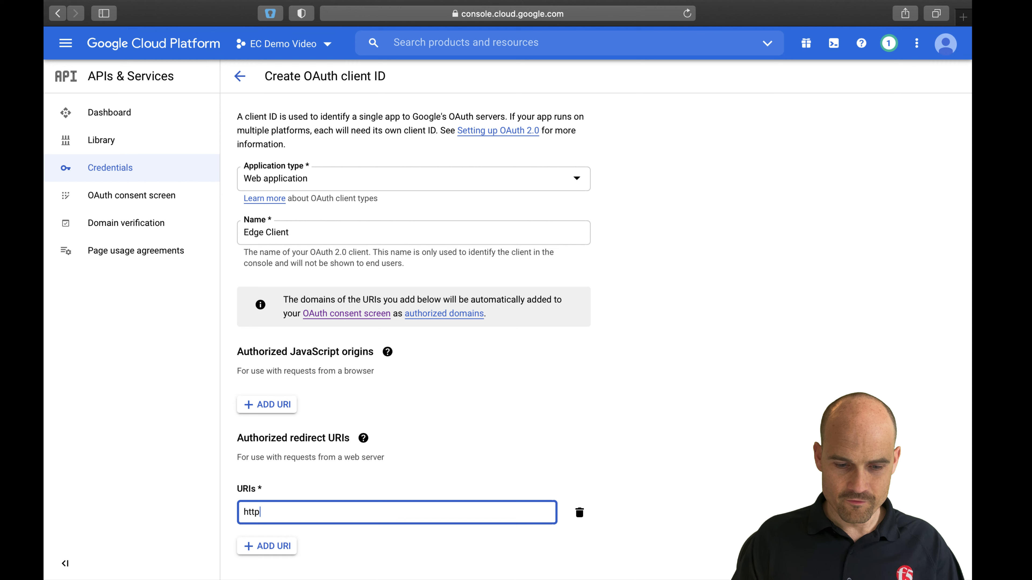
pyautogui.write('://')
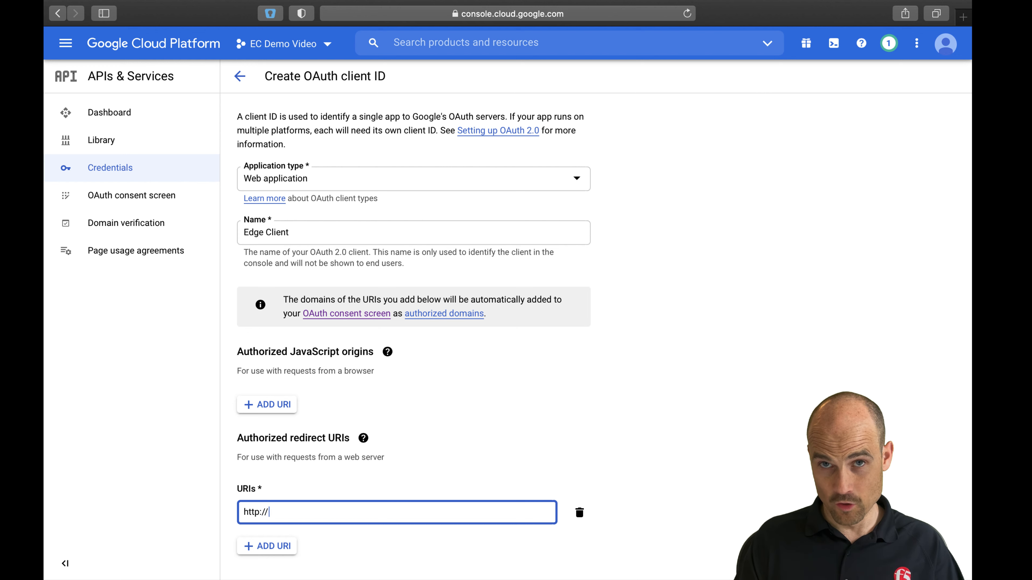
pyautogui.write('localhost:8000/')
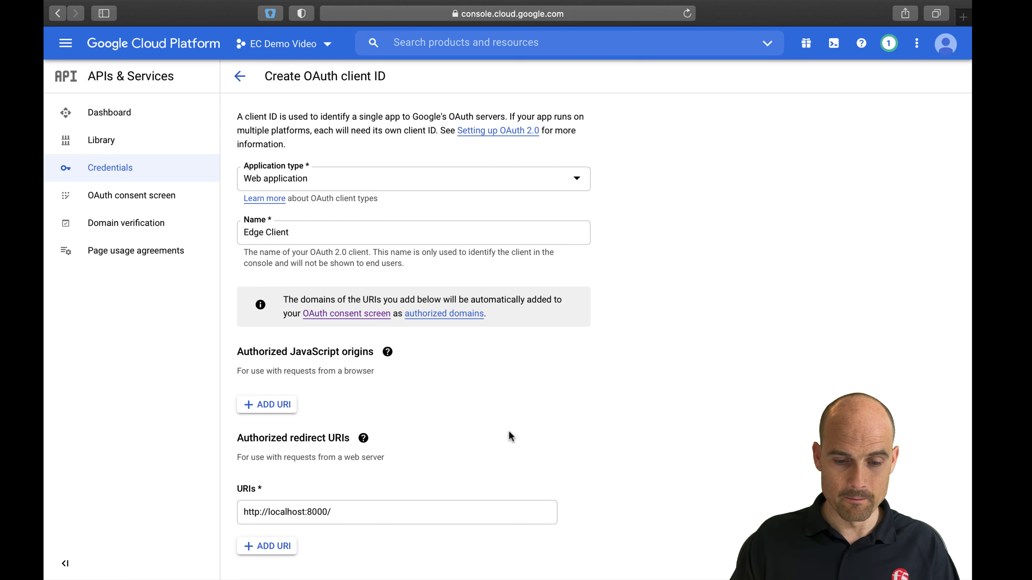
pyautogui.scroll(-3)
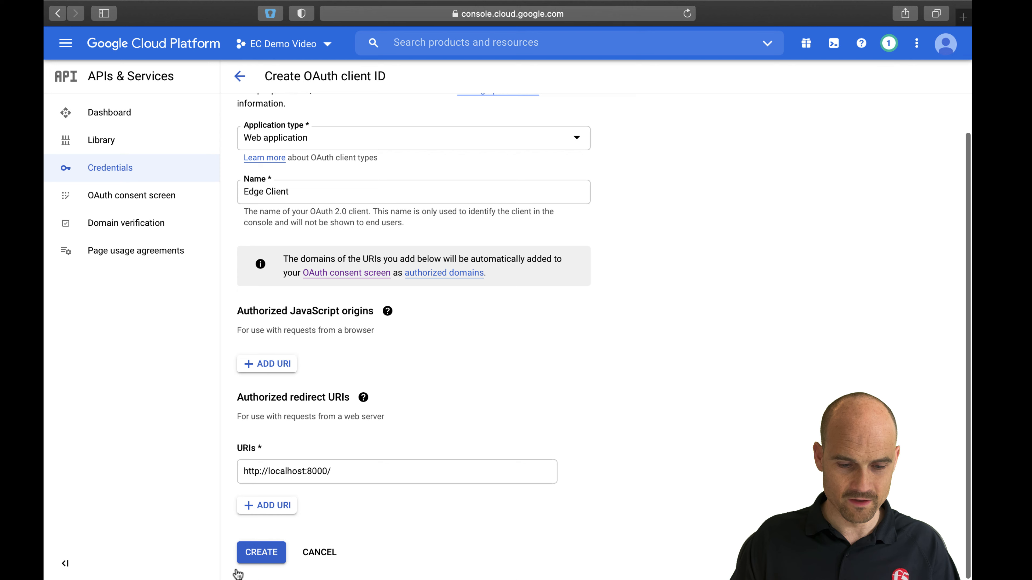
# - Create the Edge Client OAuth client and copy its generated client ID from the confirmation dialog
pyautogui.click(261, 552)
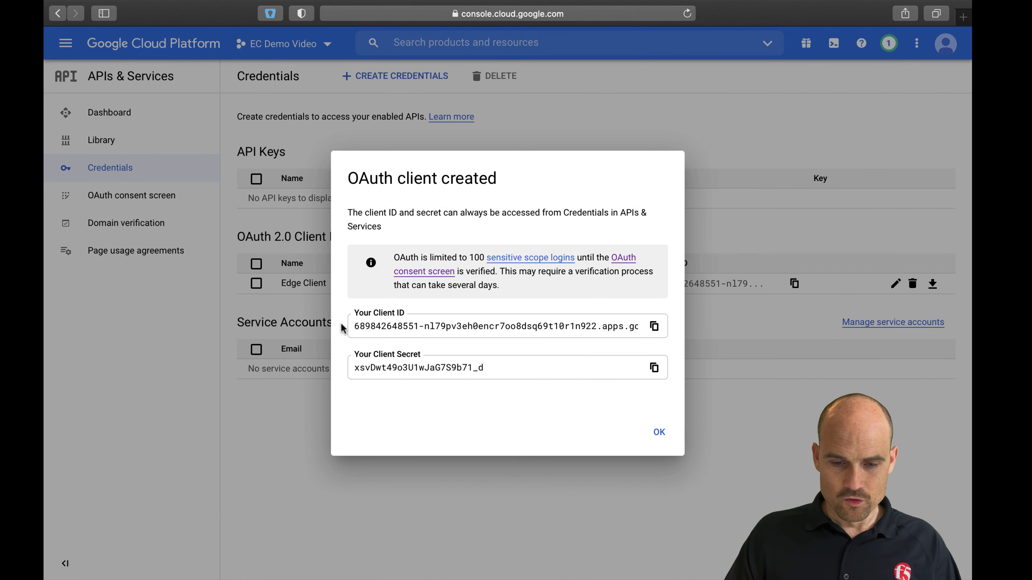
pyautogui.click(653, 326)
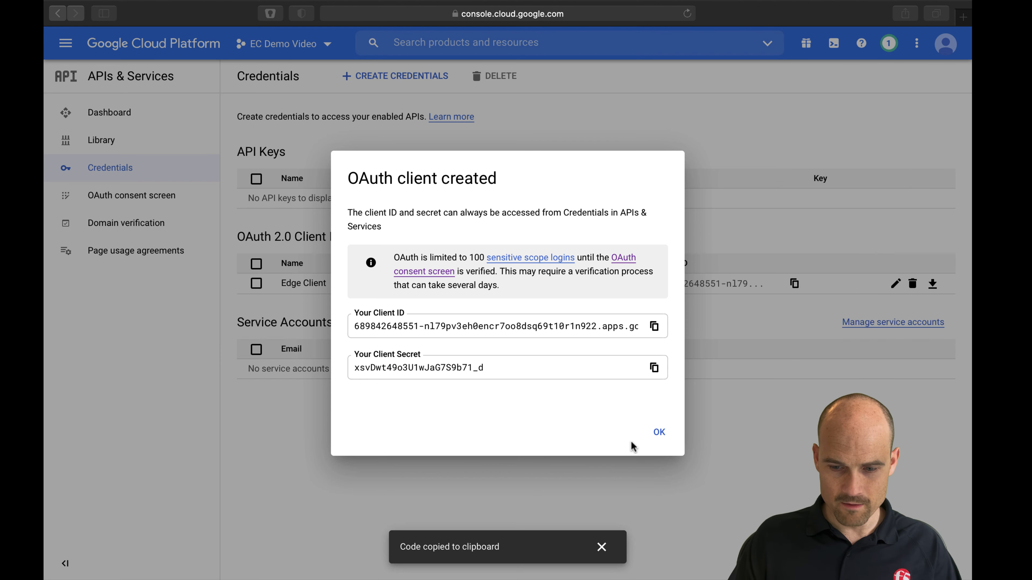
pyautogui.click(658, 432)
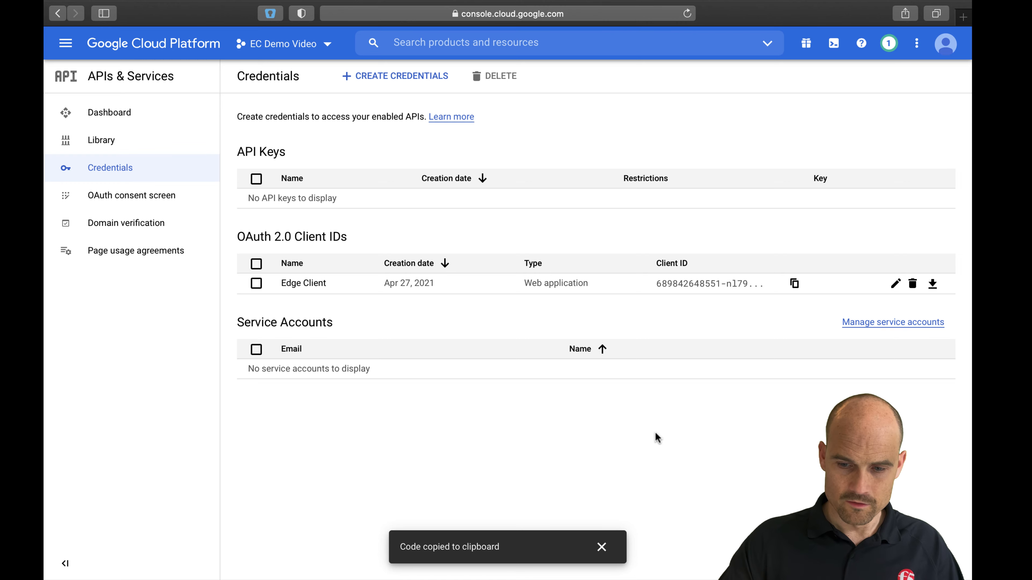
pyautogui.moveTo(394, 135)
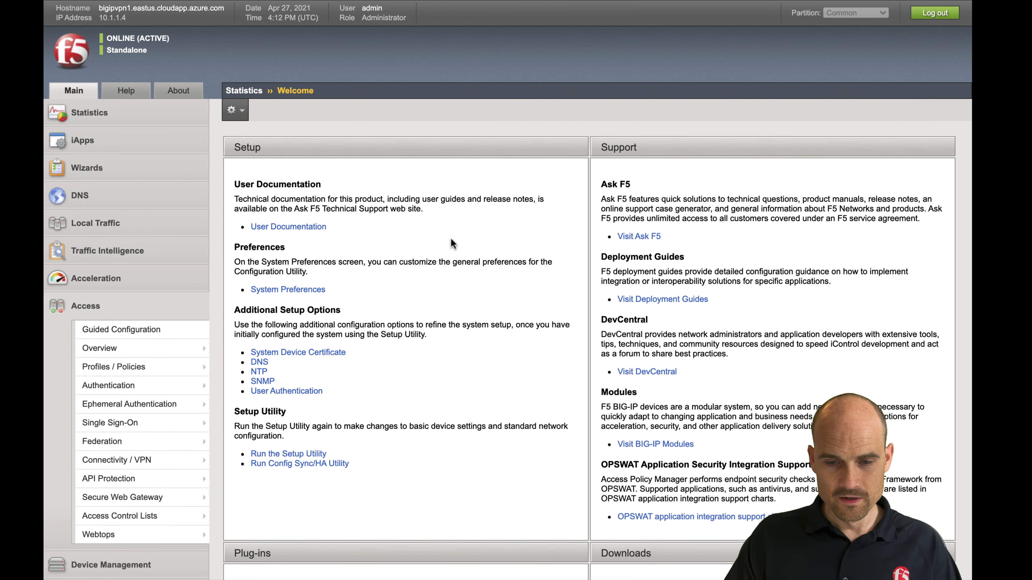
pyautogui.moveTo(388, 346)
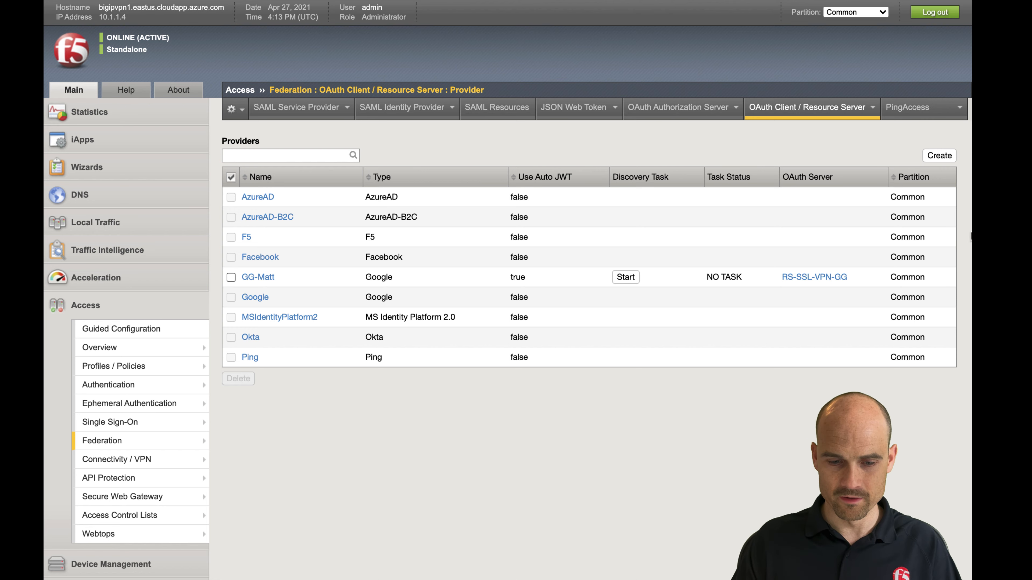
# - Create OAuth provider GG-Matt-Demo of type Google and discover its OpenID endpoints
pyautogui.click(938, 156)
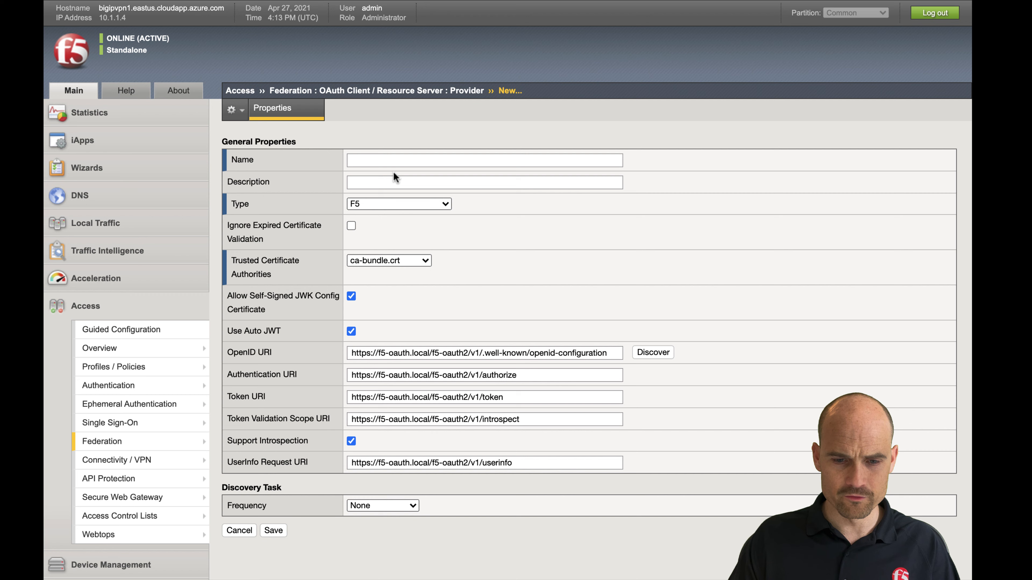
pyautogui.write('GG-')
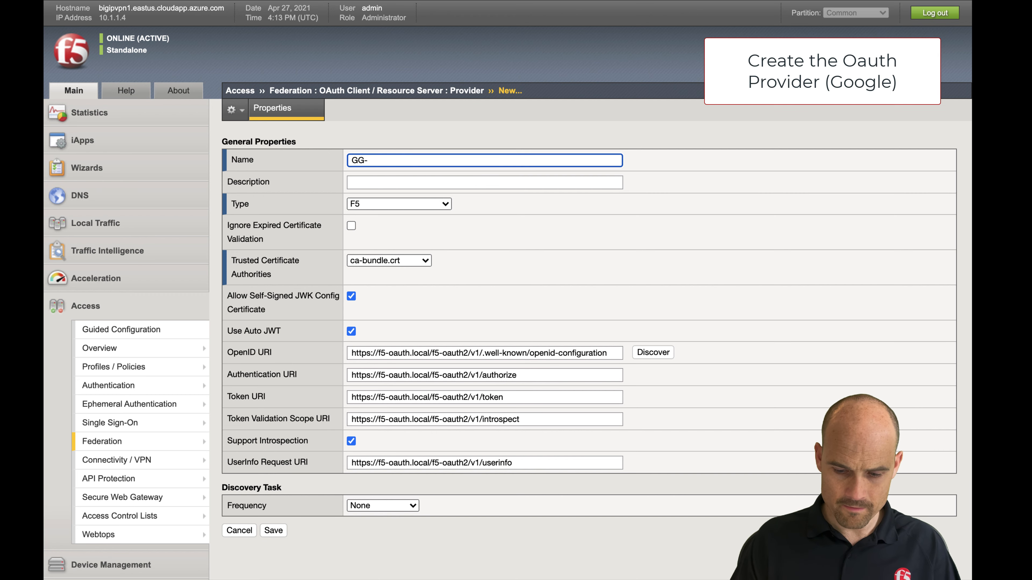
pyautogui.write('Matt-D')
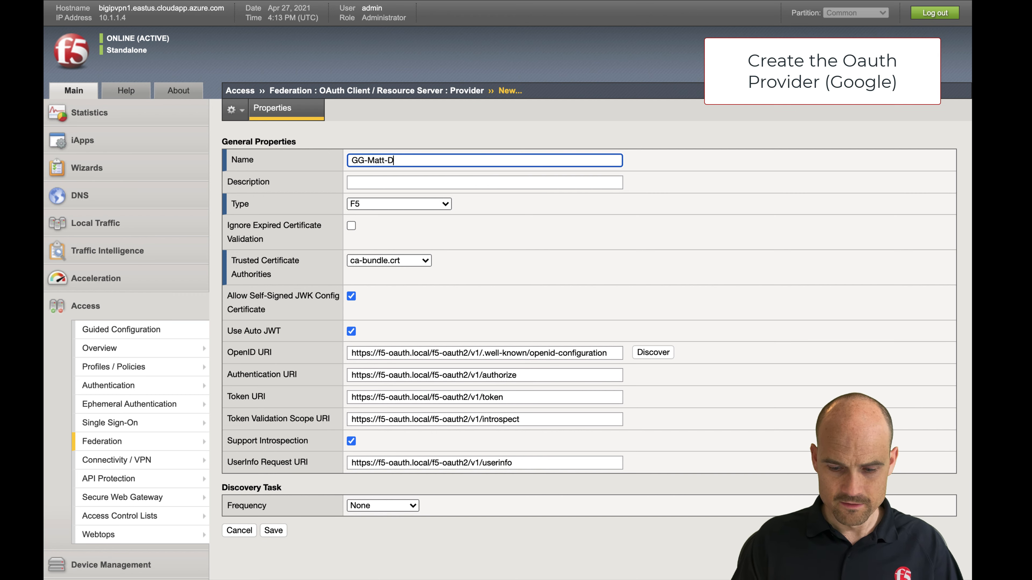
pyautogui.click(399, 204)
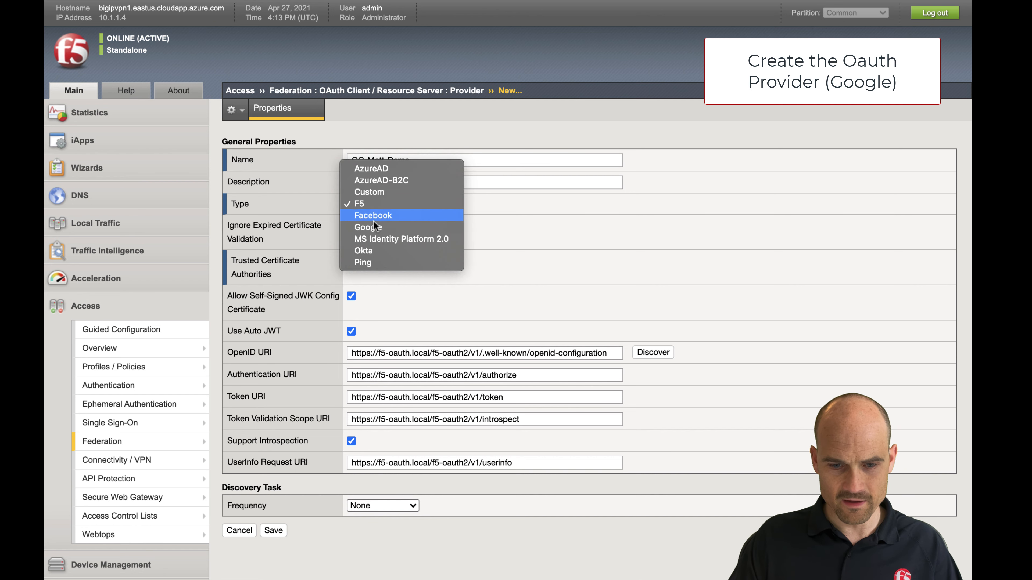
pyautogui.click(367, 227)
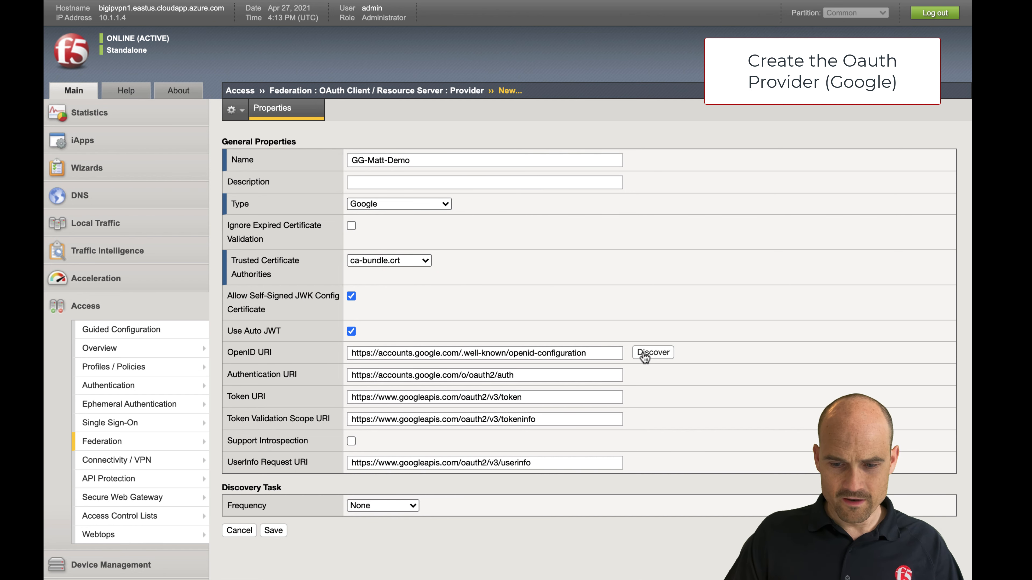
pyautogui.click(652, 352)
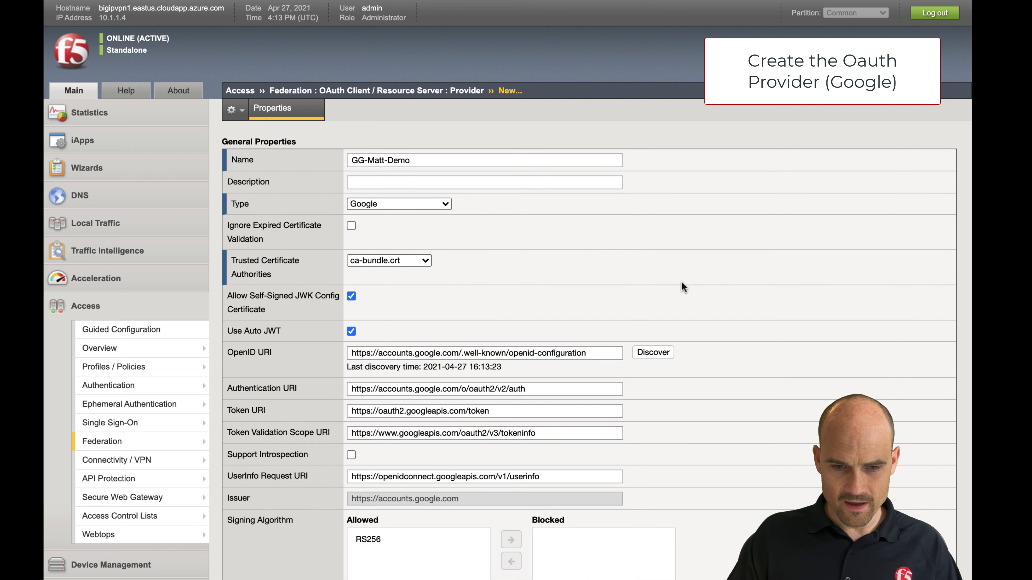
# - Set the discovery task frequency to Every Hour and save the provider
pyautogui.scroll(-3)
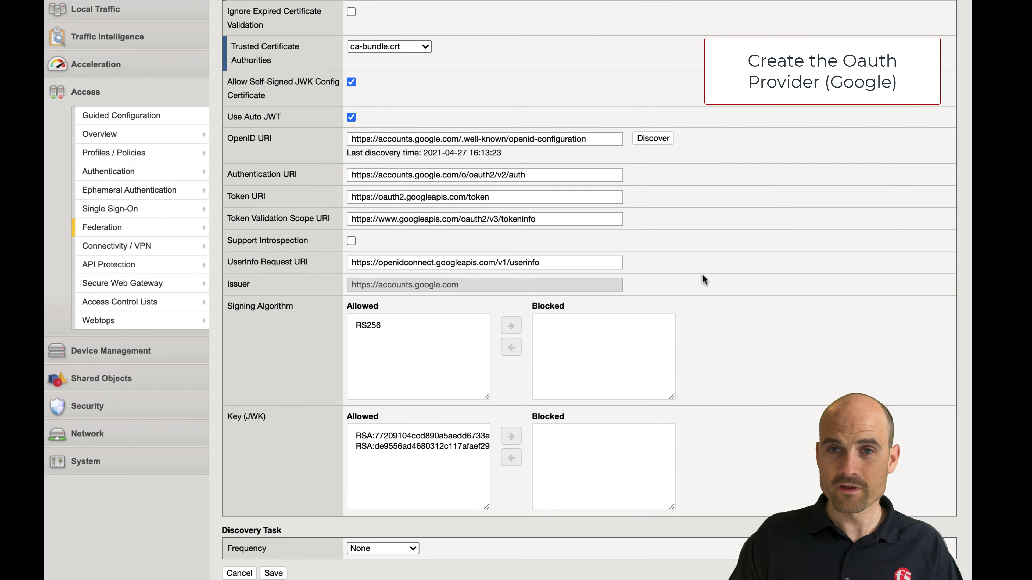
pyautogui.moveTo(378, 469)
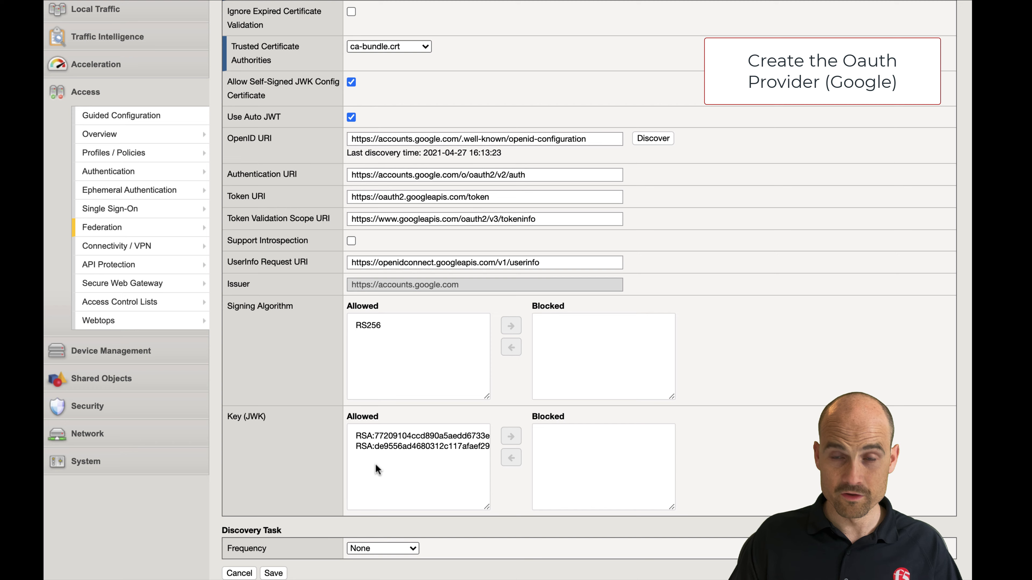
pyautogui.click(382, 548)
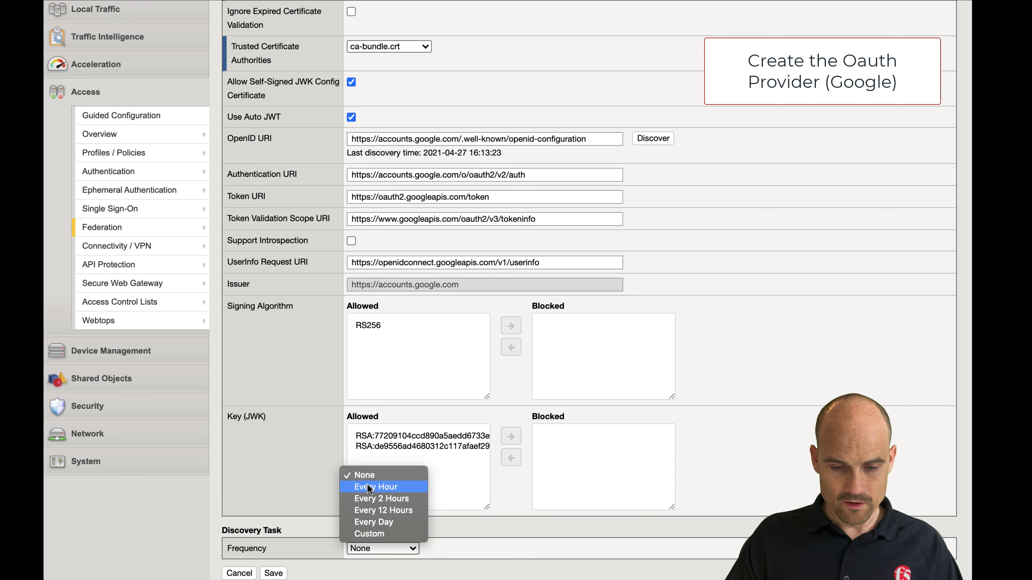
pyautogui.click(375, 487)
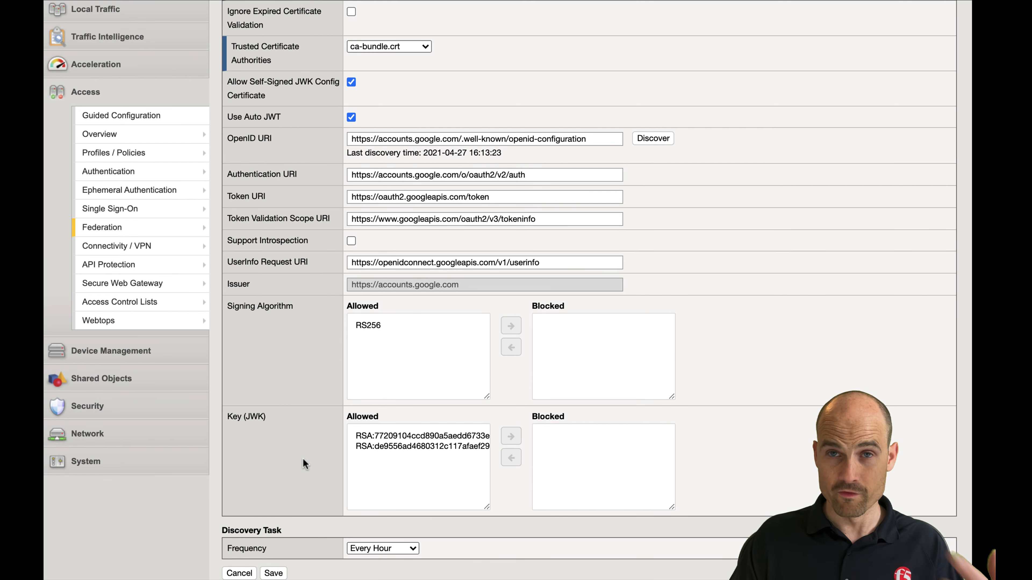
pyautogui.click(238, 574)
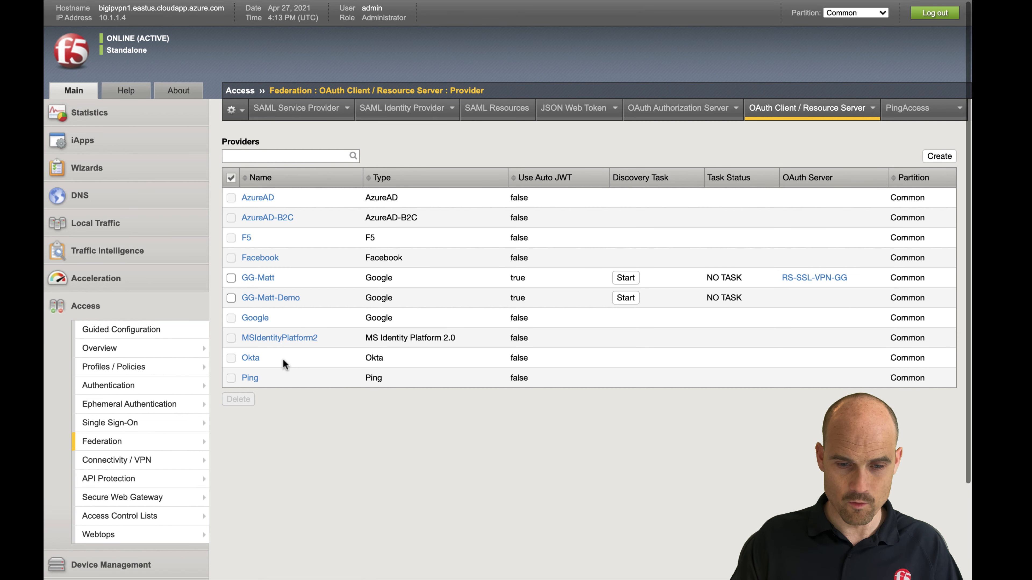
pyautogui.moveTo(361, 492)
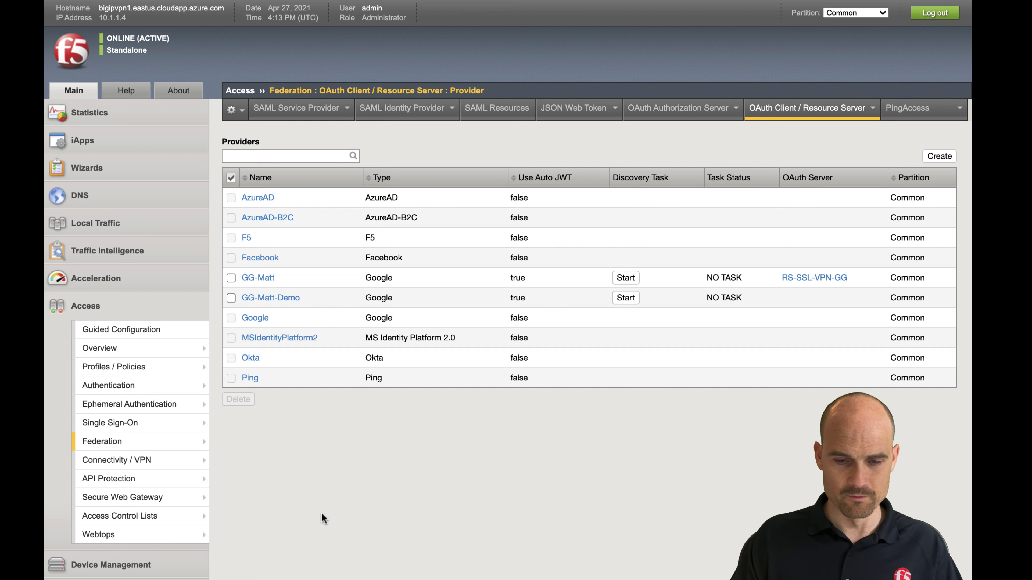
# - Navigate via Access > Federation > OAuth Client / Resource Server to the OAuth Server list
pyautogui.click(102, 441)
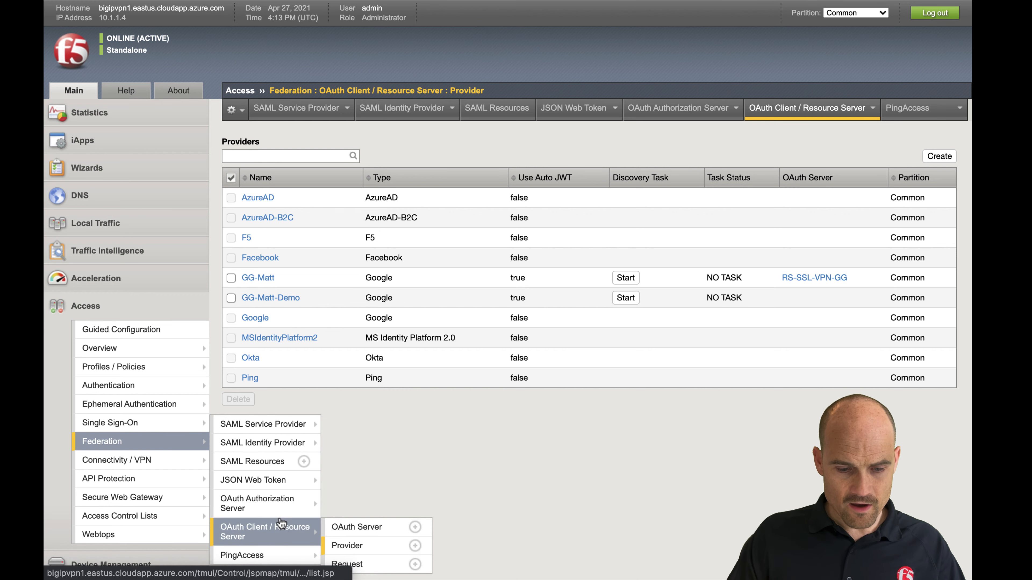
pyautogui.click(356, 528)
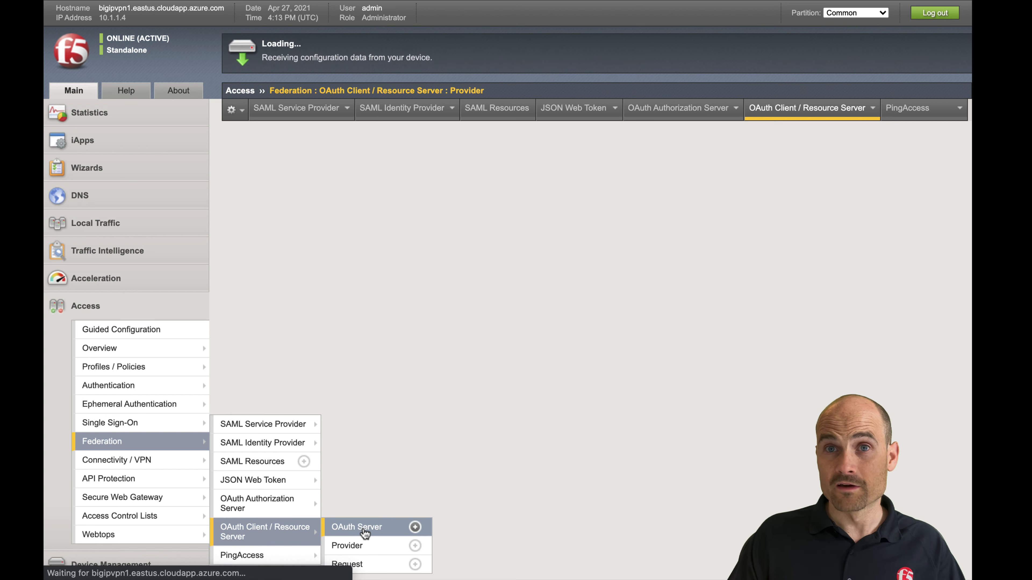
pyautogui.click(355, 527)
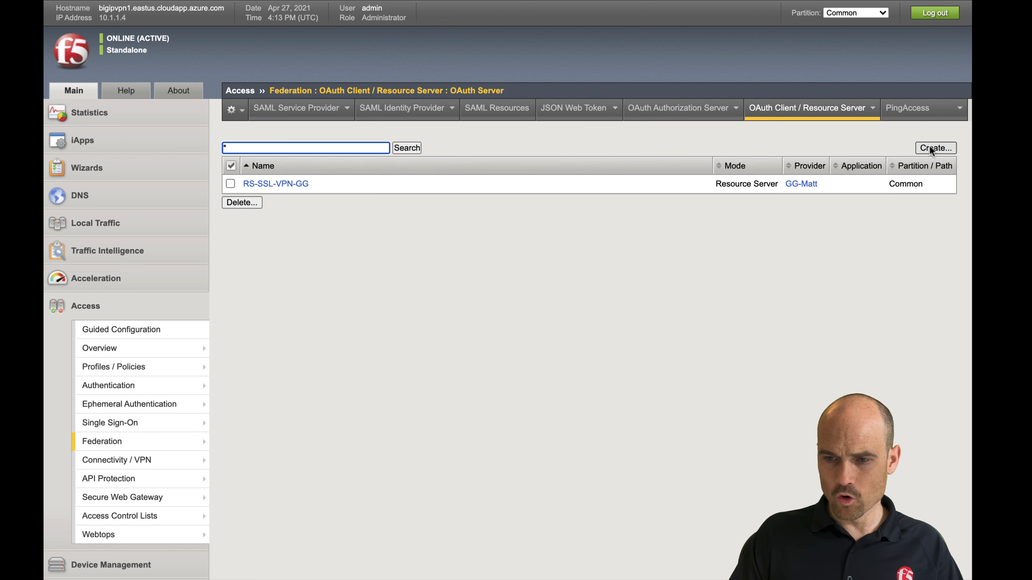
# - Start a new OAuth server named RS-GG-Demo in Resource Server mode
pyautogui.click(934, 147)
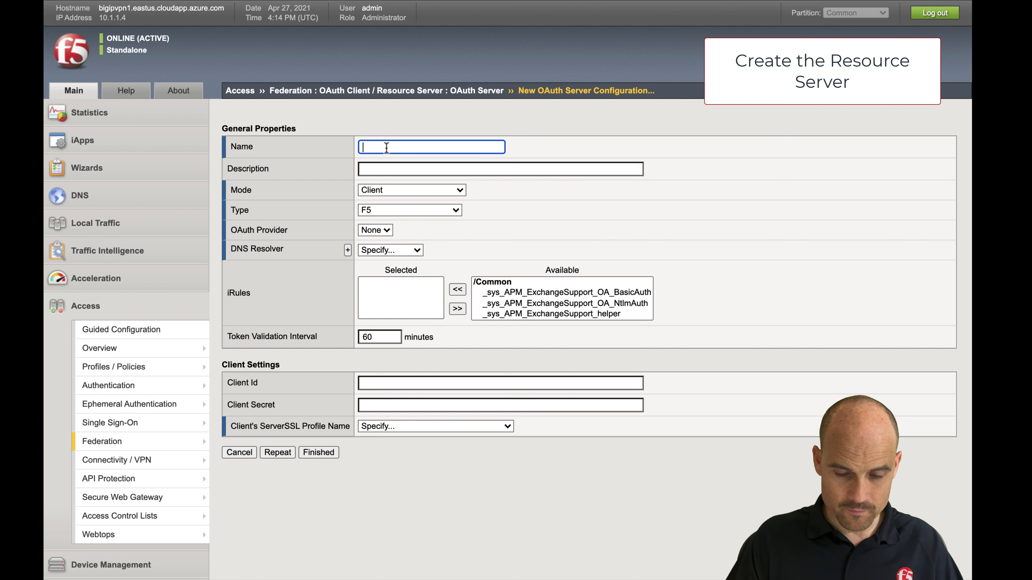
pyautogui.write('RD')
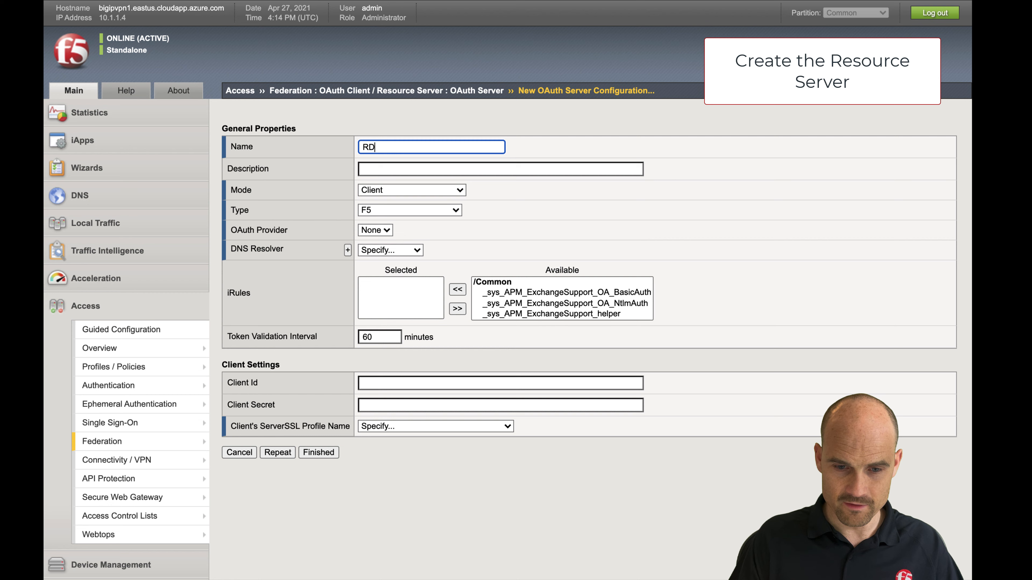
pyautogui.write('RS-GG-Demo')
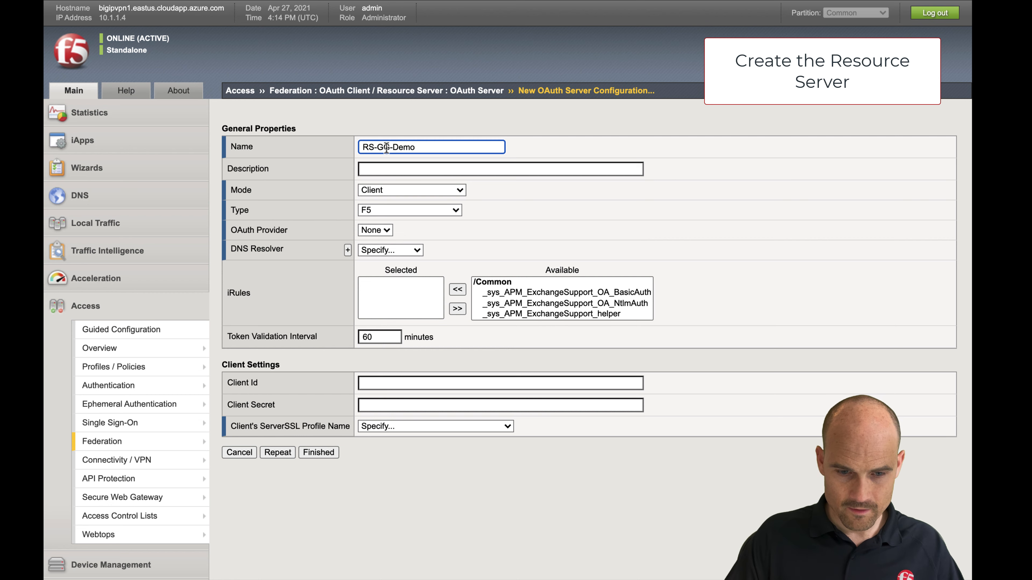
pyautogui.click(411, 190)
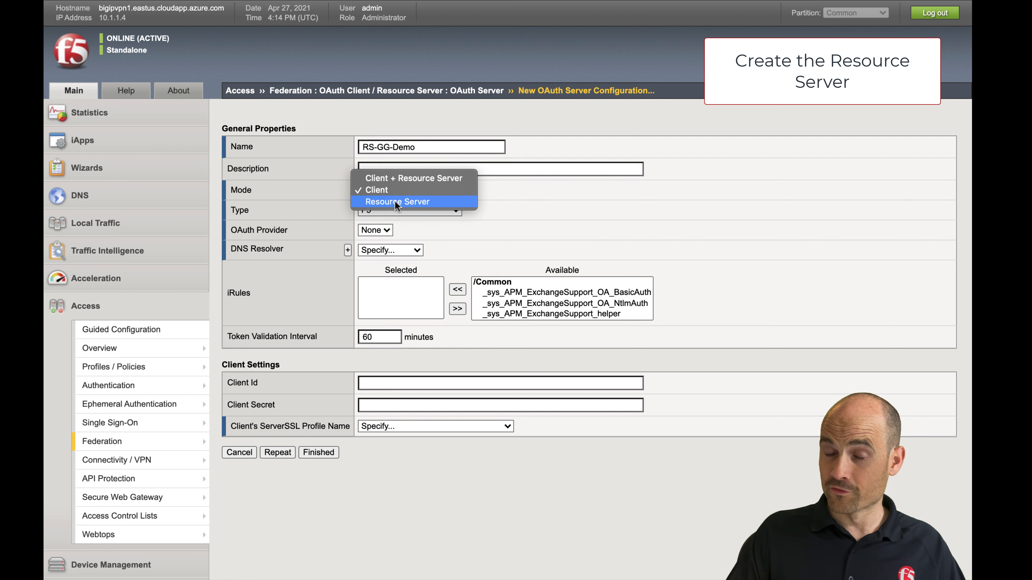
pyautogui.click(397, 201)
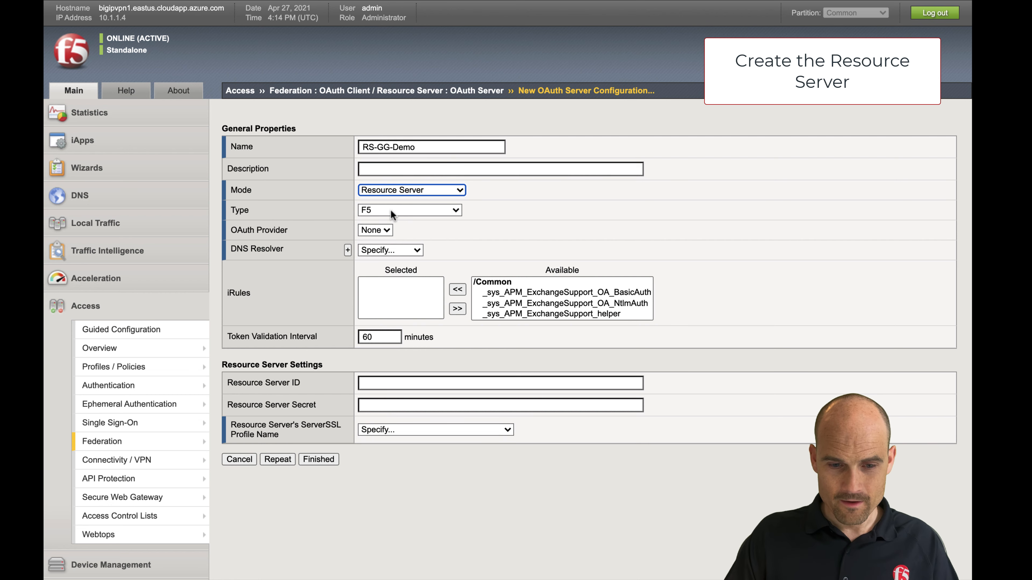
# - Set Type to Google, OAuth Provider to GG-Matt-Demo and DNS Resolver to f5-aws-dns
pyautogui.click(408, 210)
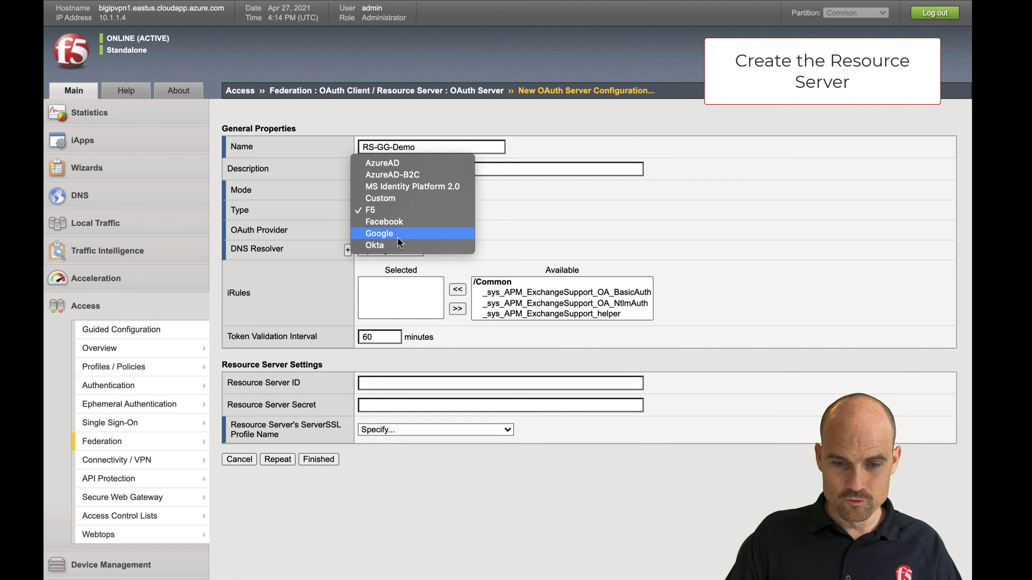
pyautogui.click(379, 233)
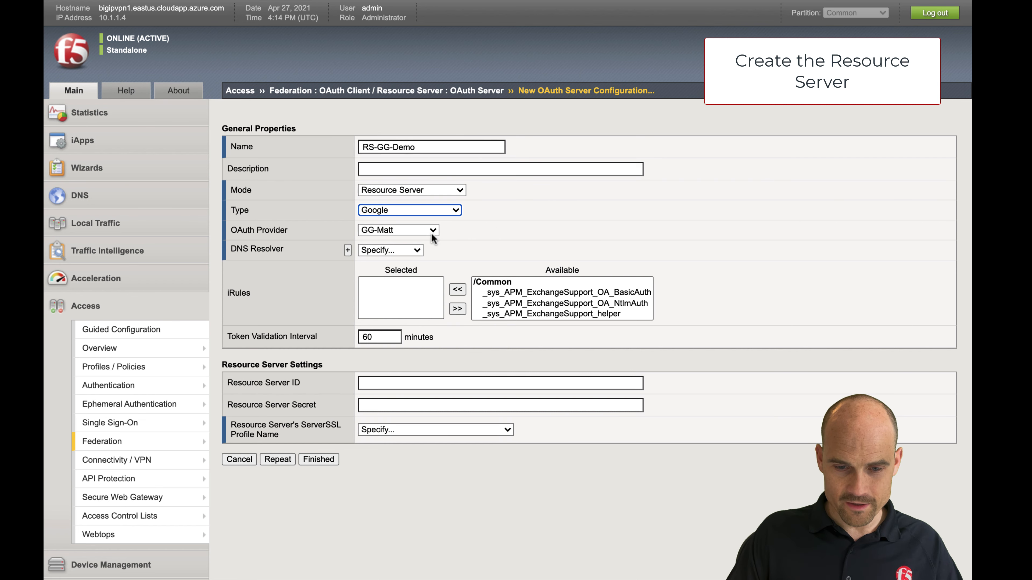
pyautogui.click(398, 229)
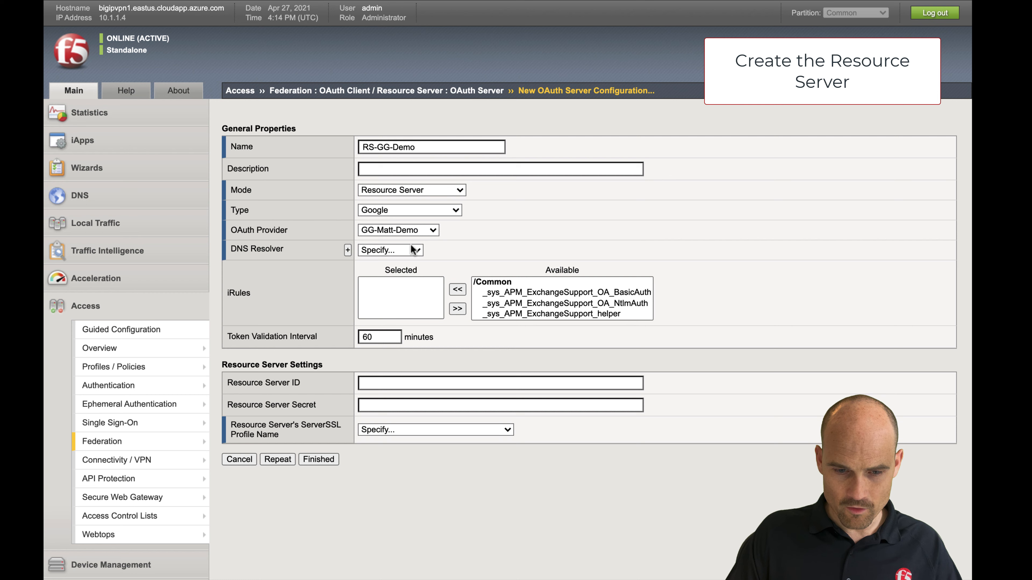
pyautogui.click(390, 250)
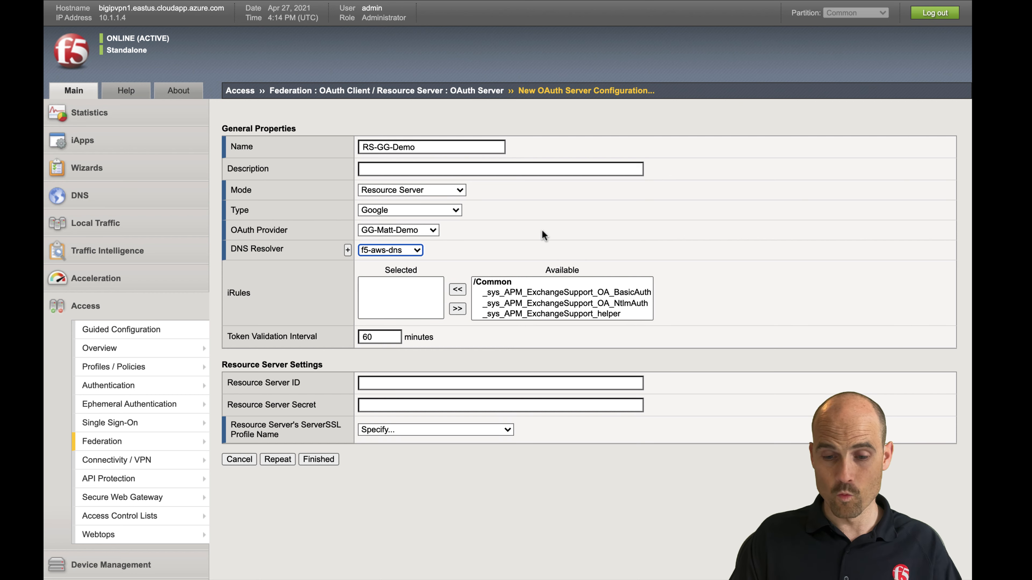
pyautogui.click(499, 383)
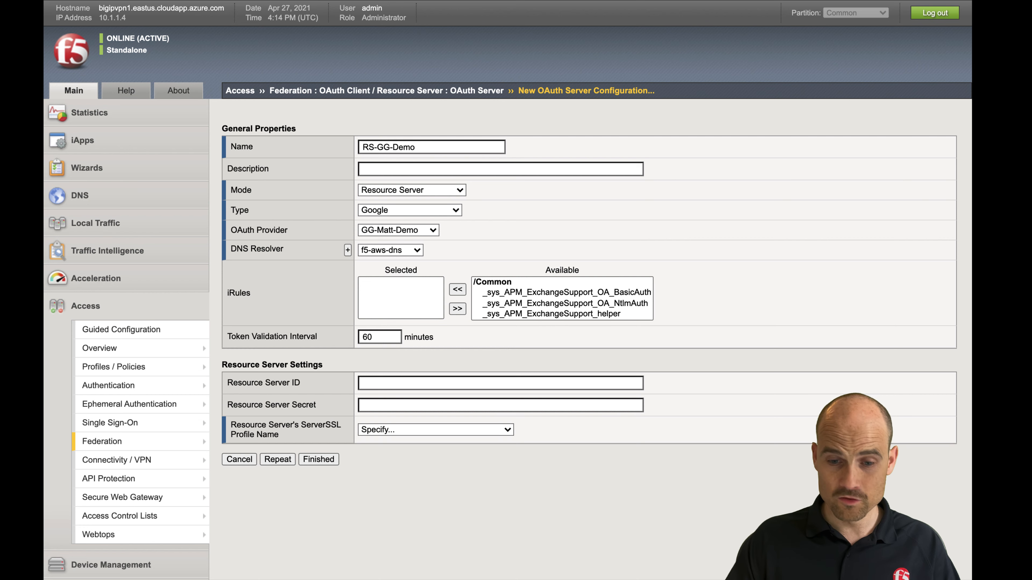
# - Paste the Google client ID as Resource Server ID, choose apm-default-serverssl as ServerSSL profile, and save RS-GG-Demo
pyautogui.click(499, 383)
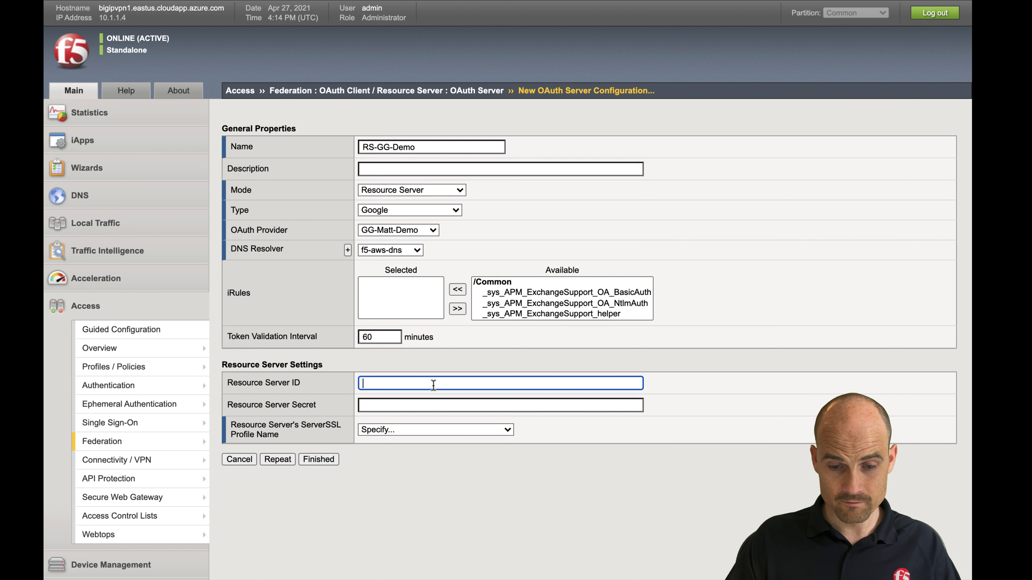
pyautogui.write('689842648551-nl79pv3eh0encr7oo8dsq69t10r1n922.apps.googleusercontent.com')
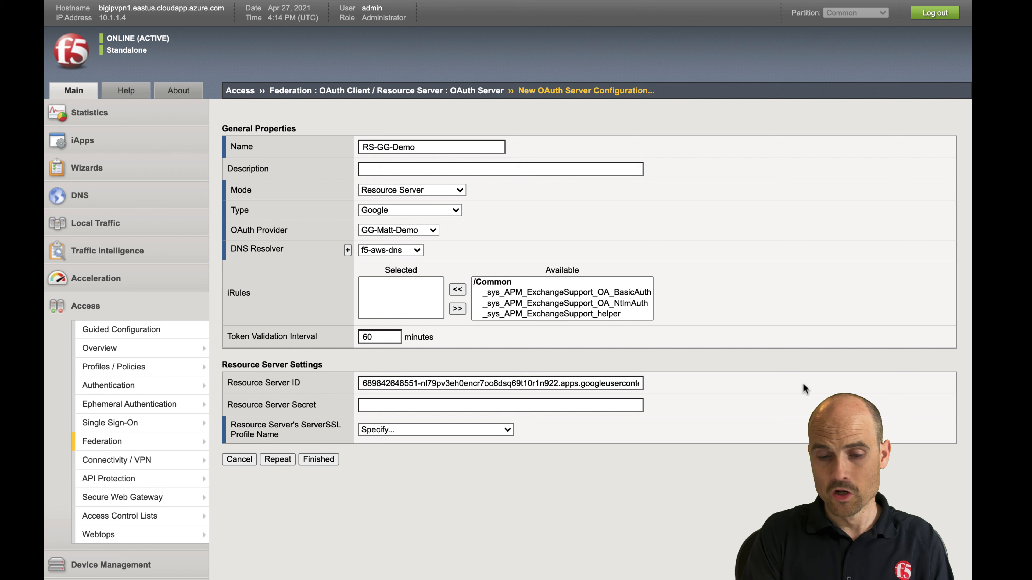
pyautogui.moveTo(407, 533)
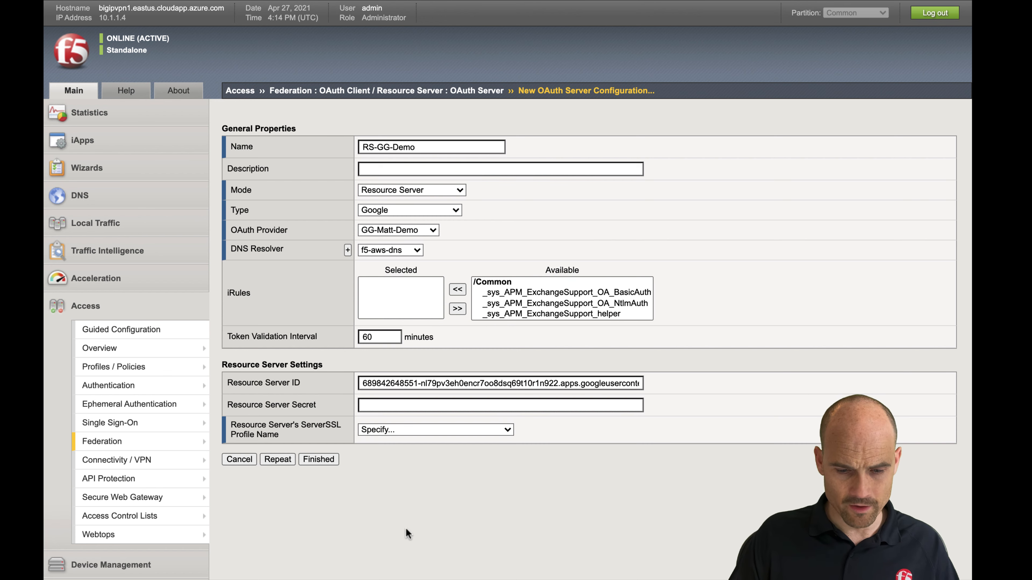
pyautogui.moveTo(382, 499)
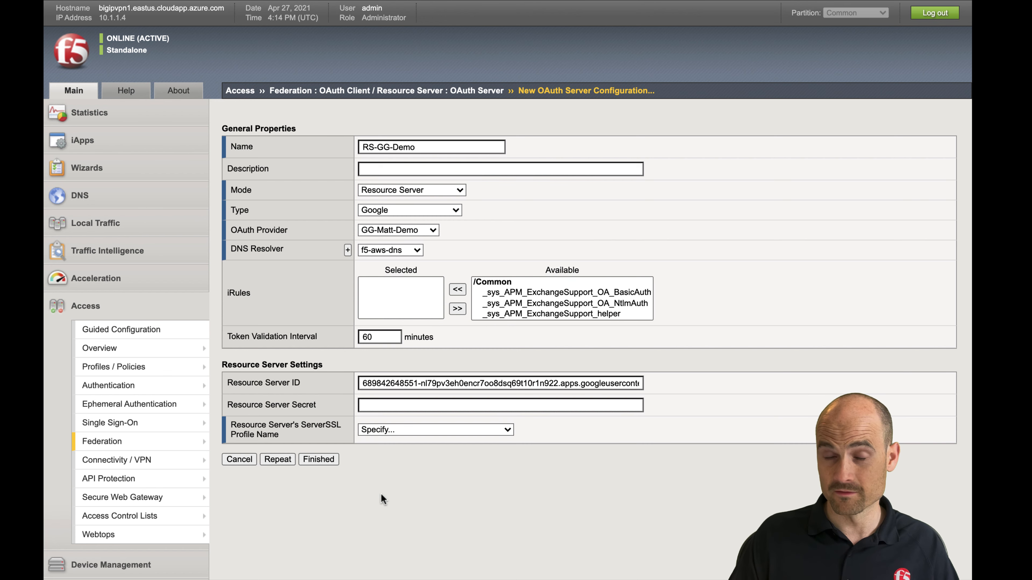
pyautogui.moveTo(334, 472)
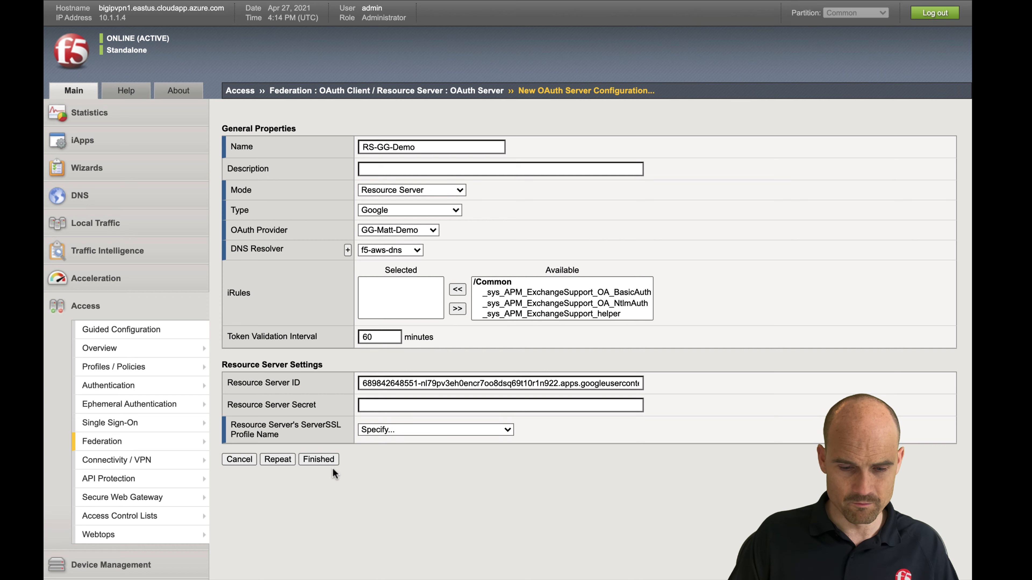
pyautogui.click(318, 460)
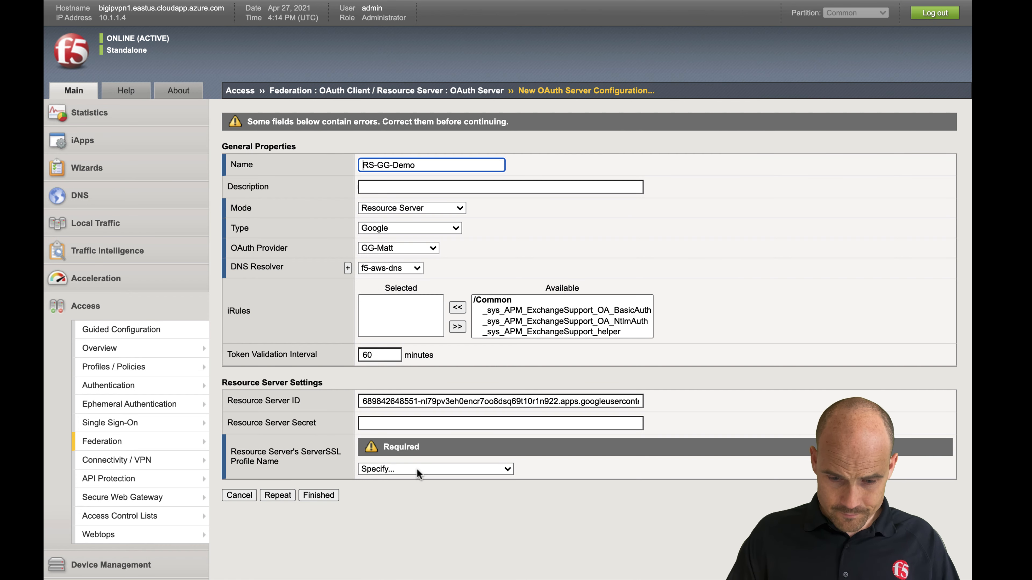
pyautogui.click(434, 469)
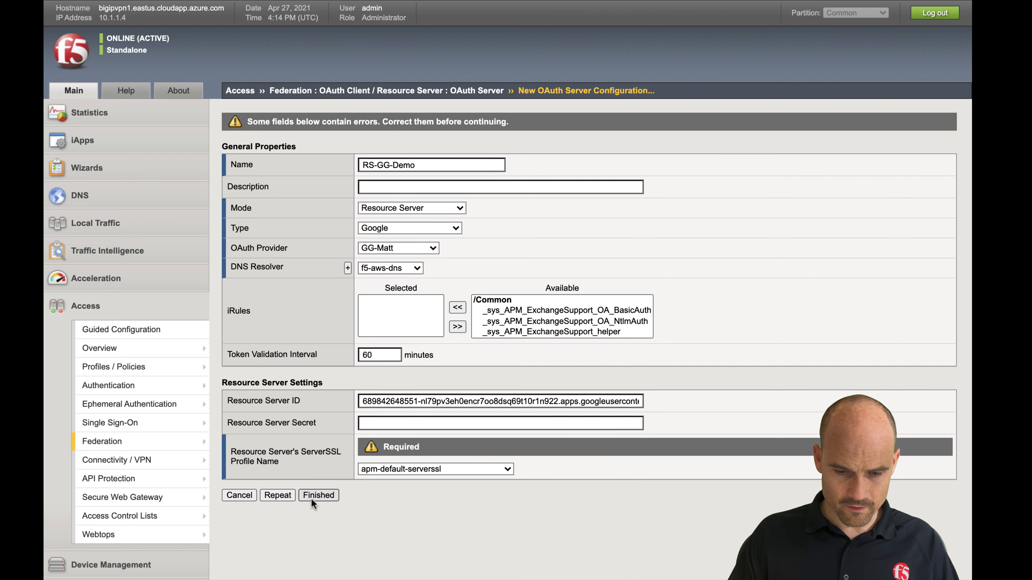
pyautogui.click(319, 495)
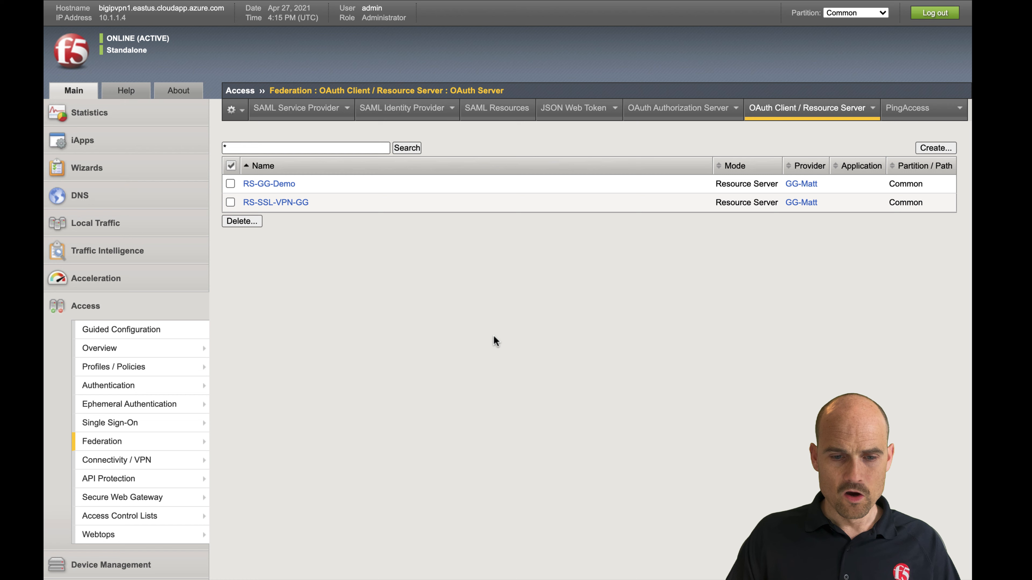
pyautogui.moveTo(402, 376)
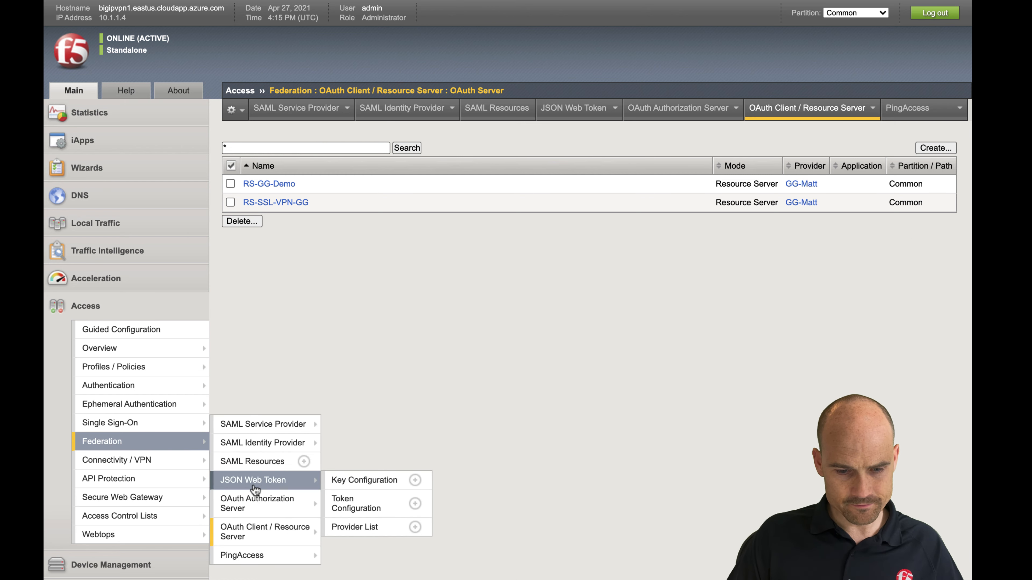
pyautogui.moveTo(355, 503)
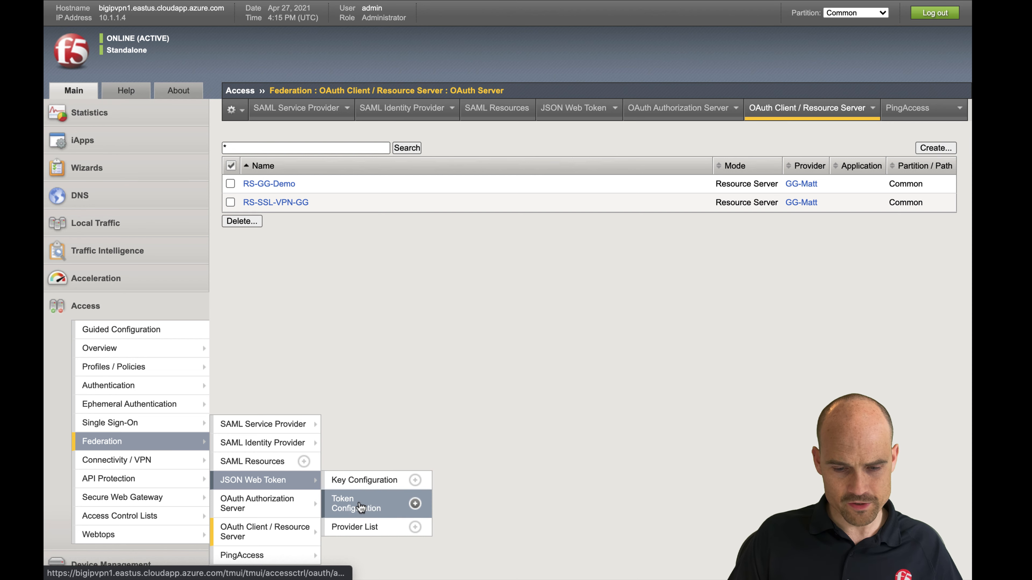
# - In token configuration auto_jwt_GG-Matt-Demo, add the audience value beginning api:/
pyautogui.click(355, 503)
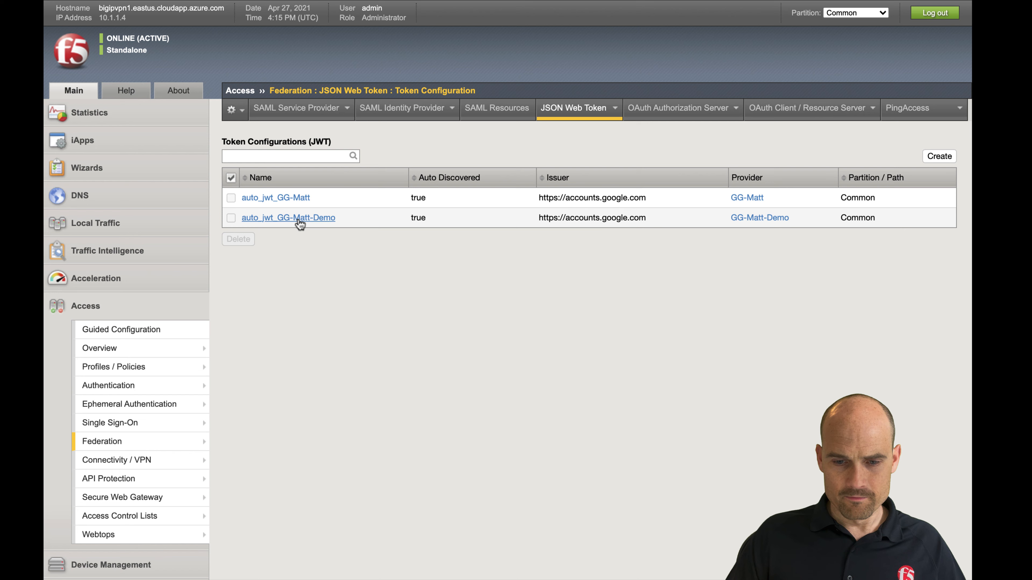
pyautogui.click(288, 217)
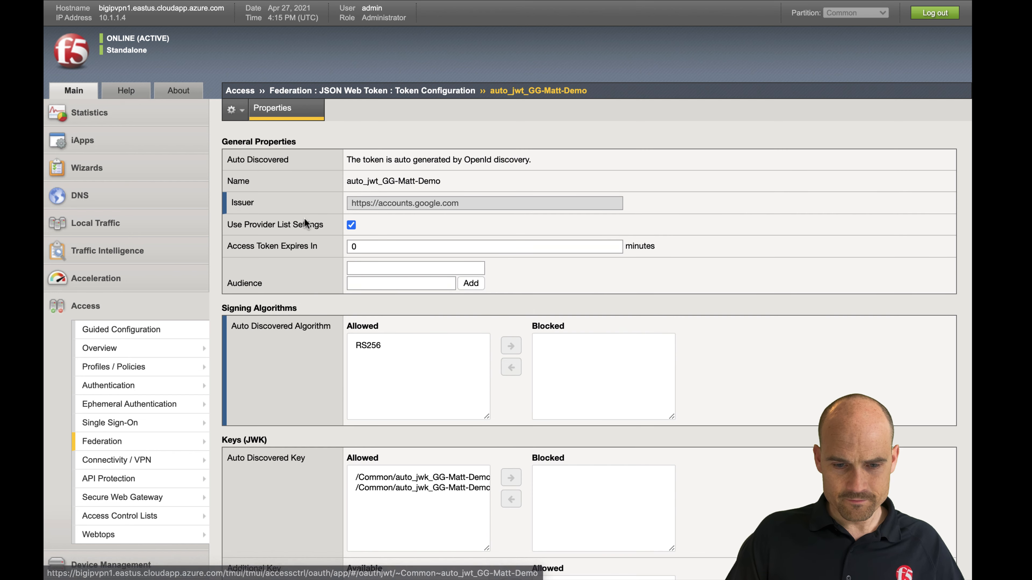
pyautogui.click(399, 283)
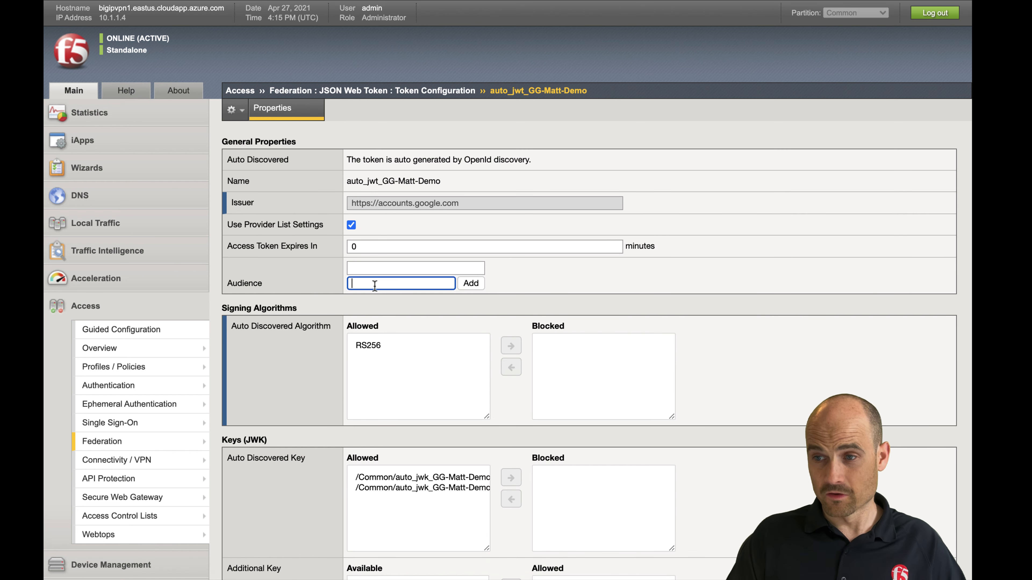
pyautogui.write('api://defaul')
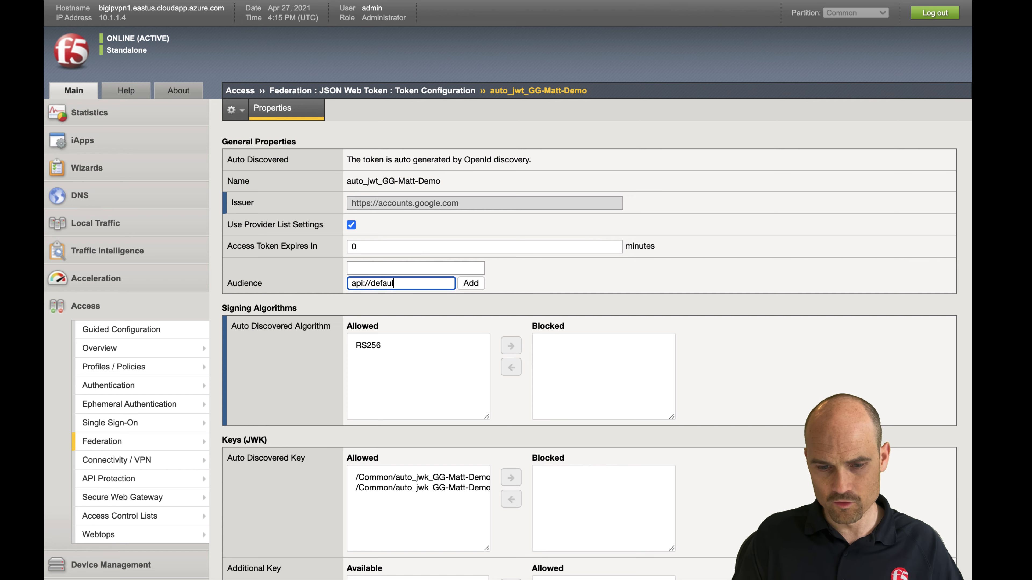
pyautogui.click(470, 284)
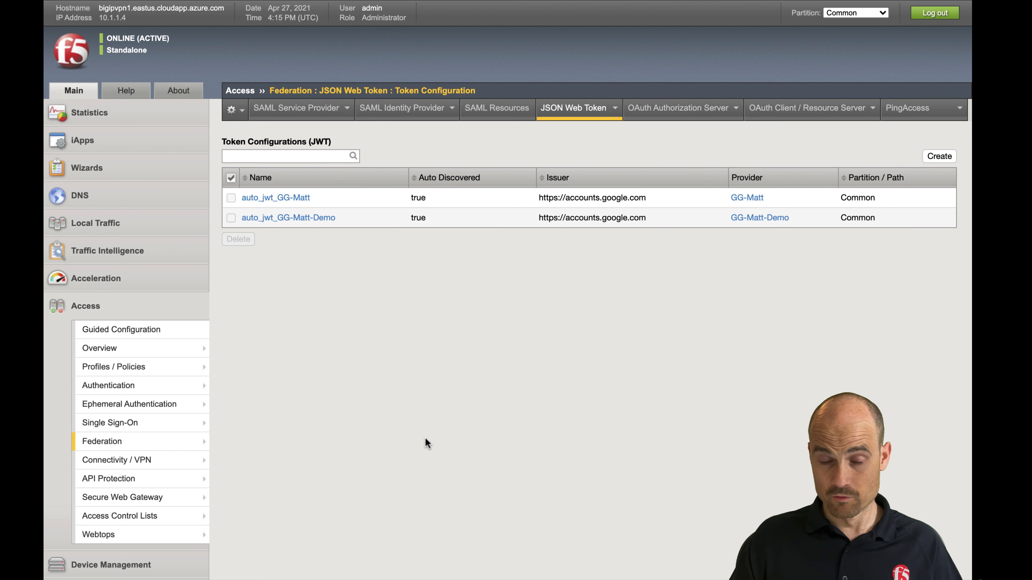
# - Create access profile policy-OIDC-demo with Profile Type All
pyautogui.click(113, 366)
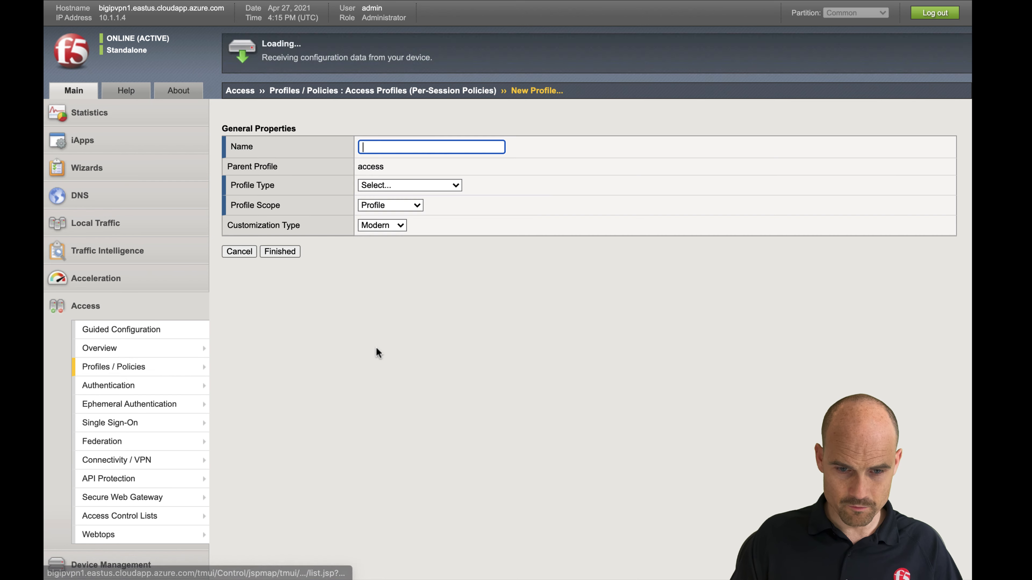
pyautogui.write('policy-OIDC')
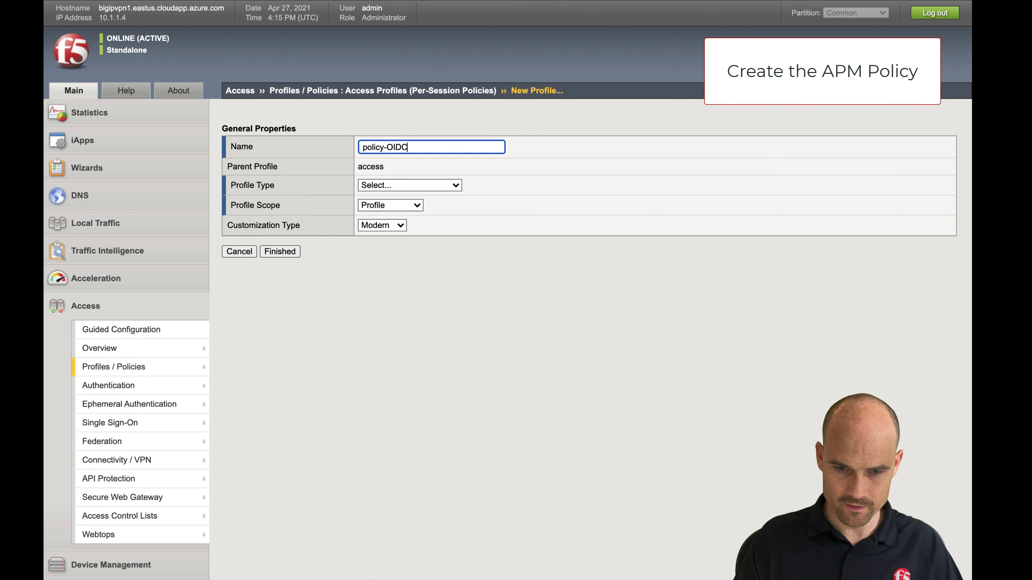
pyautogui.click(408, 185)
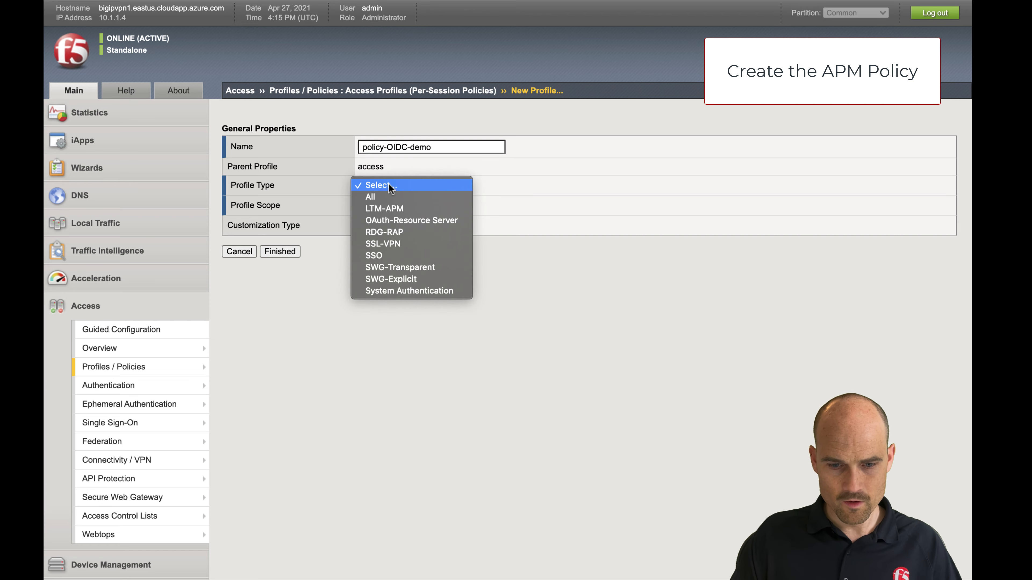
pyautogui.click(370, 196)
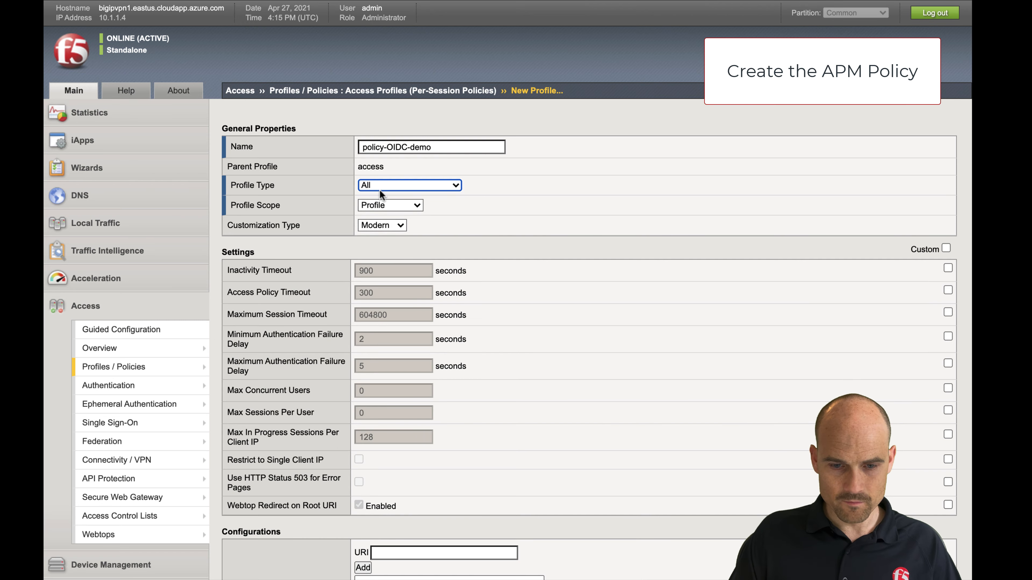
pyautogui.scroll(-3)
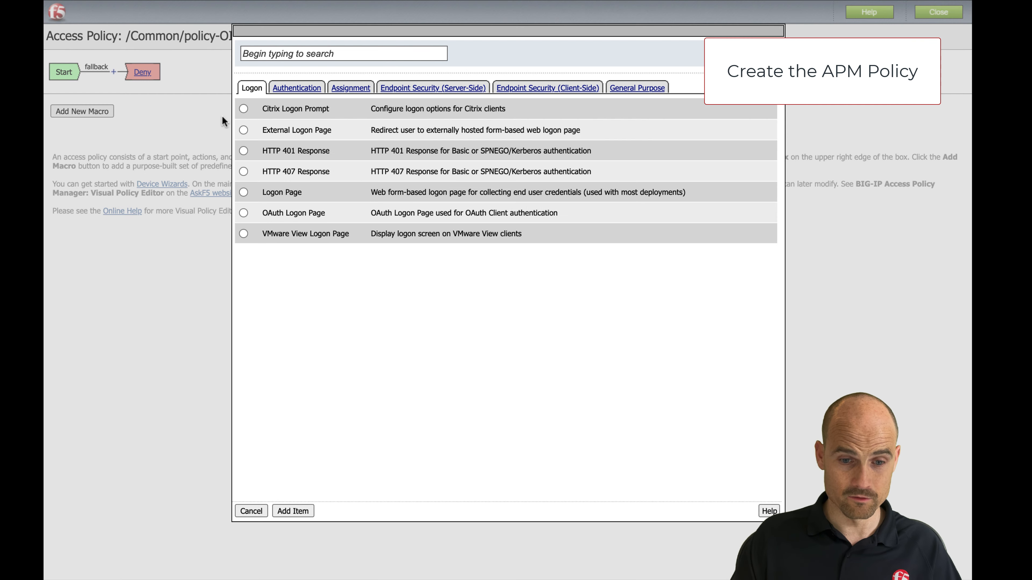
# - Add an OAuth Scope item to the policy-OIDC-demo access policy
pyautogui.click(343, 53)
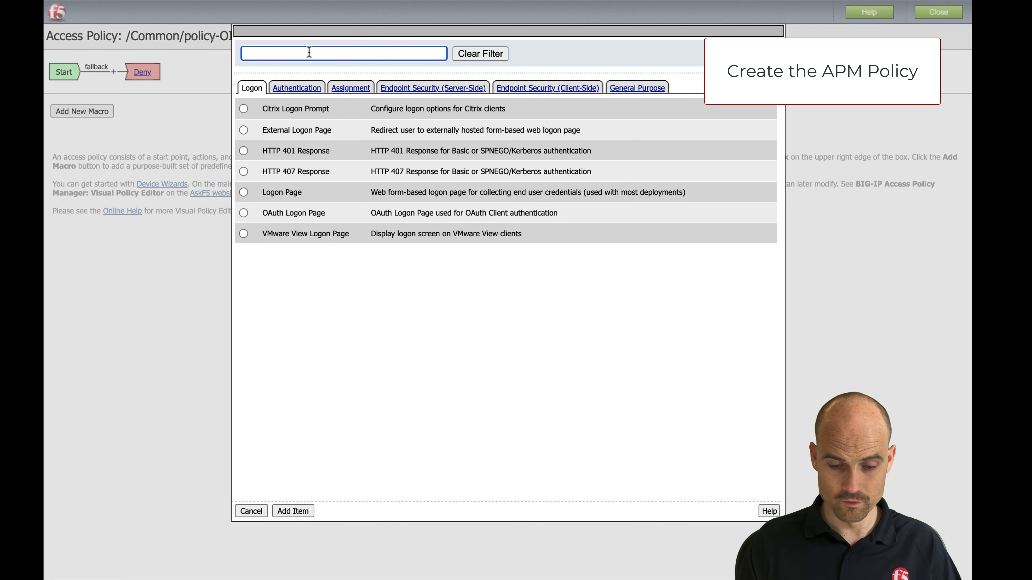
pyautogui.write('scope')
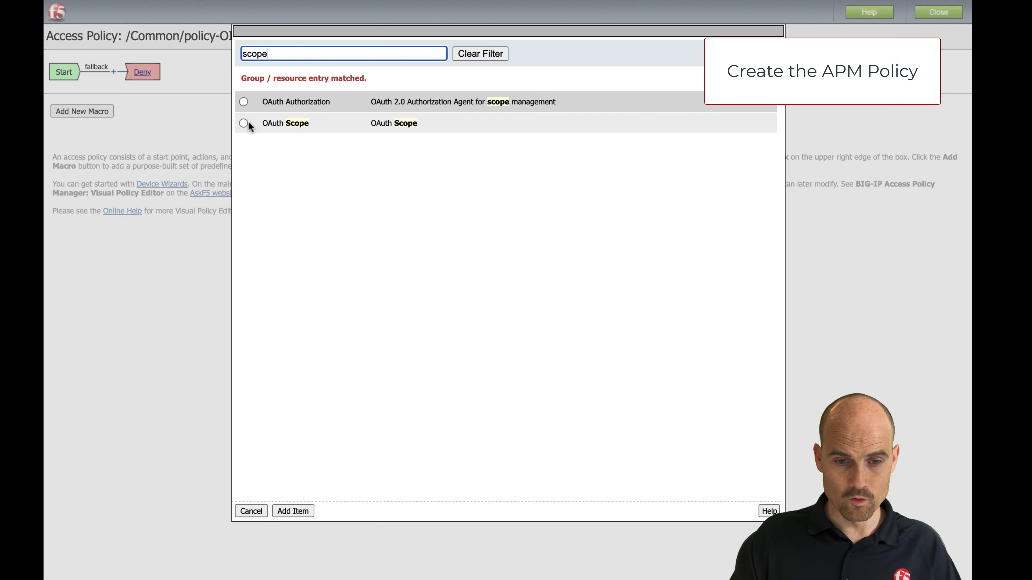
pyautogui.click(243, 123)
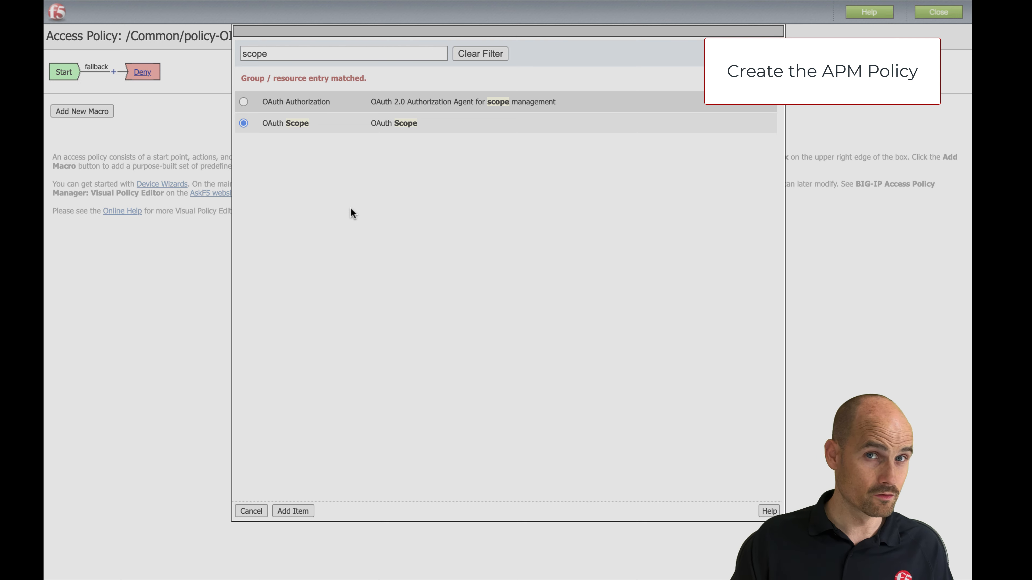
pyautogui.click(293, 510)
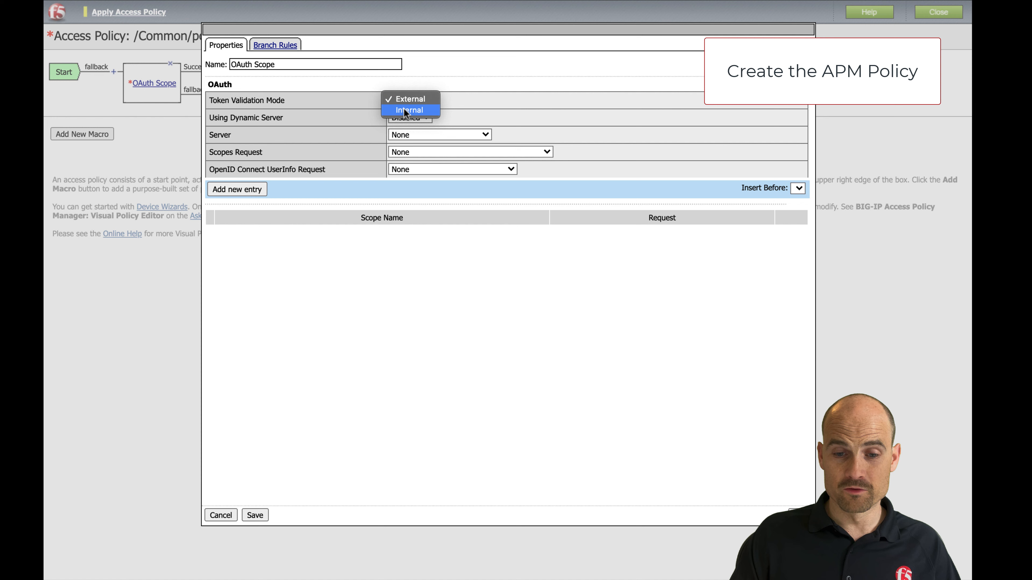
# - Set the OAuth Scope to External token validation with server /Common/RS-GG-Demo and save
pyautogui.click(410, 97)
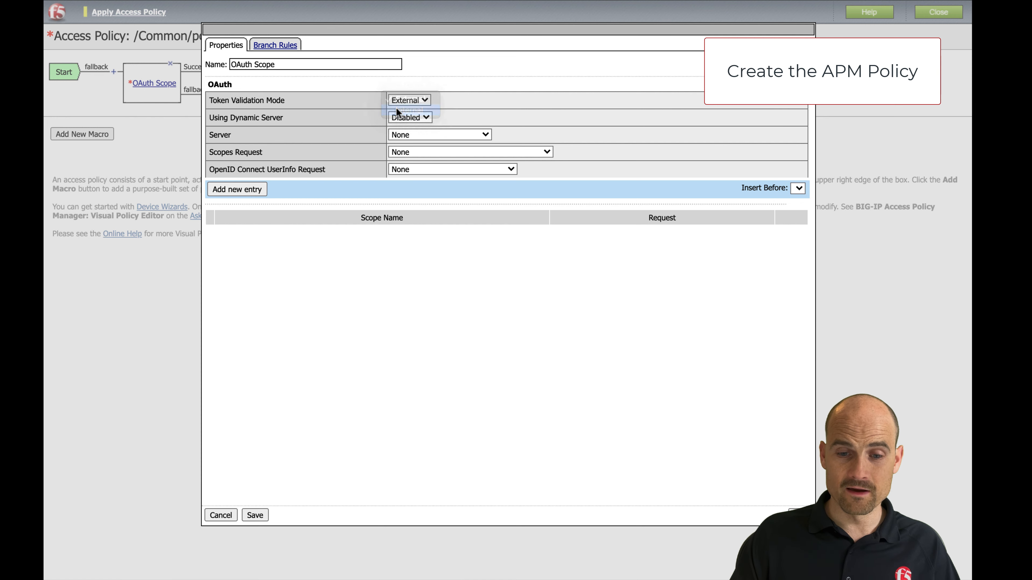
pyautogui.click(409, 99)
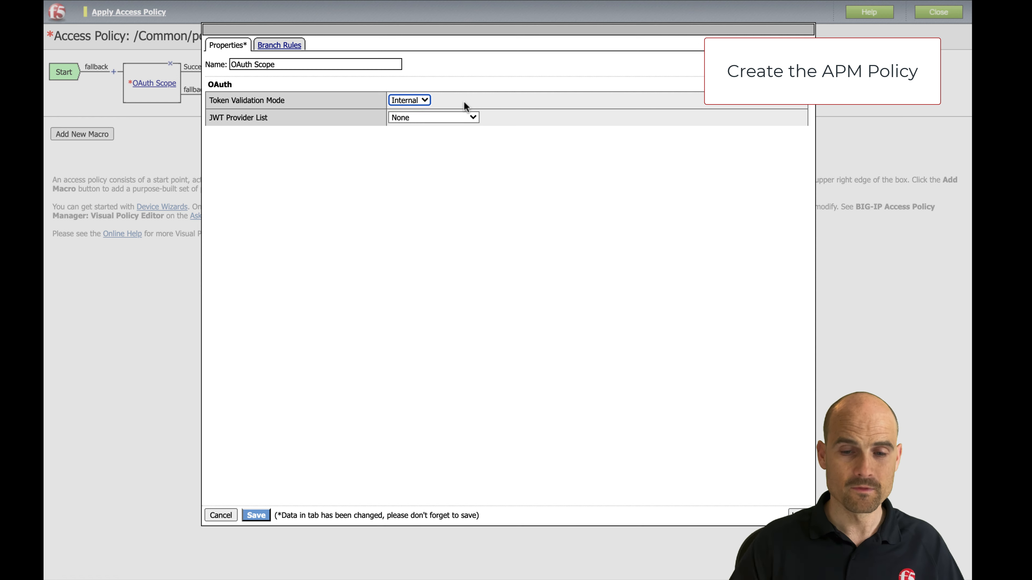
pyautogui.click(408, 100)
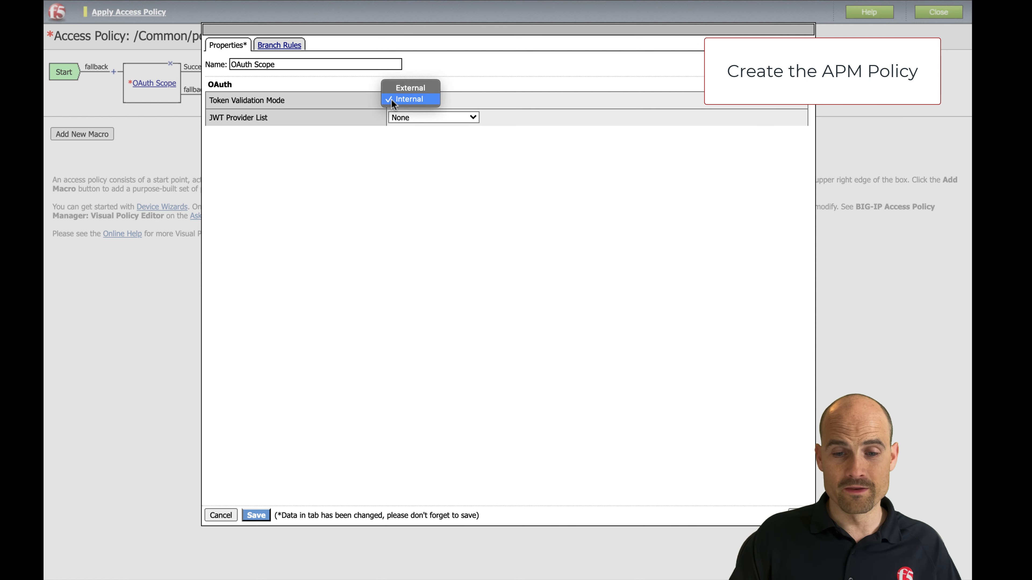
pyautogui.click(410, 87)
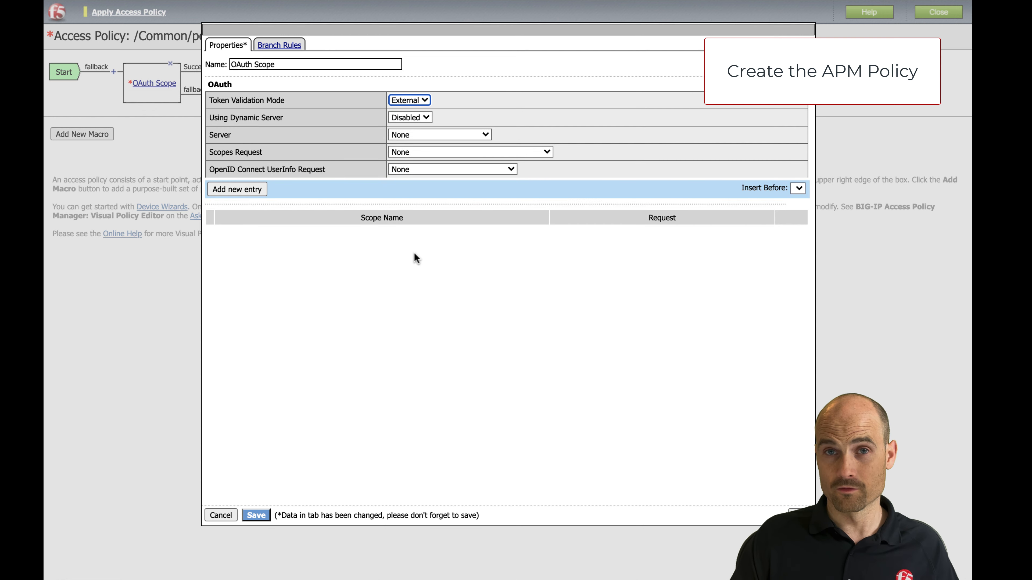
pyautogui.moveTo(510, 325)
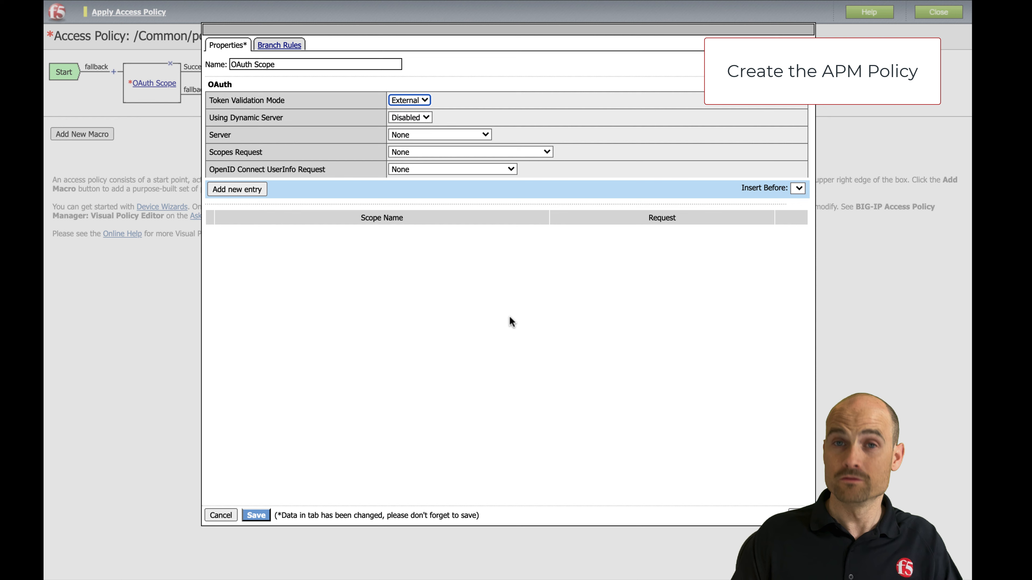
pyautogui.moveTo(478, 221)
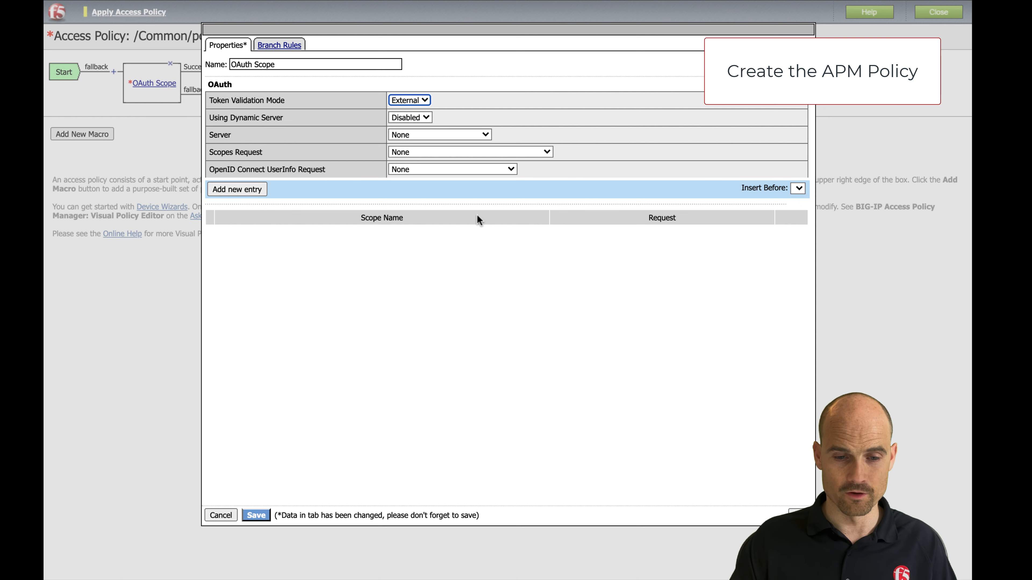
pyautogui.click(439, 134)
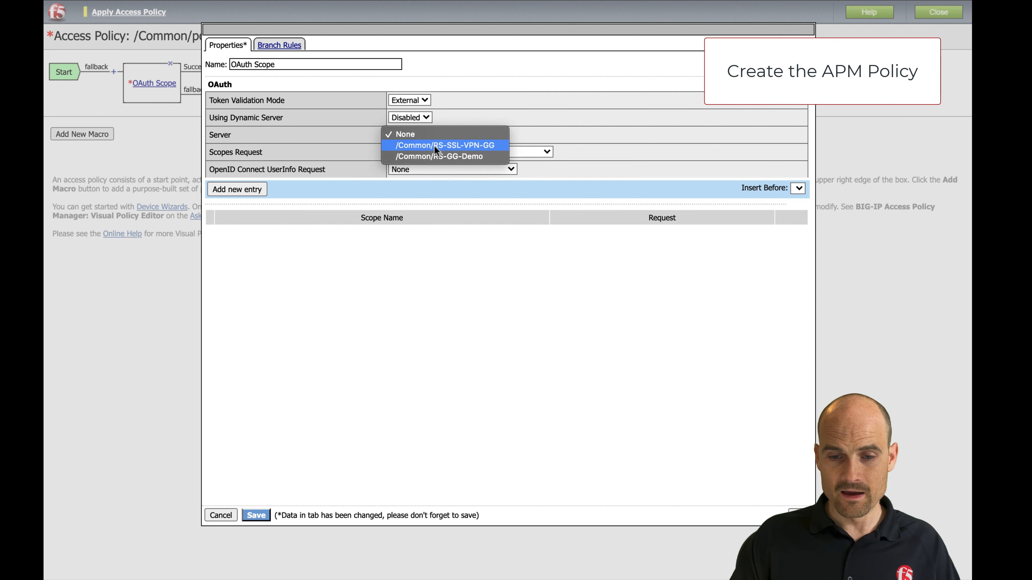
pyautogui.click(438, 156)
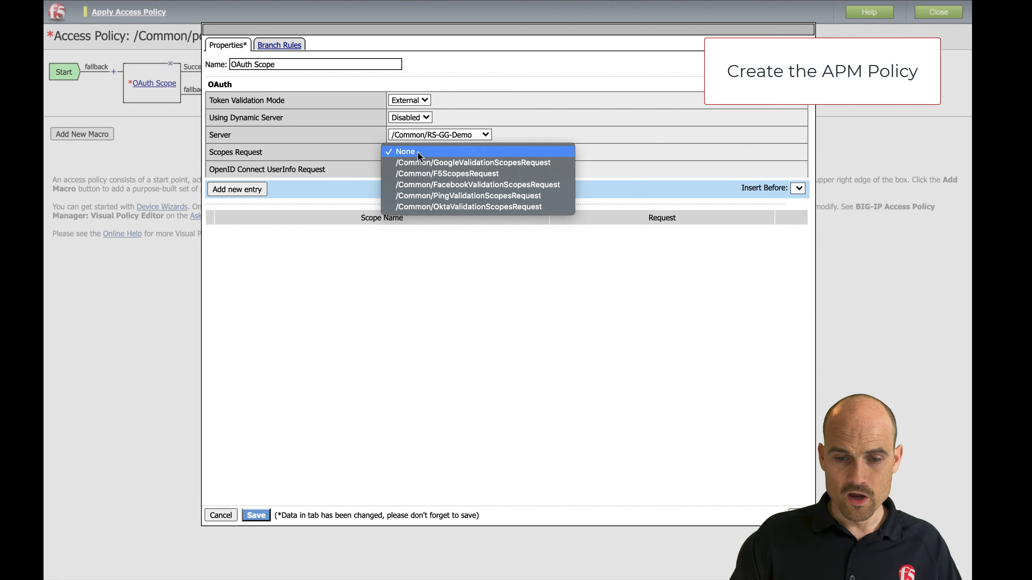
pyautogui.moveTo(446, 173)
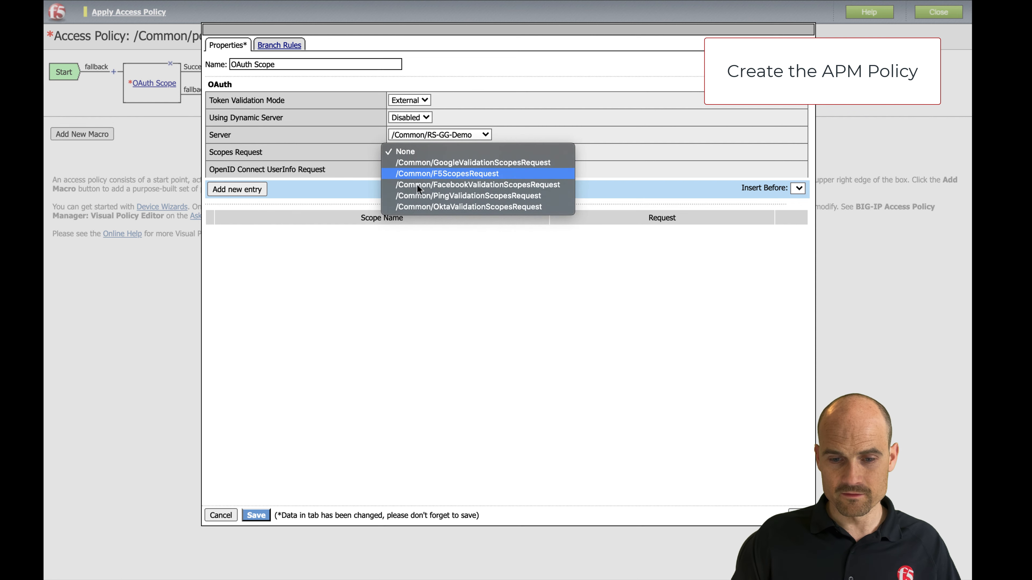
pyautogui.click(471, 162)
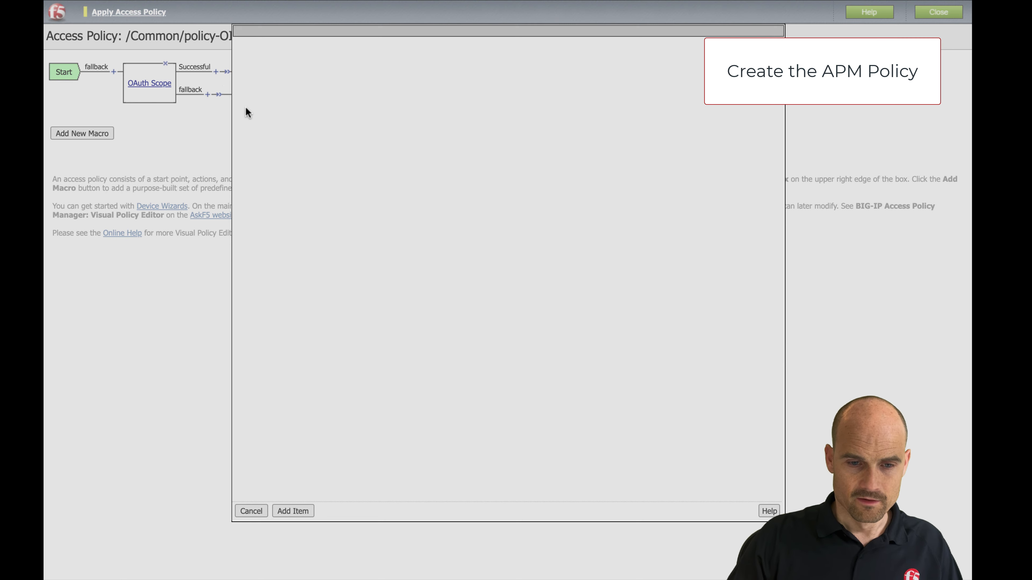
# - Add an Advanced Resource Assign action after OAuth Scope's successful branch
pyautogui.write('resour')
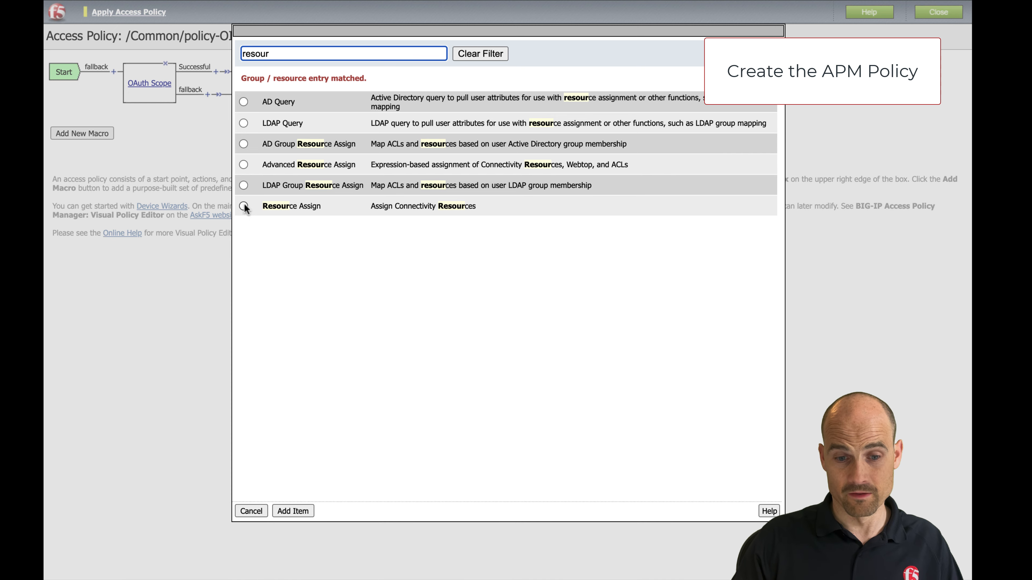
pyautogui.click(244, 164)
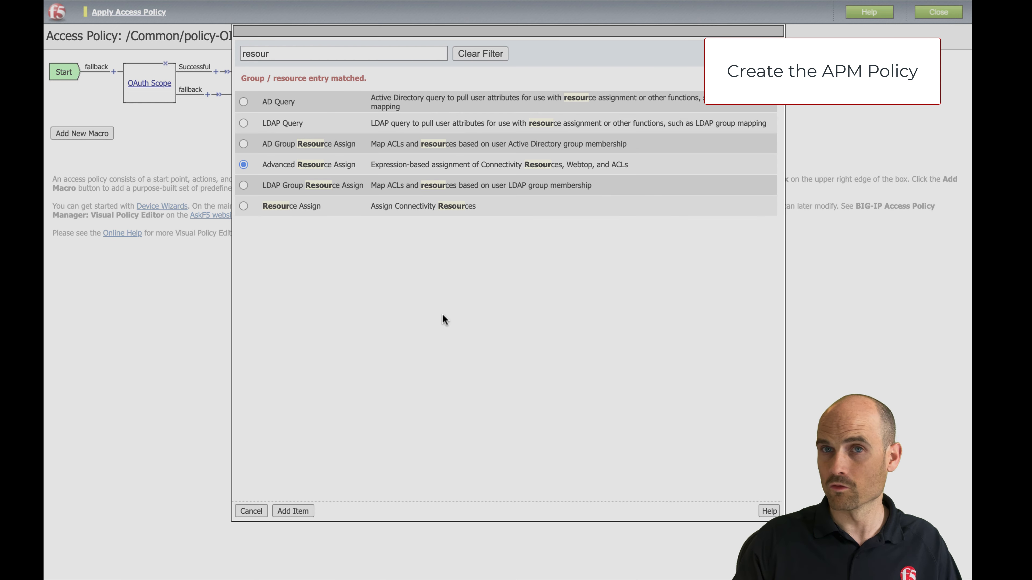
pyautogui.moveTo(434, 315)
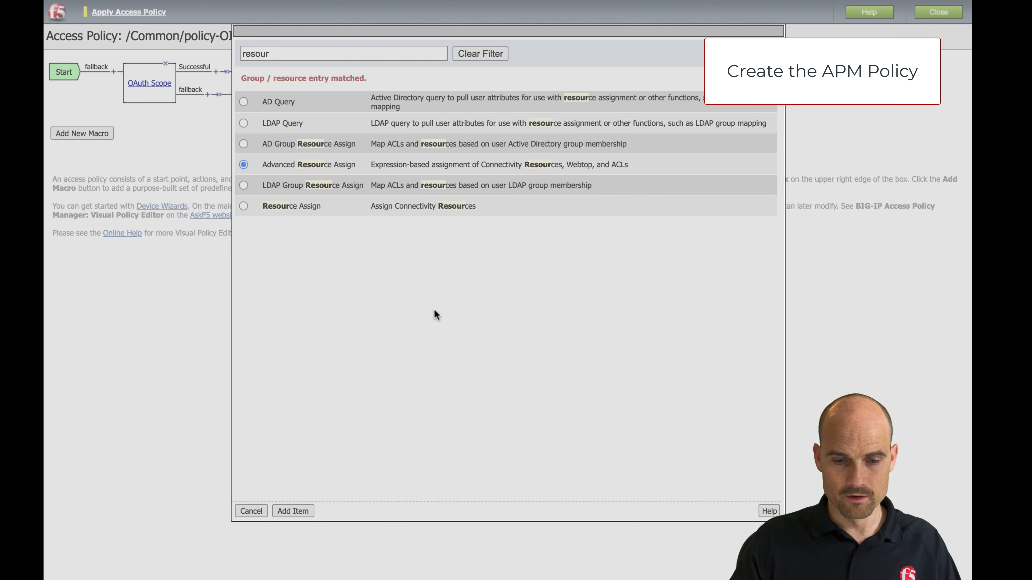
pyautogui.moveTo(384, 249)
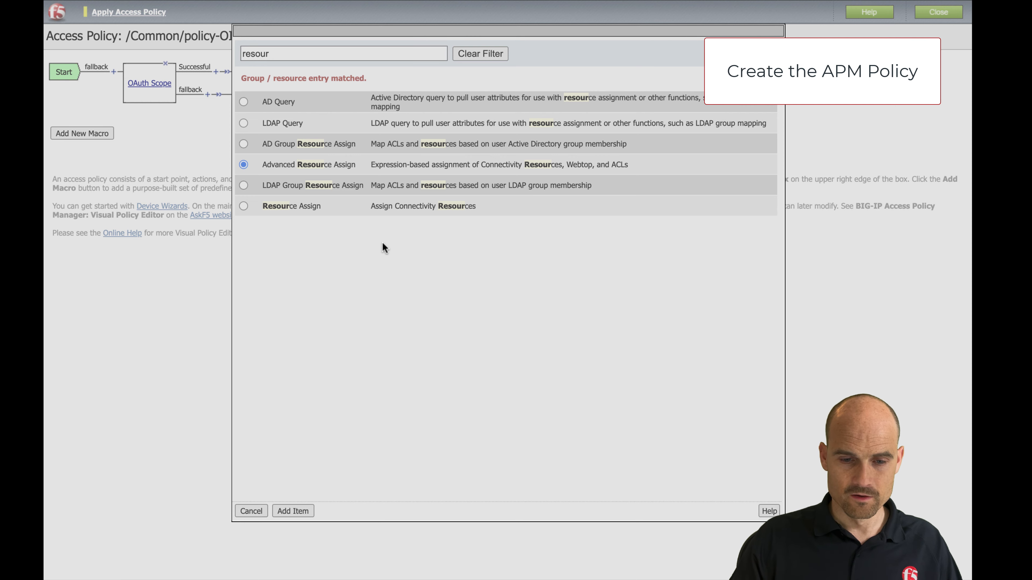
pyautogui.click(292, 510)
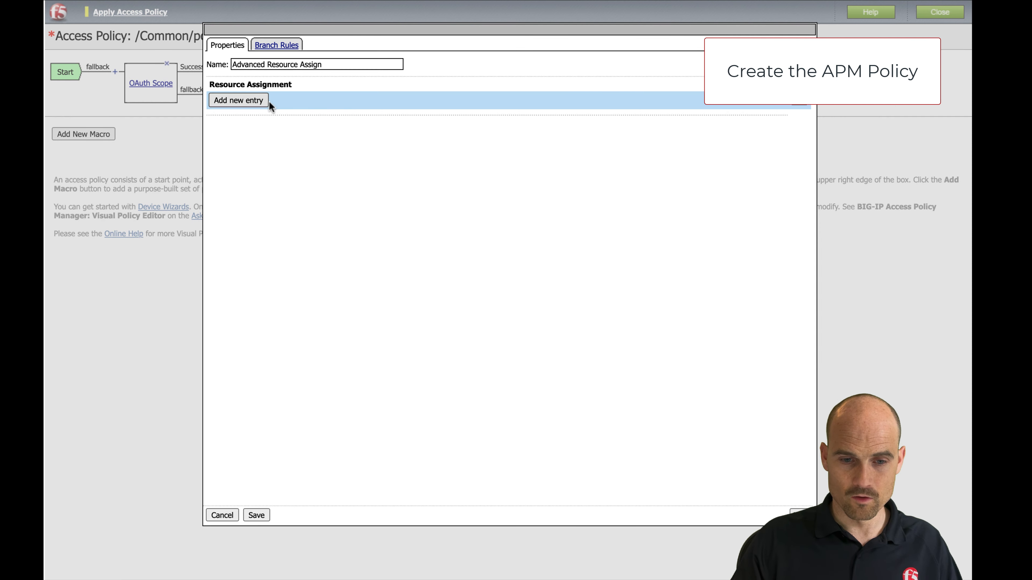
# - Assign network access na_split_o365 and webtop full-modern in a new entry and save
pyautogui.click(237, 100)
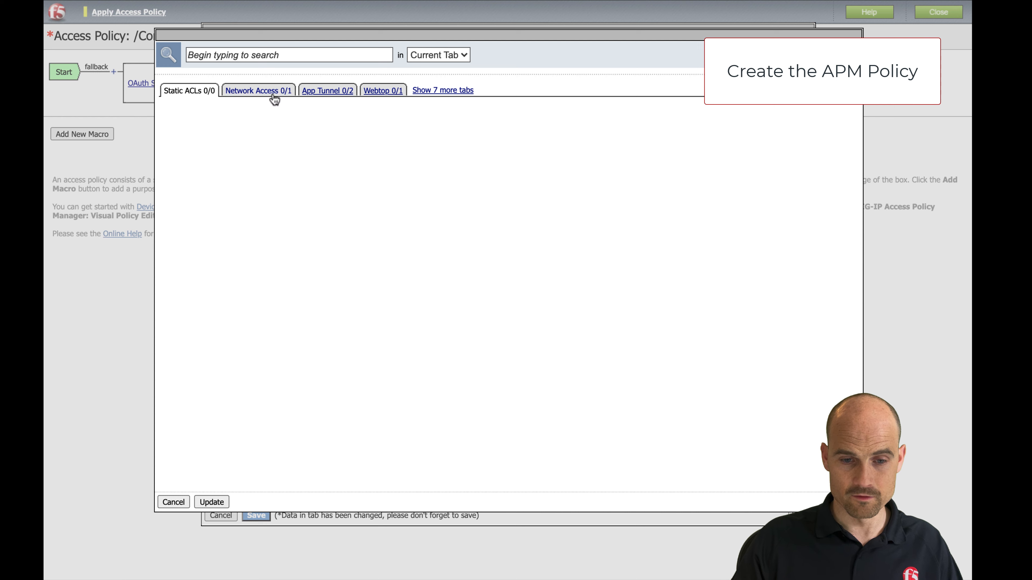
pyautogui.click(382, 90)
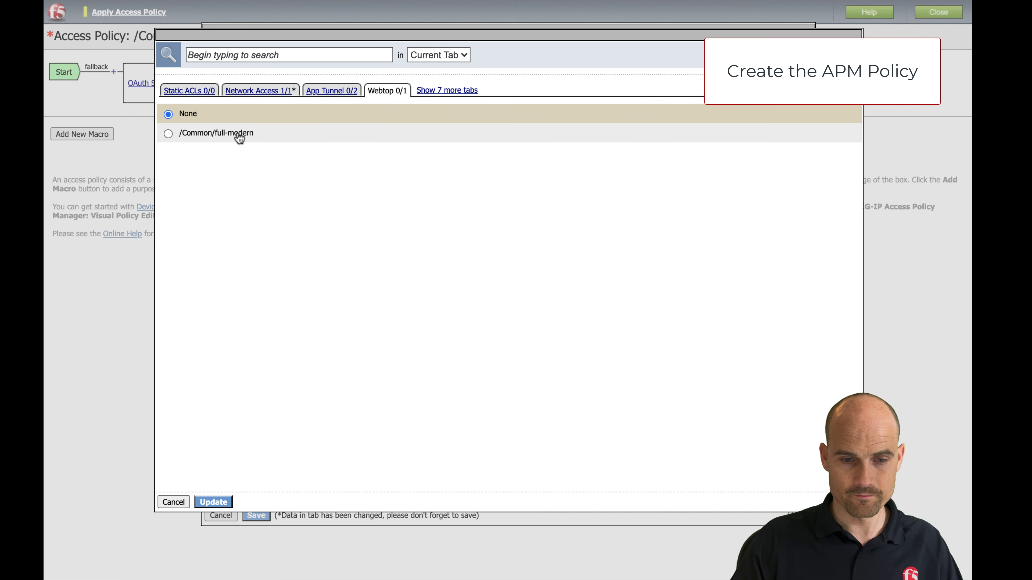
pyautogui.click(213, 502)
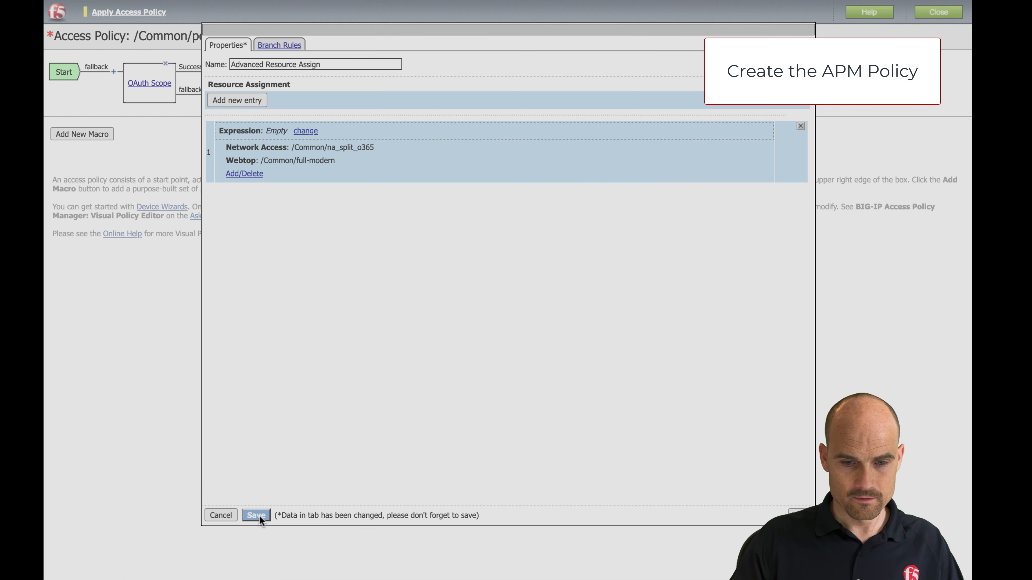
pyautogui.moveTo(416, 282)
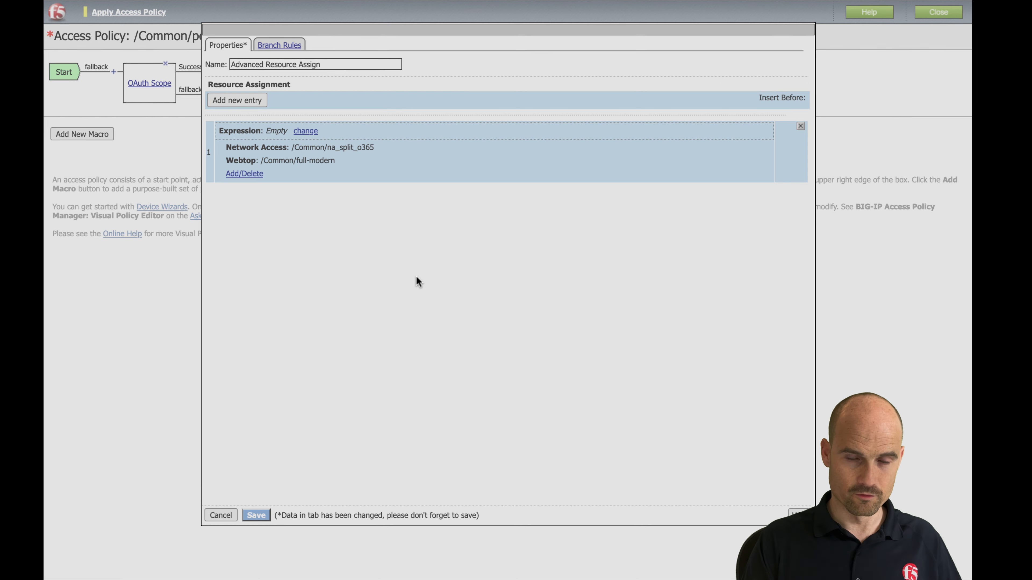
pyautogui.click(255, 516)
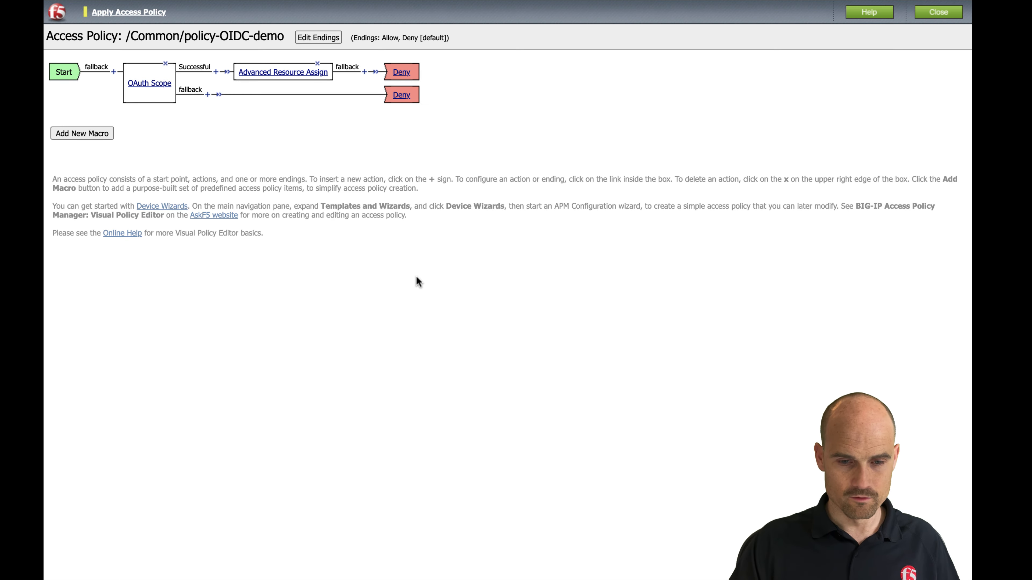
# - Change the successful branch ending from Deny to Allow
pyautogui.click(401, 72)
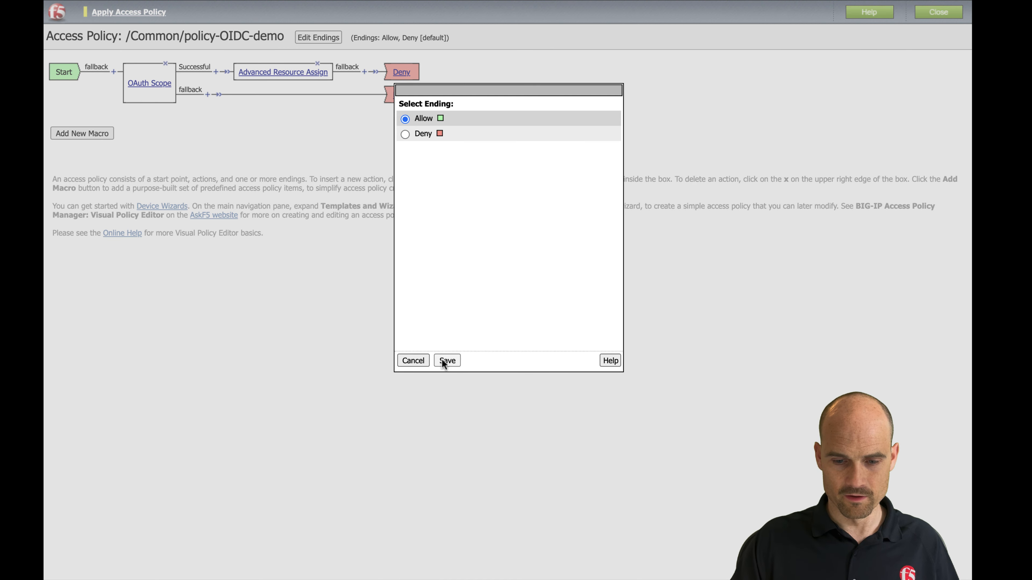
pyautogui.moveTo(537, 305)
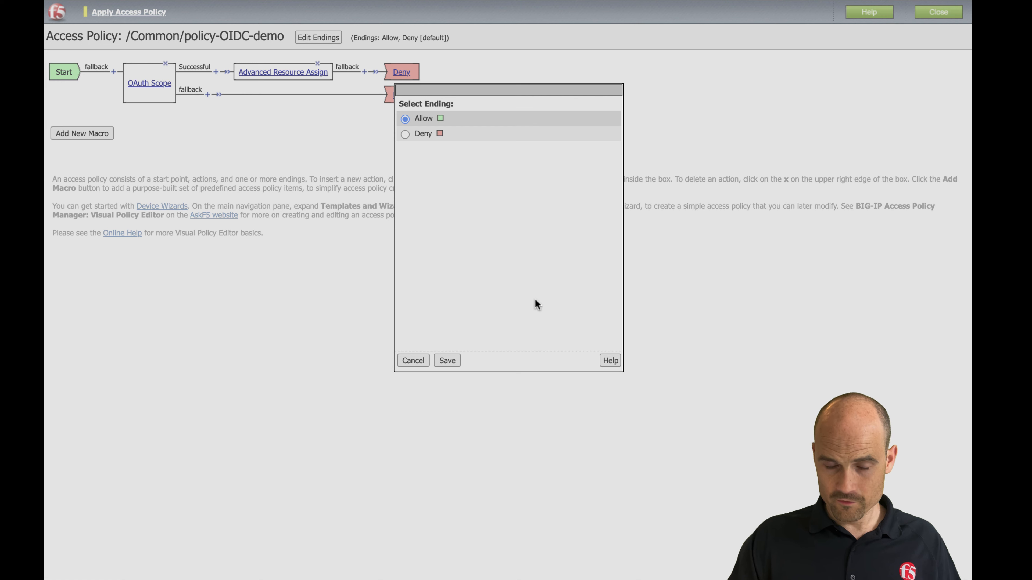
pyautogui.moveTo(287, 307)
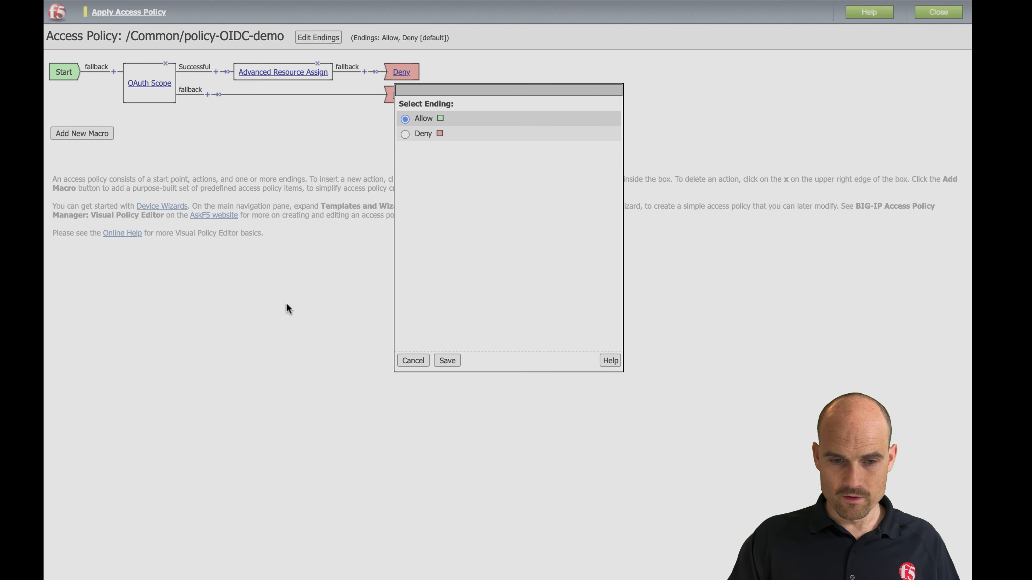
pyautogui.click(446, 360)
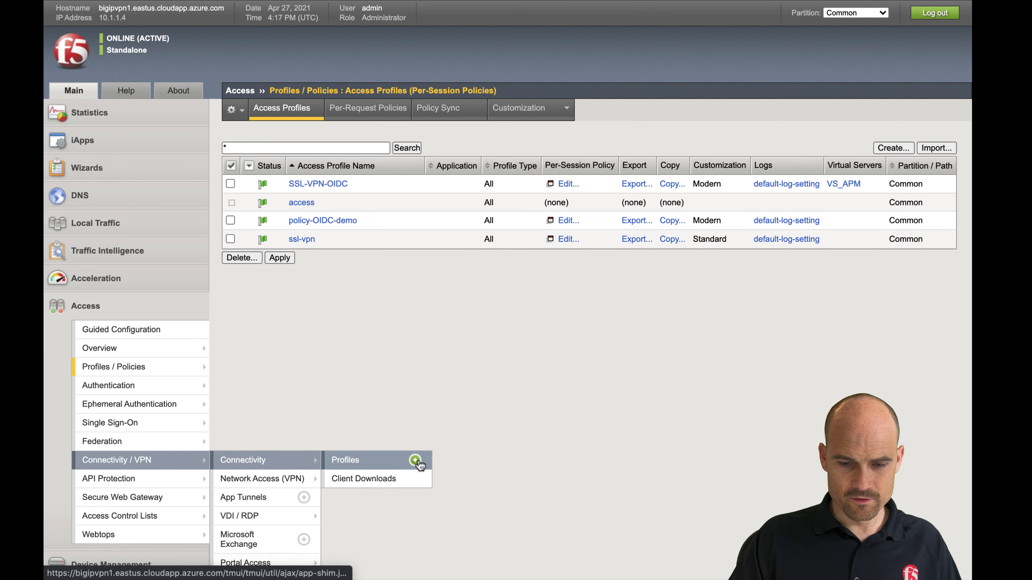
# - Start connectivity profile custom-conn-OIDC-demo with parent /Common/connectivity
pyautogui.click(345, 460)
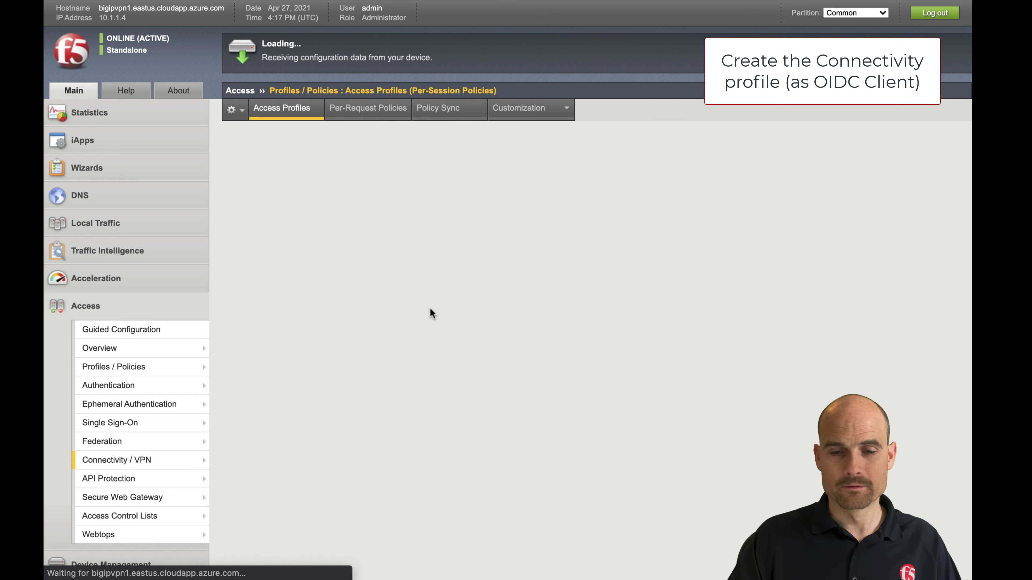
pyautogui.click(117, 460)
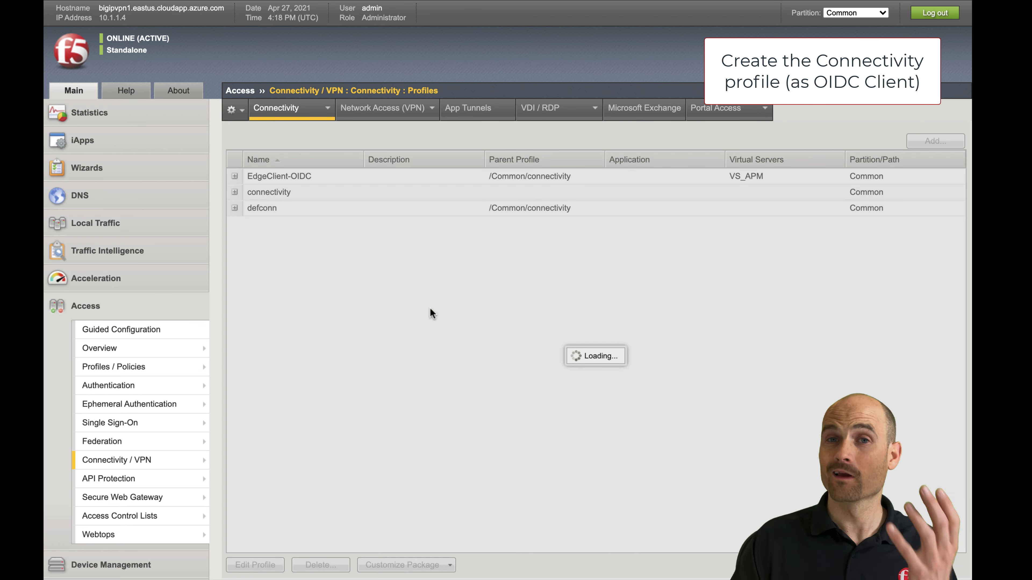
pyautogui.click(934, 141)
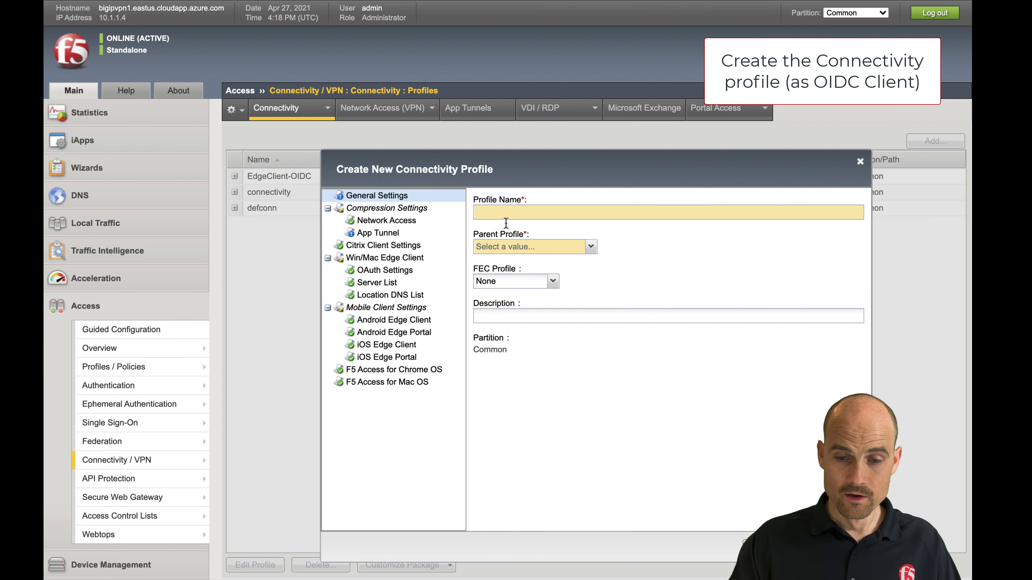
pyautogui.write('custom-conn-OIDC-')
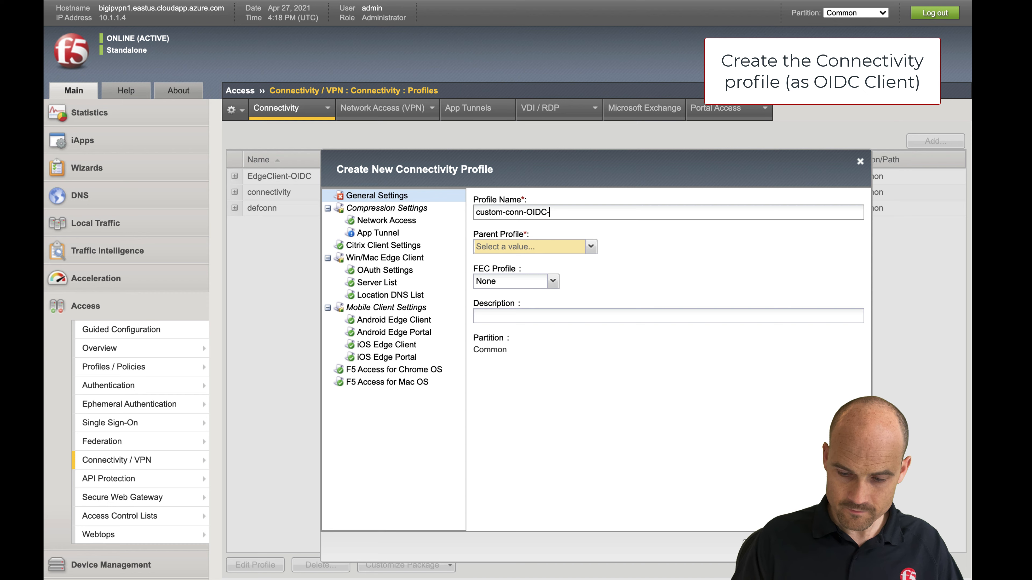
pyautogui.click(589, 246)
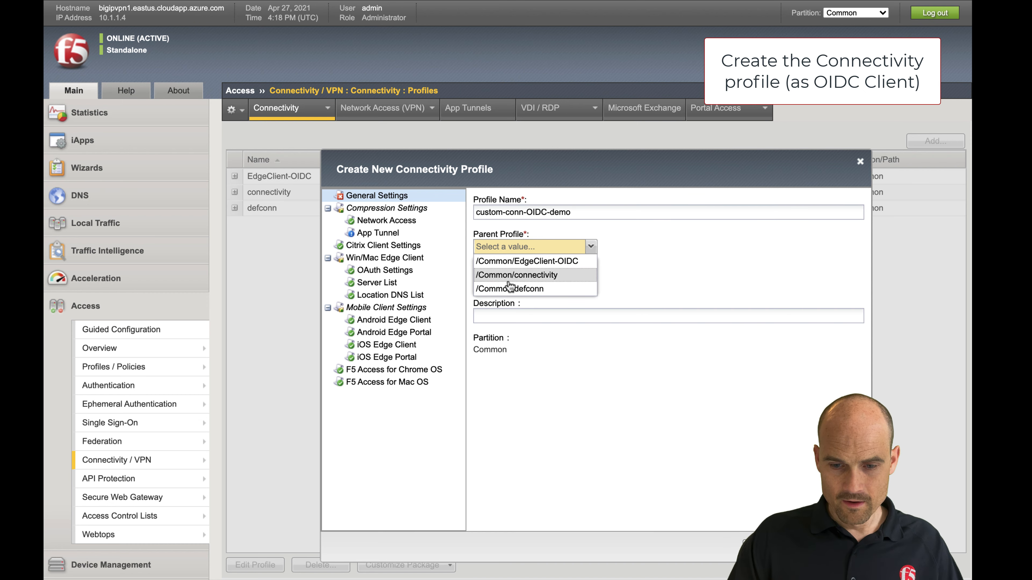
pyautogui.click(516, 275)
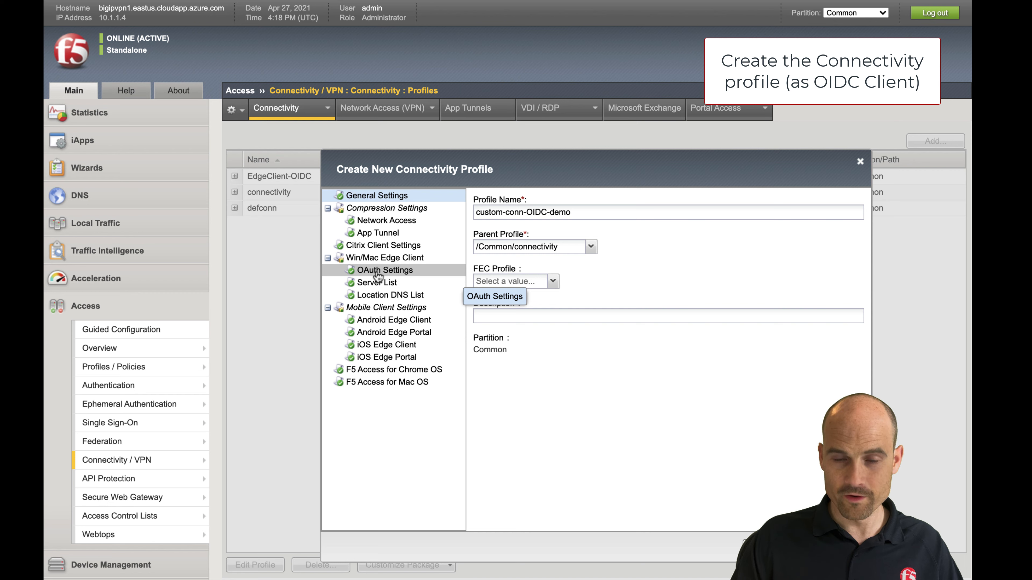
# - Choose /Common/GG-Matt-Demo as the Win/Mac Edge Client OAuth provider
pyautogui.click(385, 269)
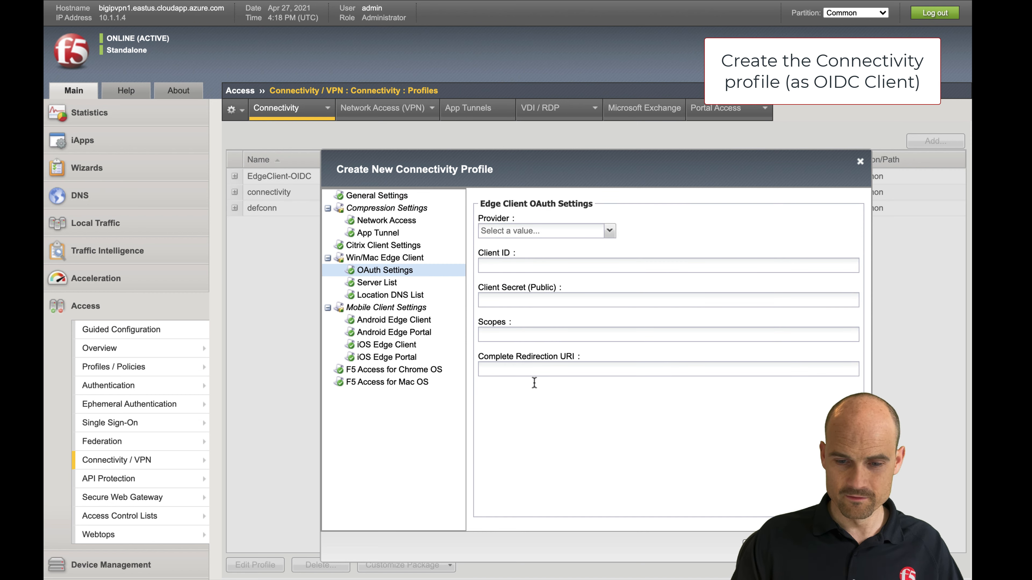
pyautogui.click(545, 230)
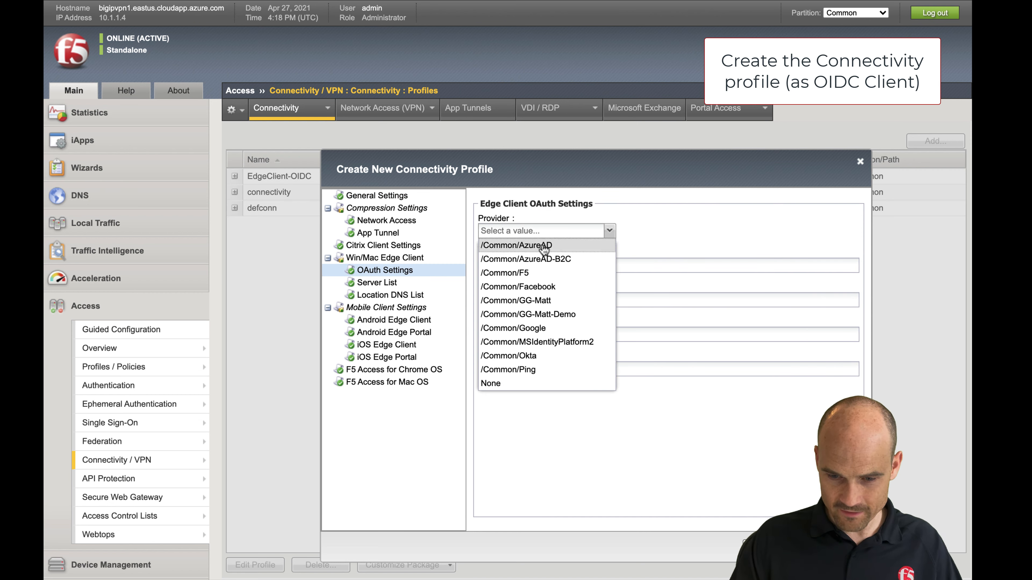
pyautogui.click(527, 314)
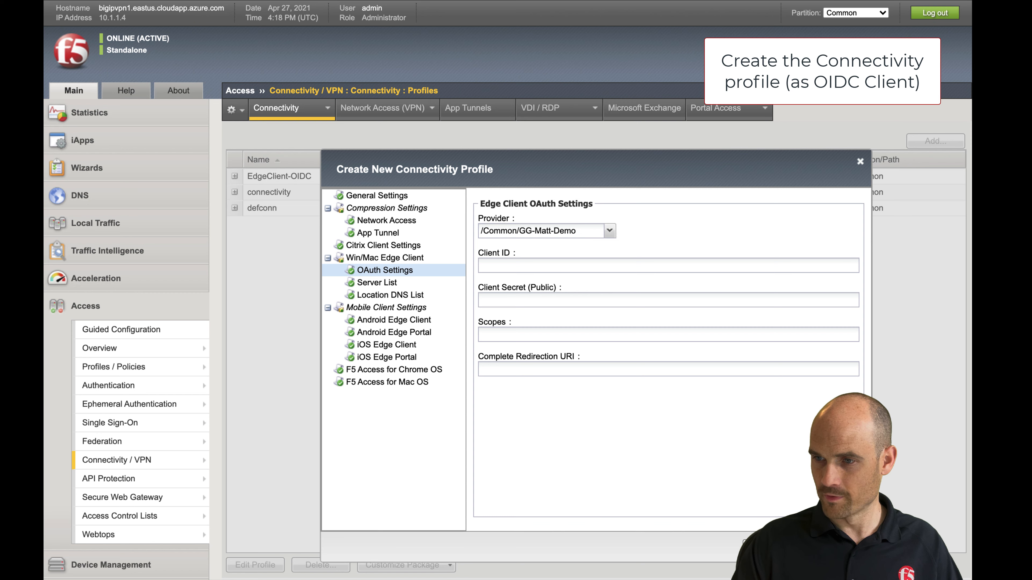
pyautogui.moveTo(615, 261)
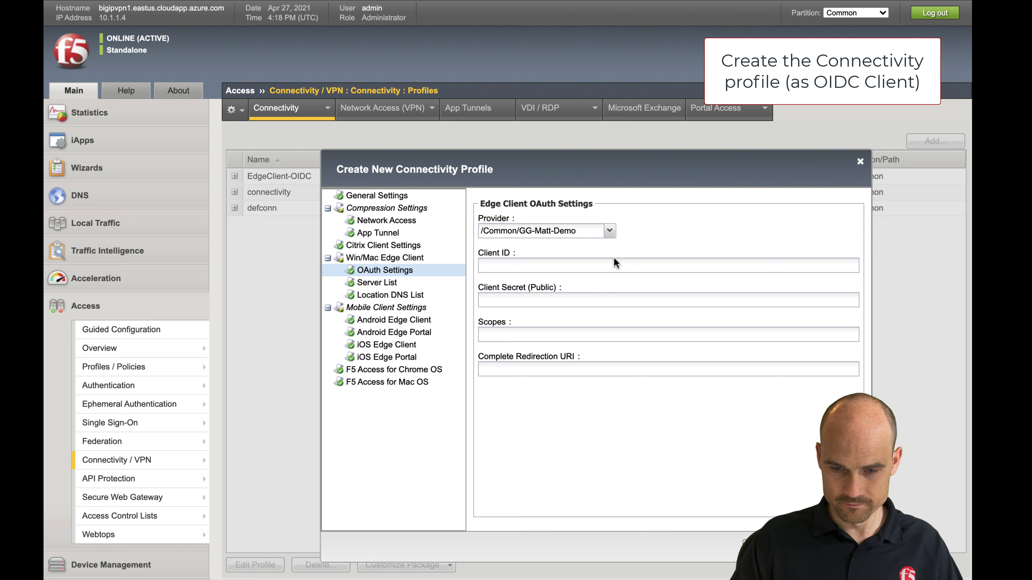
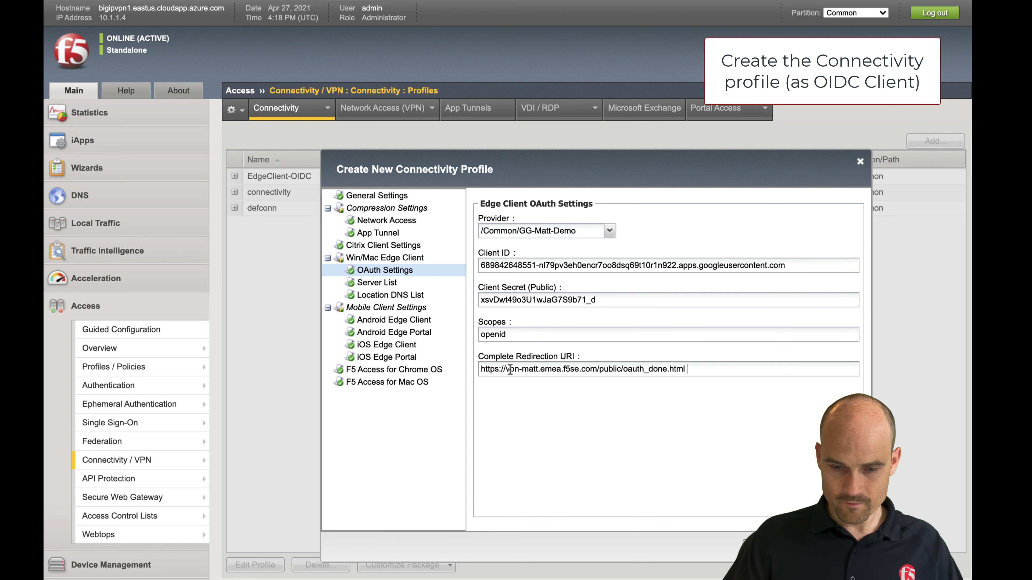
pyautogui.doubleClick(507, 369)
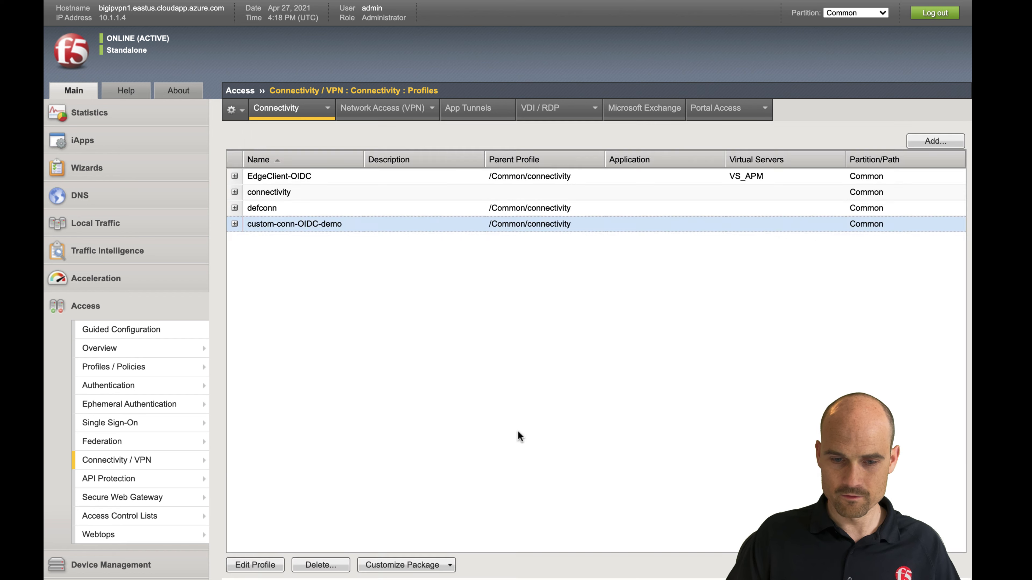
pyautogui.moveTo(480, 407)
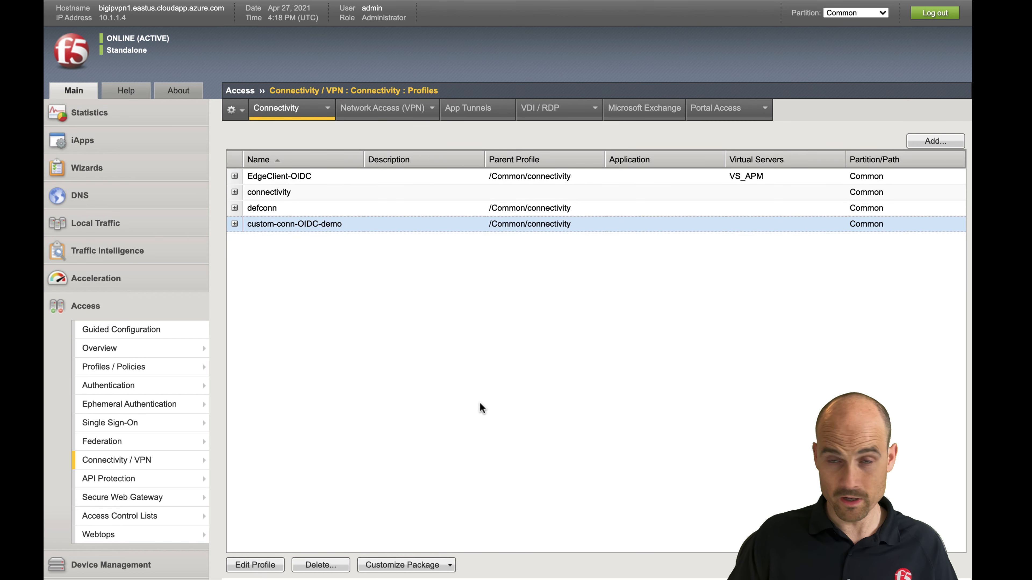
pyautogui.moveTo(168, 231)
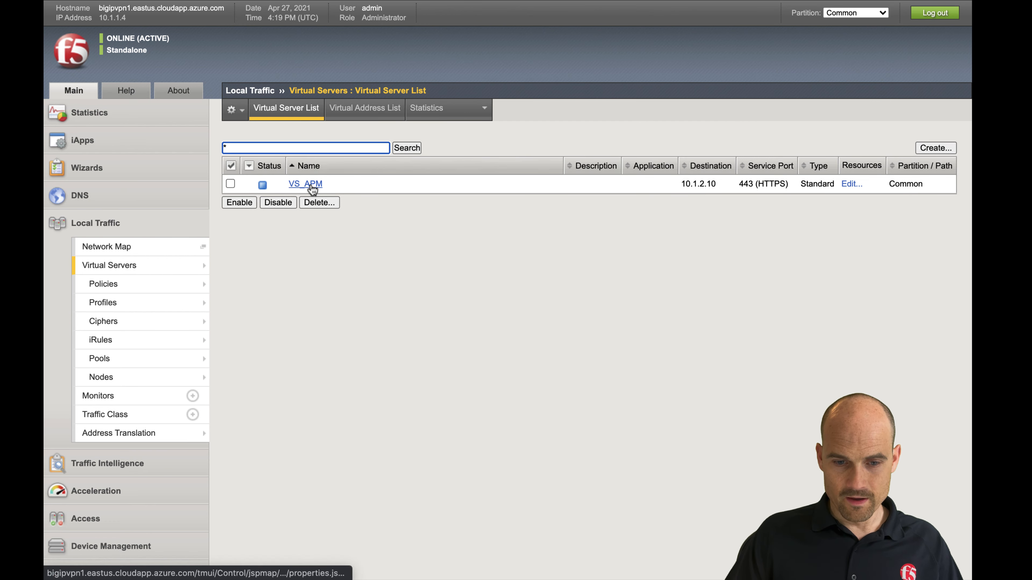
# - Keep SSL-VPN-OIDC as the access profile on virtual server VS_APM
pyautogui.click(305, 184)
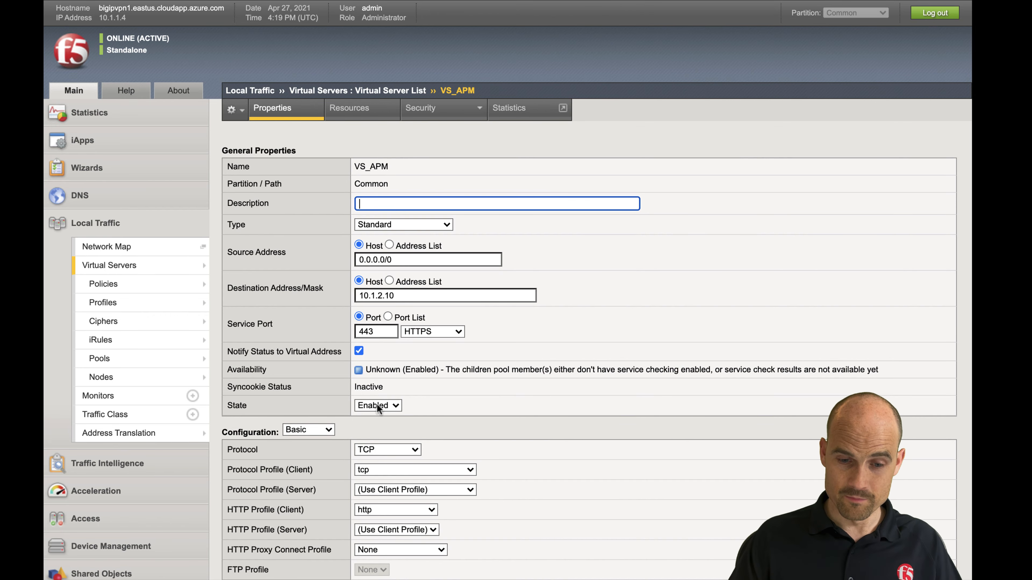
pyautogui.click(402, 122)
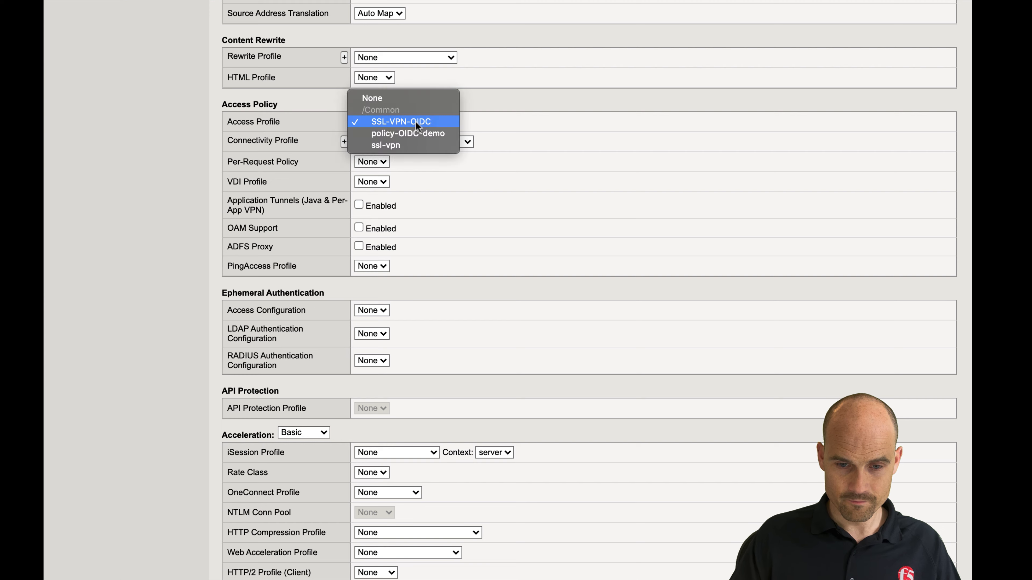
pyautogui.click(467, 141)
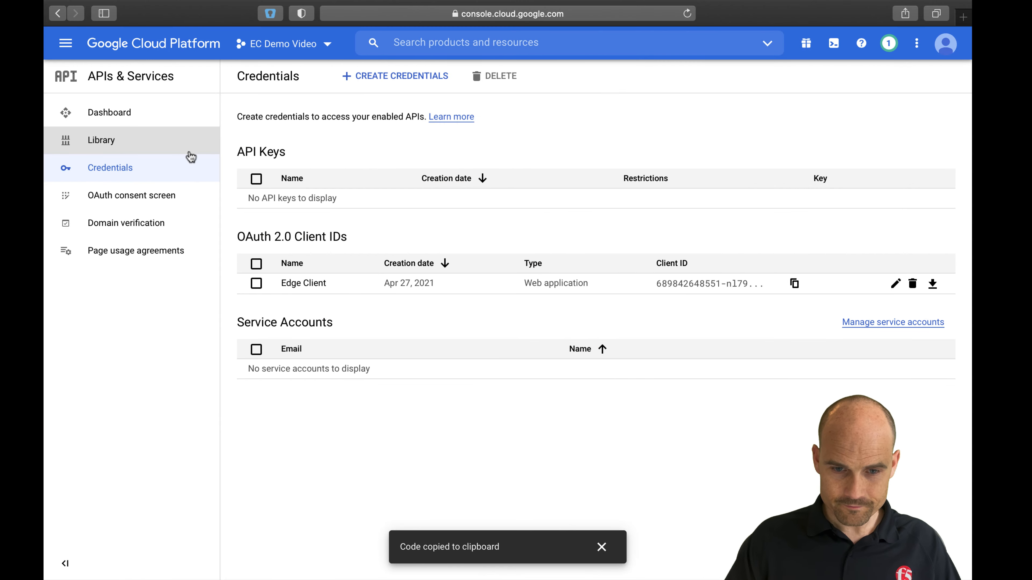
# - Bring up the BIG-IP Edge Client menu from the macOS menu bar
pyautogui.click(656, 9)
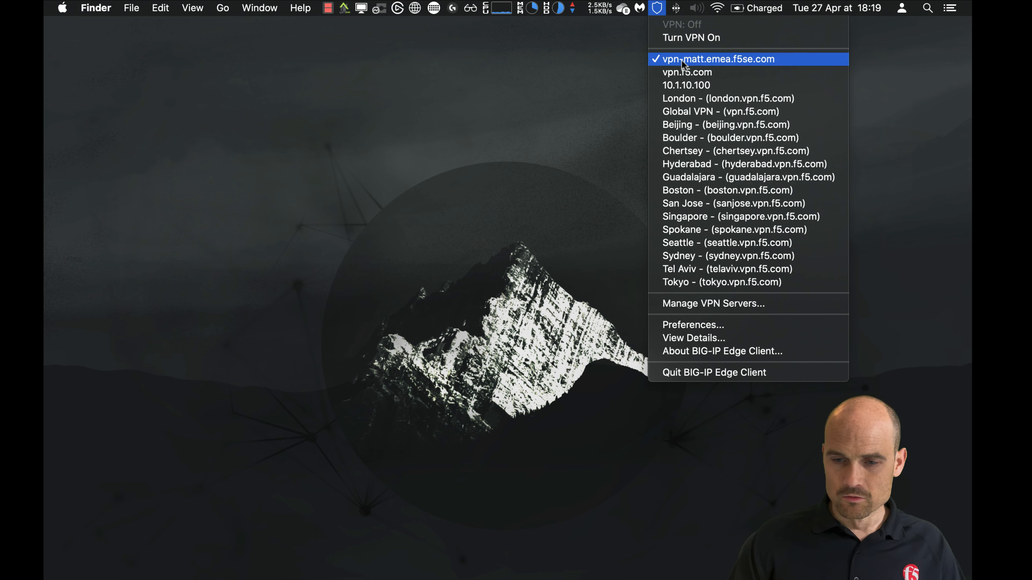
# - Verify the vpn-matt.emea.f5se.com gateway under Manage VPN Servers, then turn the VPN on
pyautogui.click(712, 303)
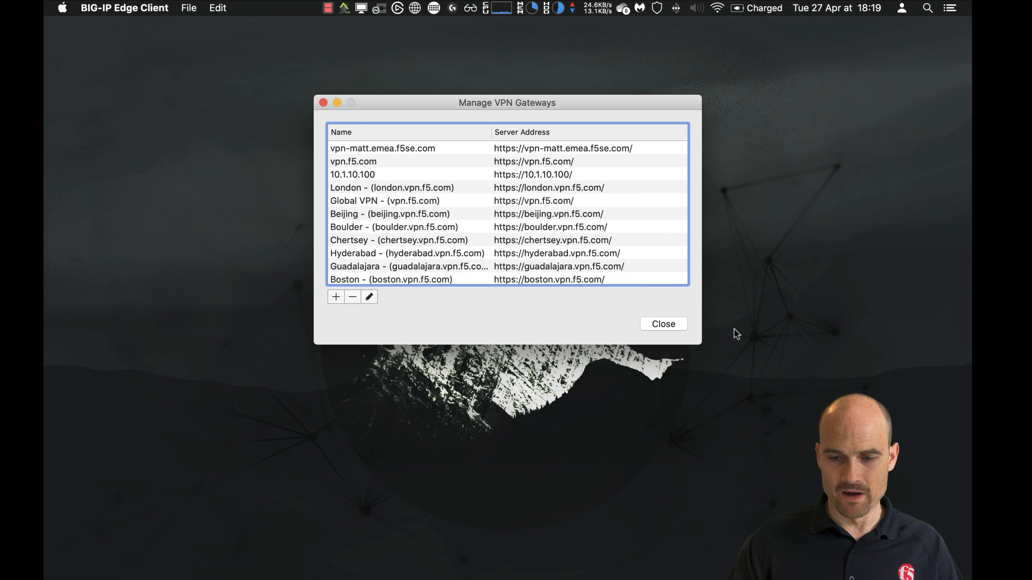
pyautogui.click(662, 323)
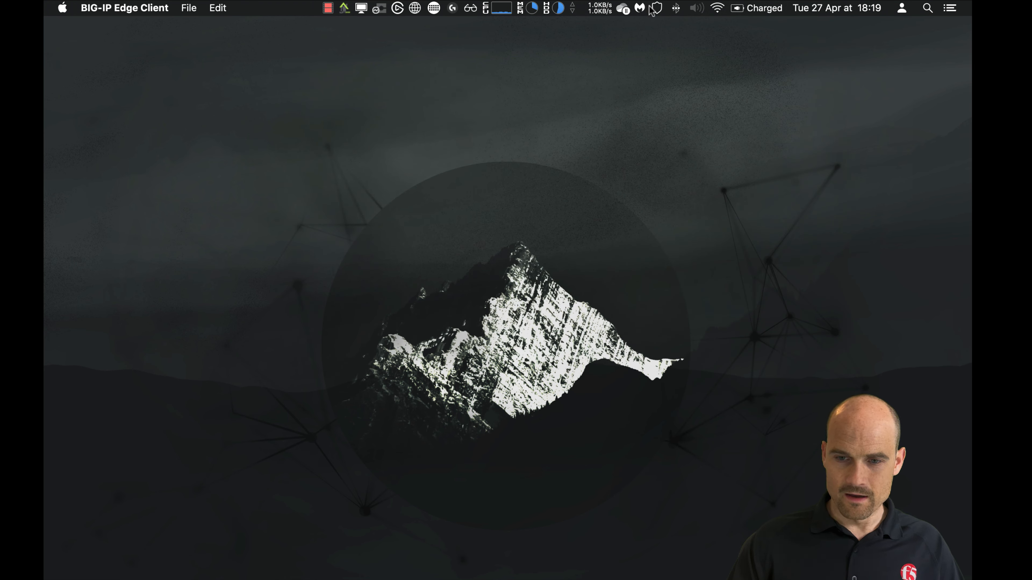
pyautogui.click(656, 8)
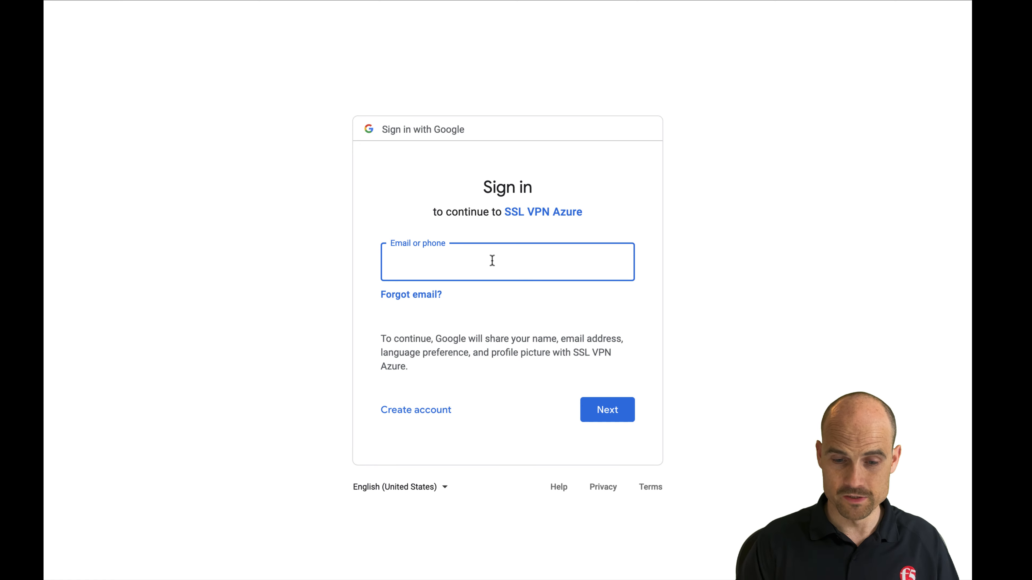
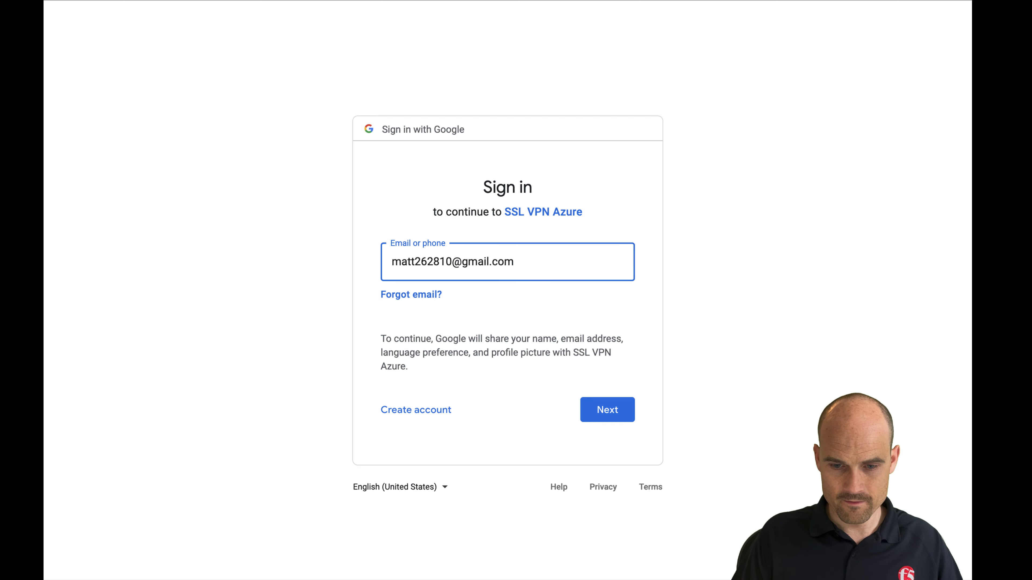
pyautogui.click(606, 409)
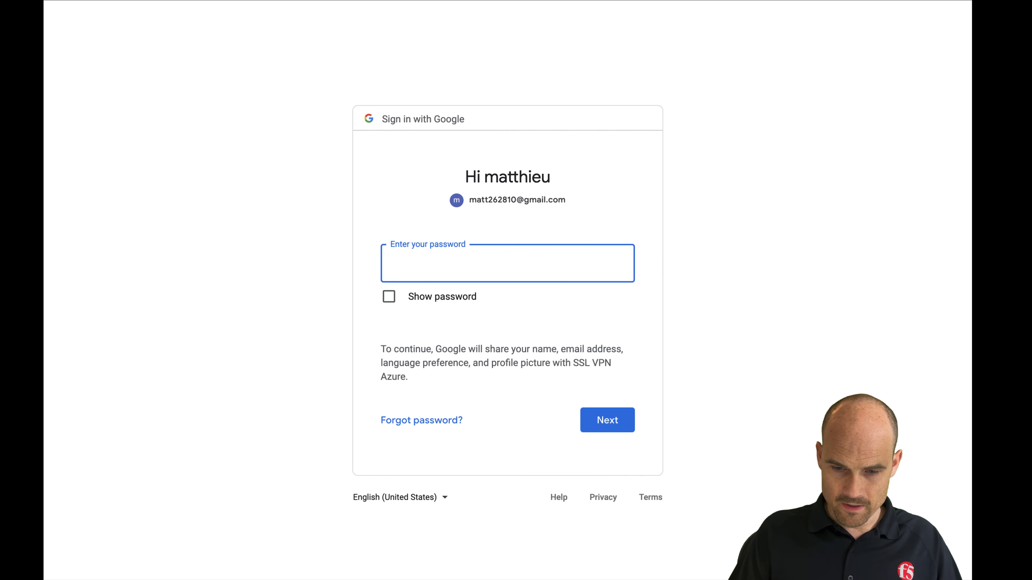
pyautogui.click(606, 420)
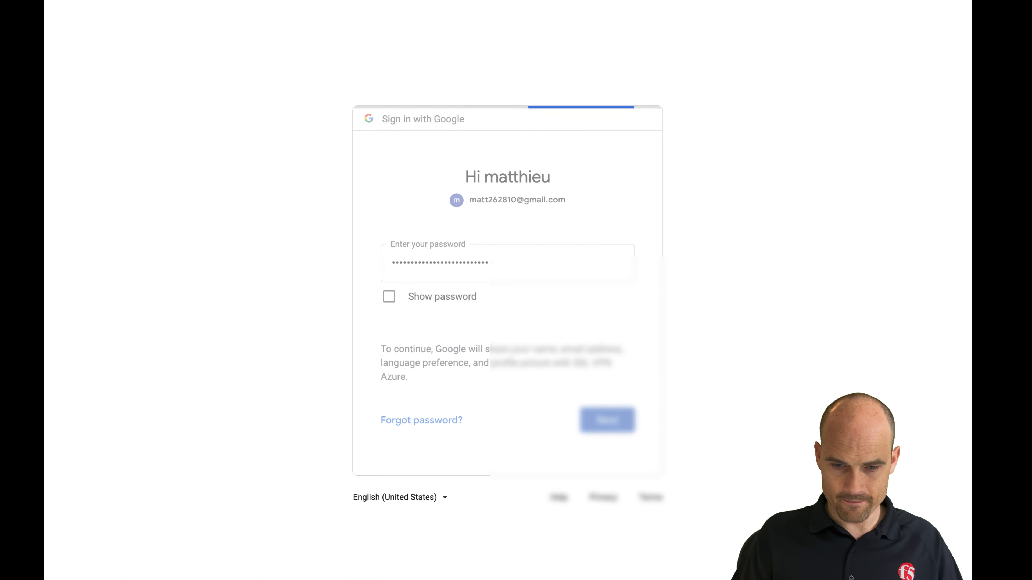
pyautogui.click(606, 419)
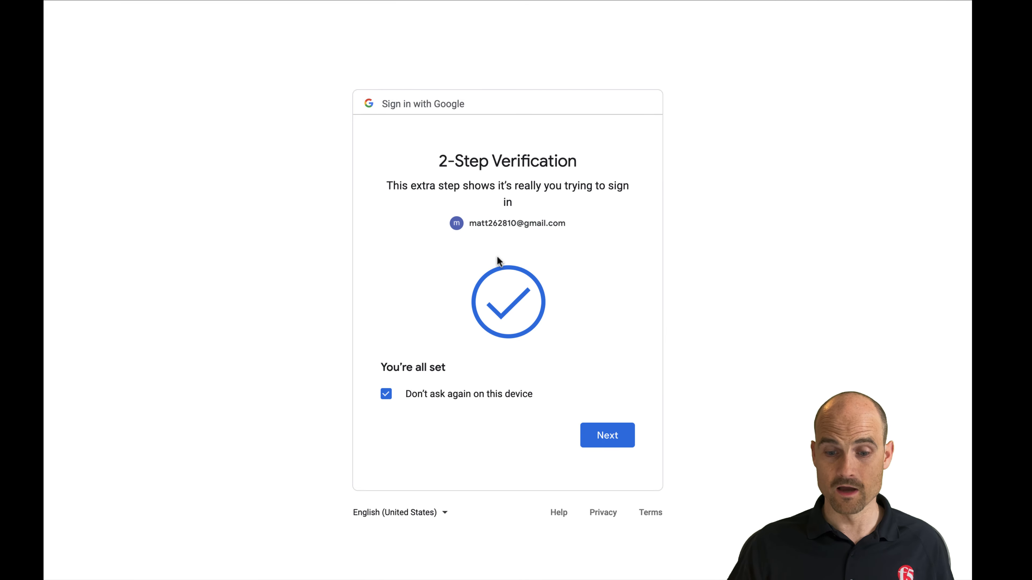
pyautogui.click(606, 435)
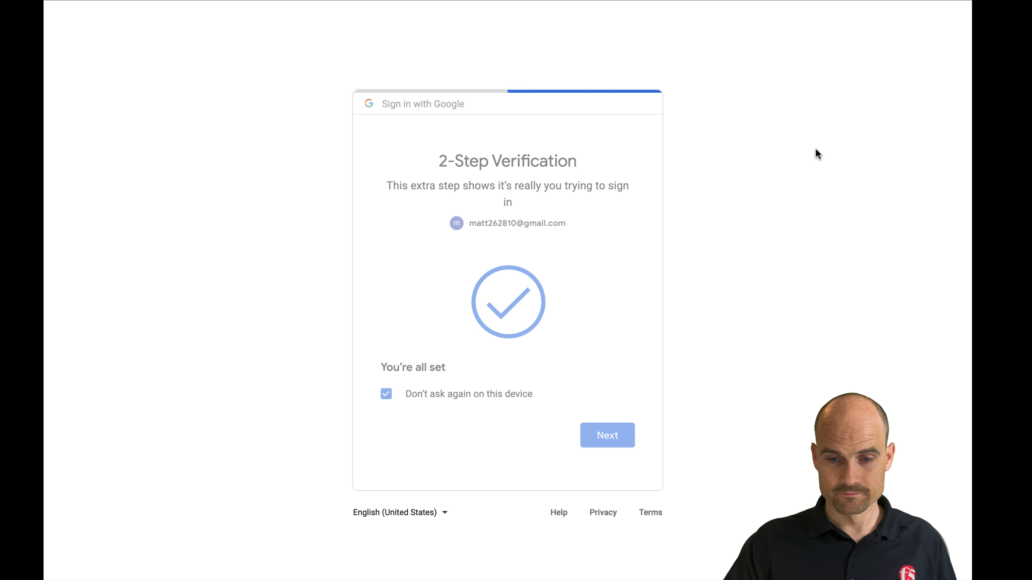
pyautogui.click(606, 435)
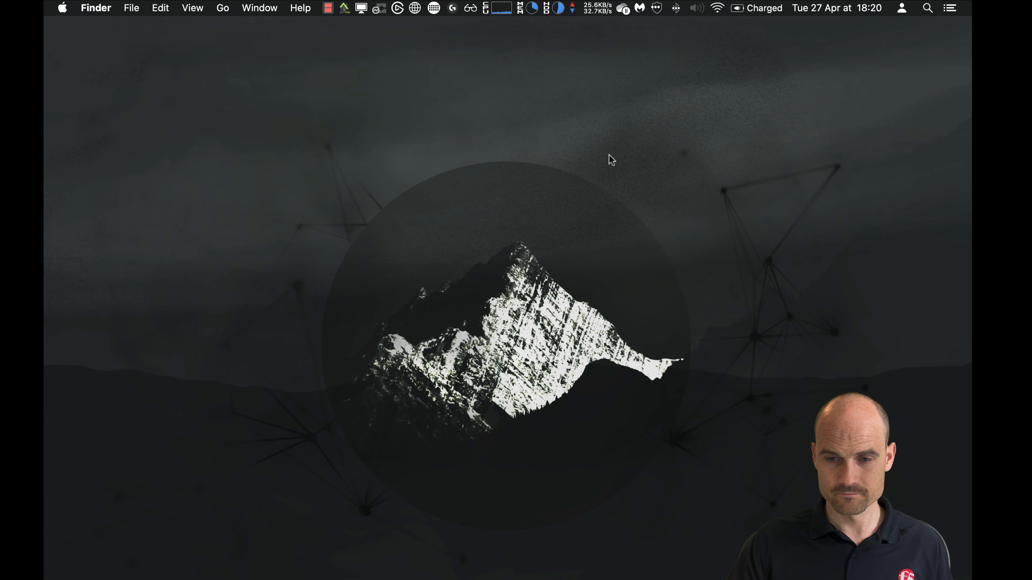
# - Confirm the Edge Client reports VPN: On, connected to vpn-matt.emea.f5se.com
pyautogui.click(656, 8)
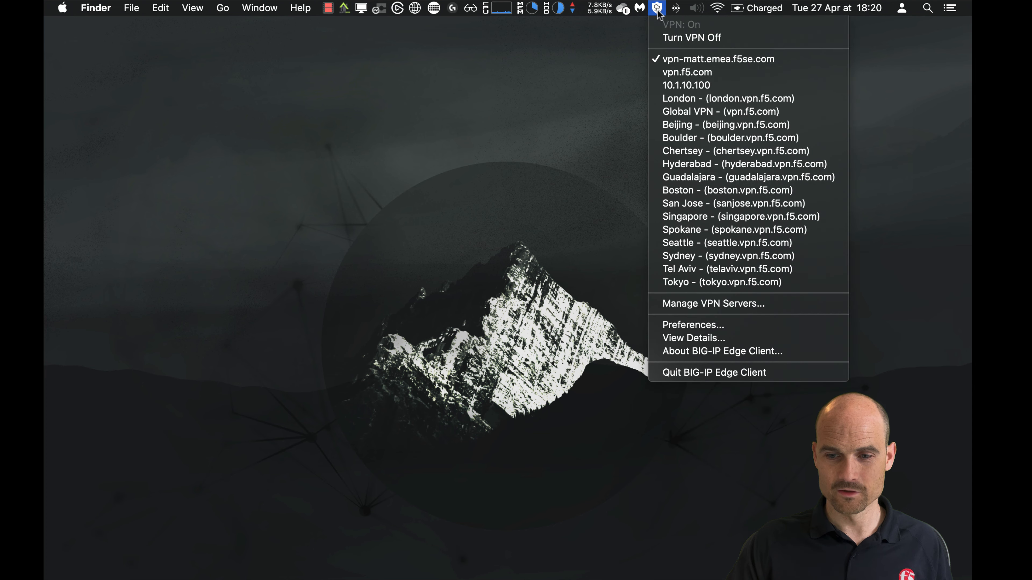